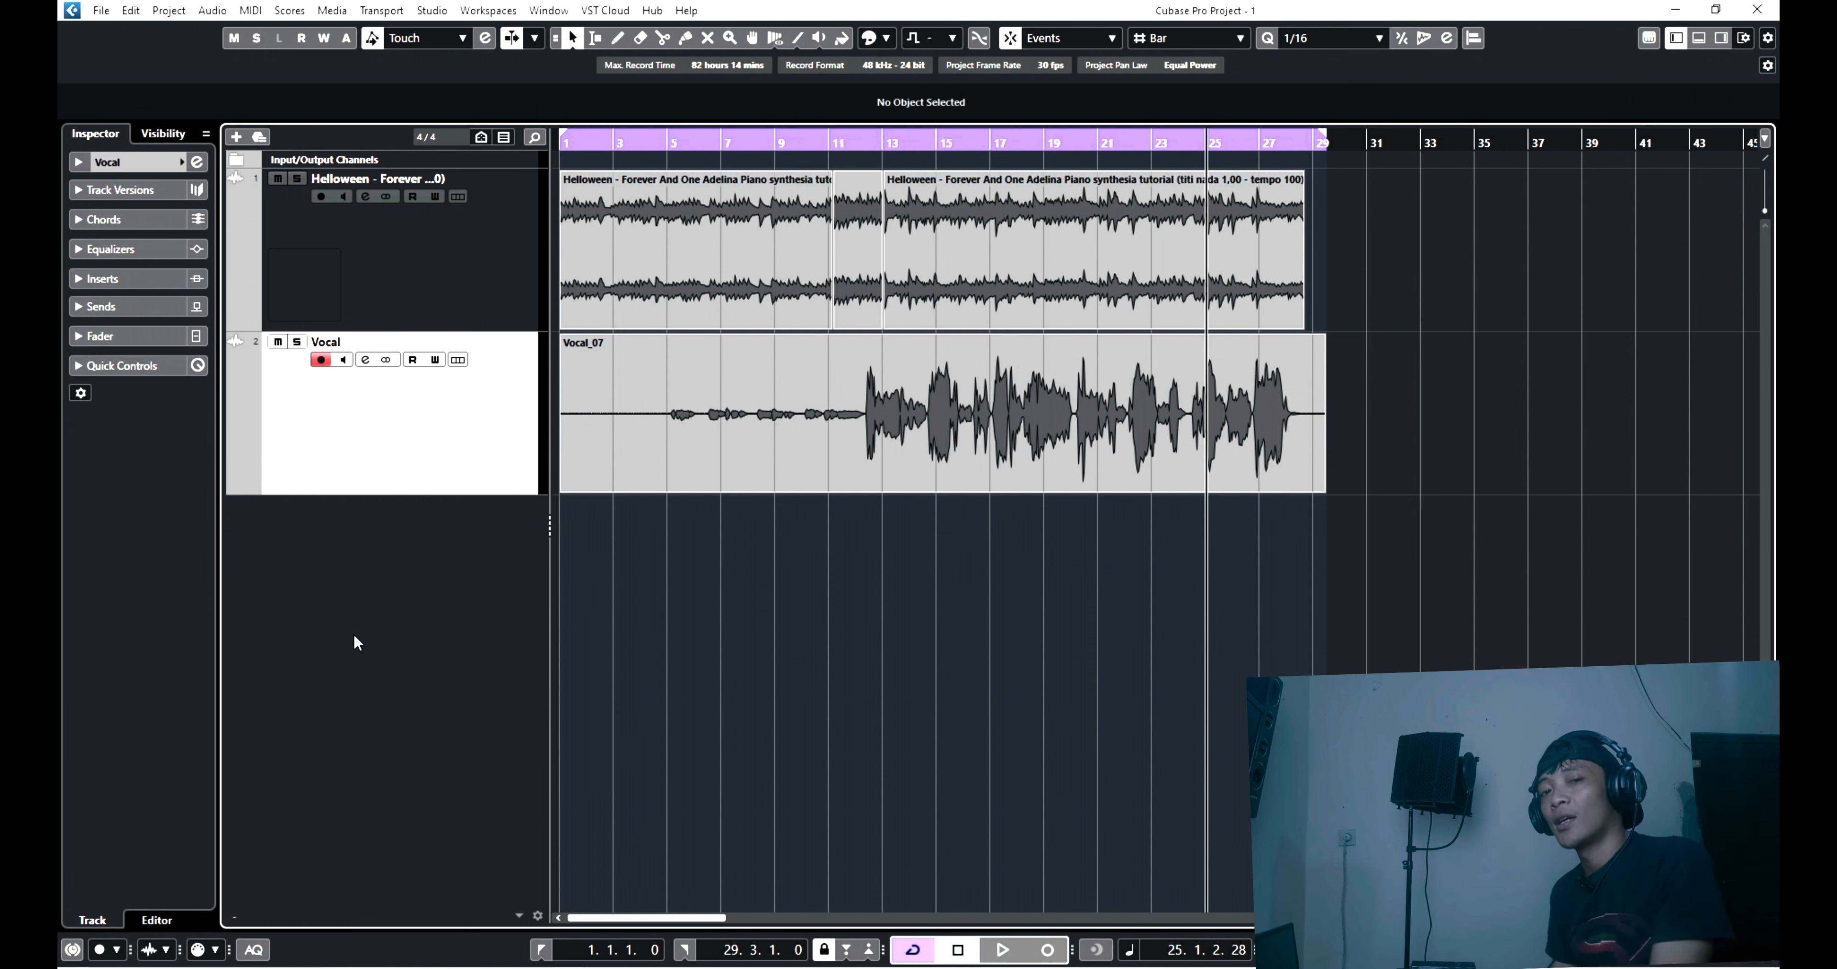
Load Waves Vocal Rider Mono into the Vocal track's first insert slot via the 'vocal' search.
{"action": "left_click", "coordinate": [1001, 951]}
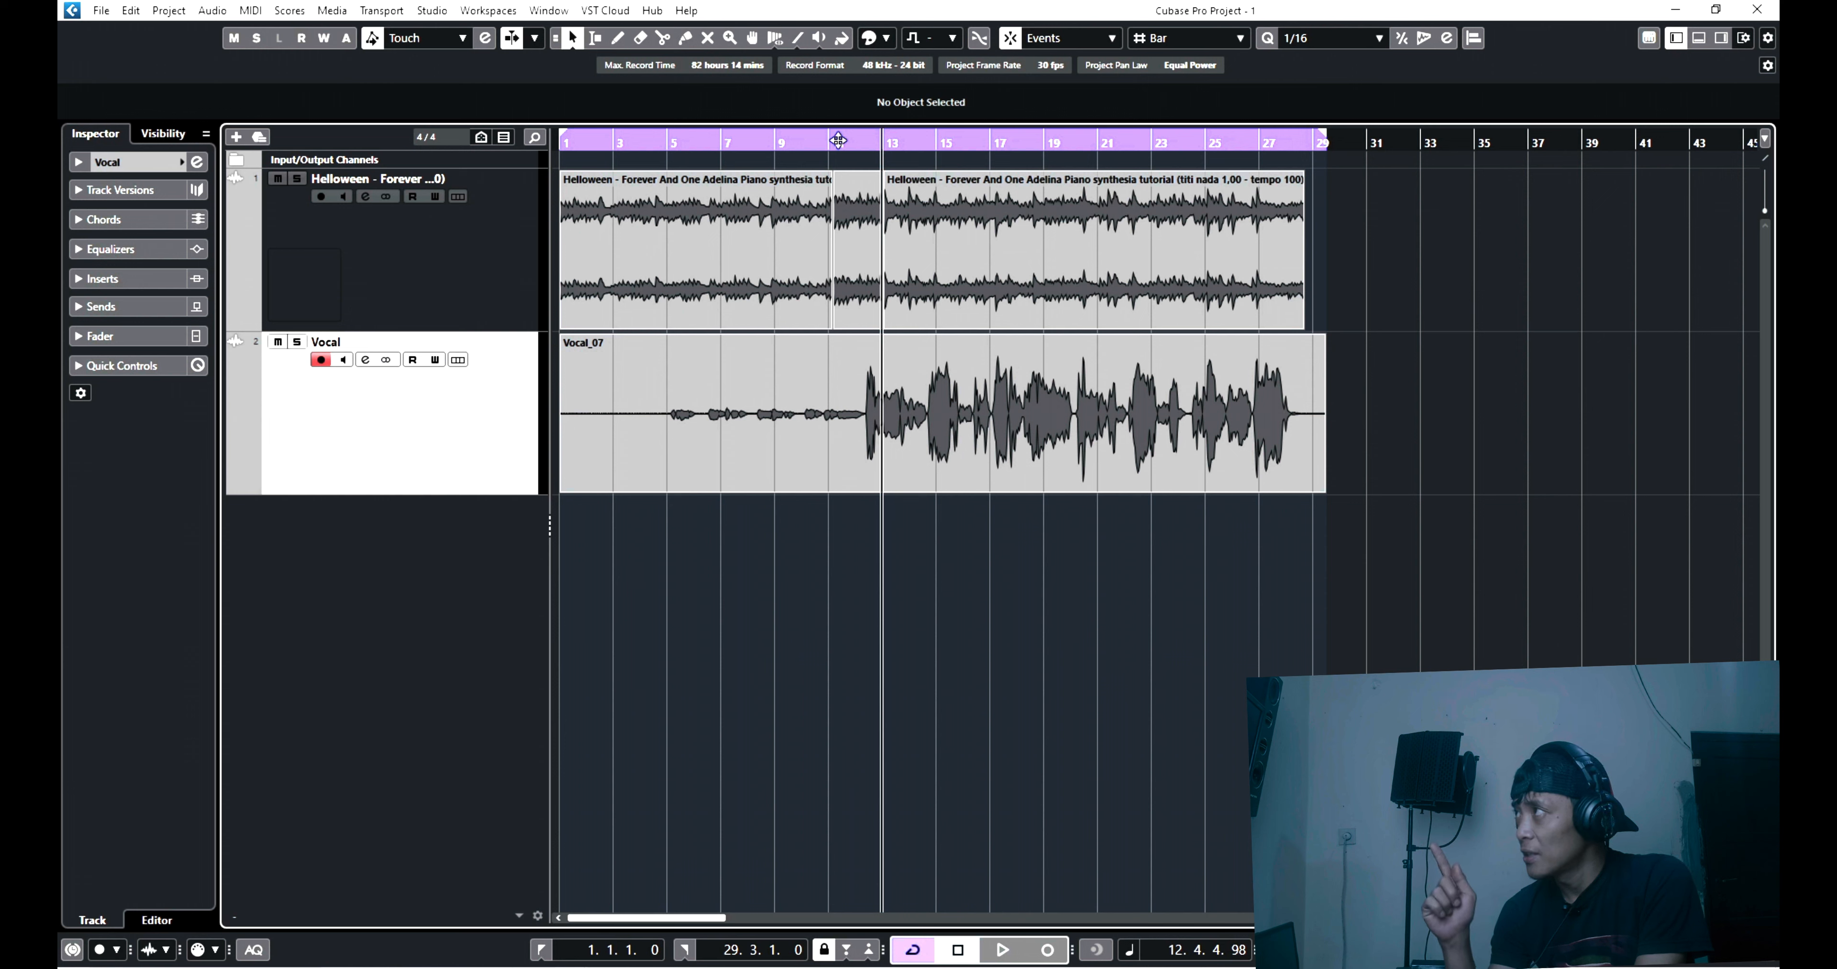
{"action": "mouse_move", "coordinate": [904, 139]}
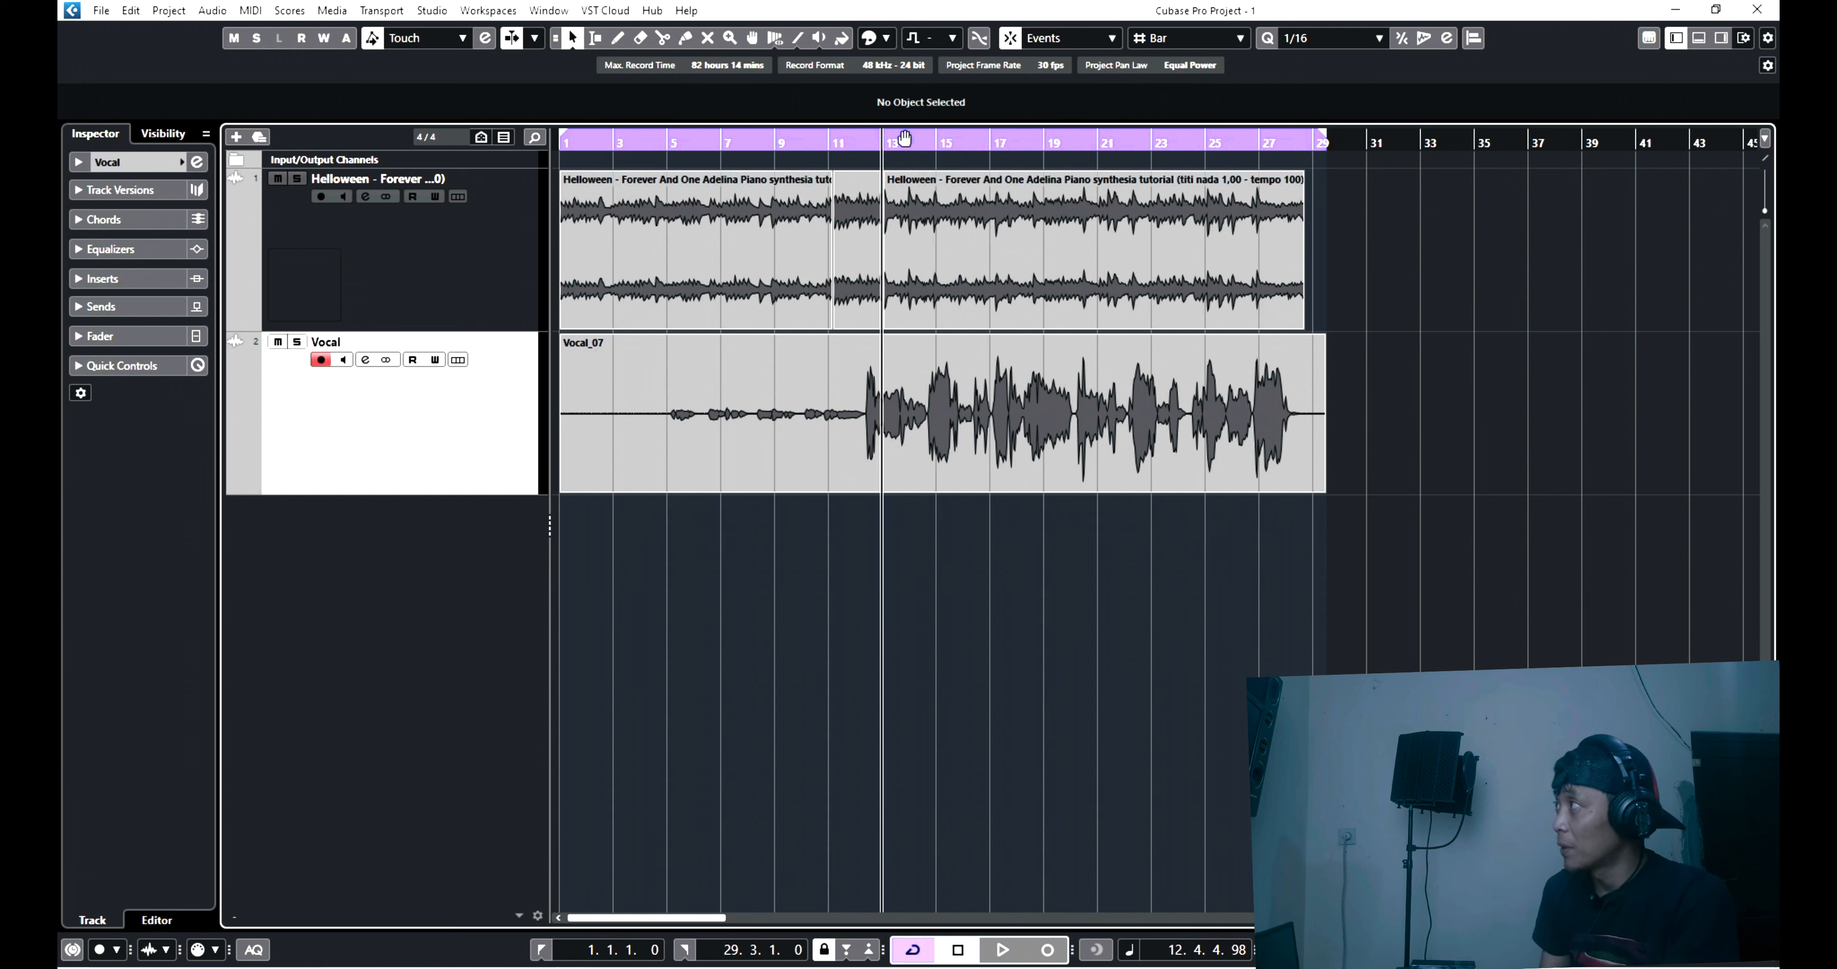
{"action": "mouse_move", "coordinate": [725, 142]}
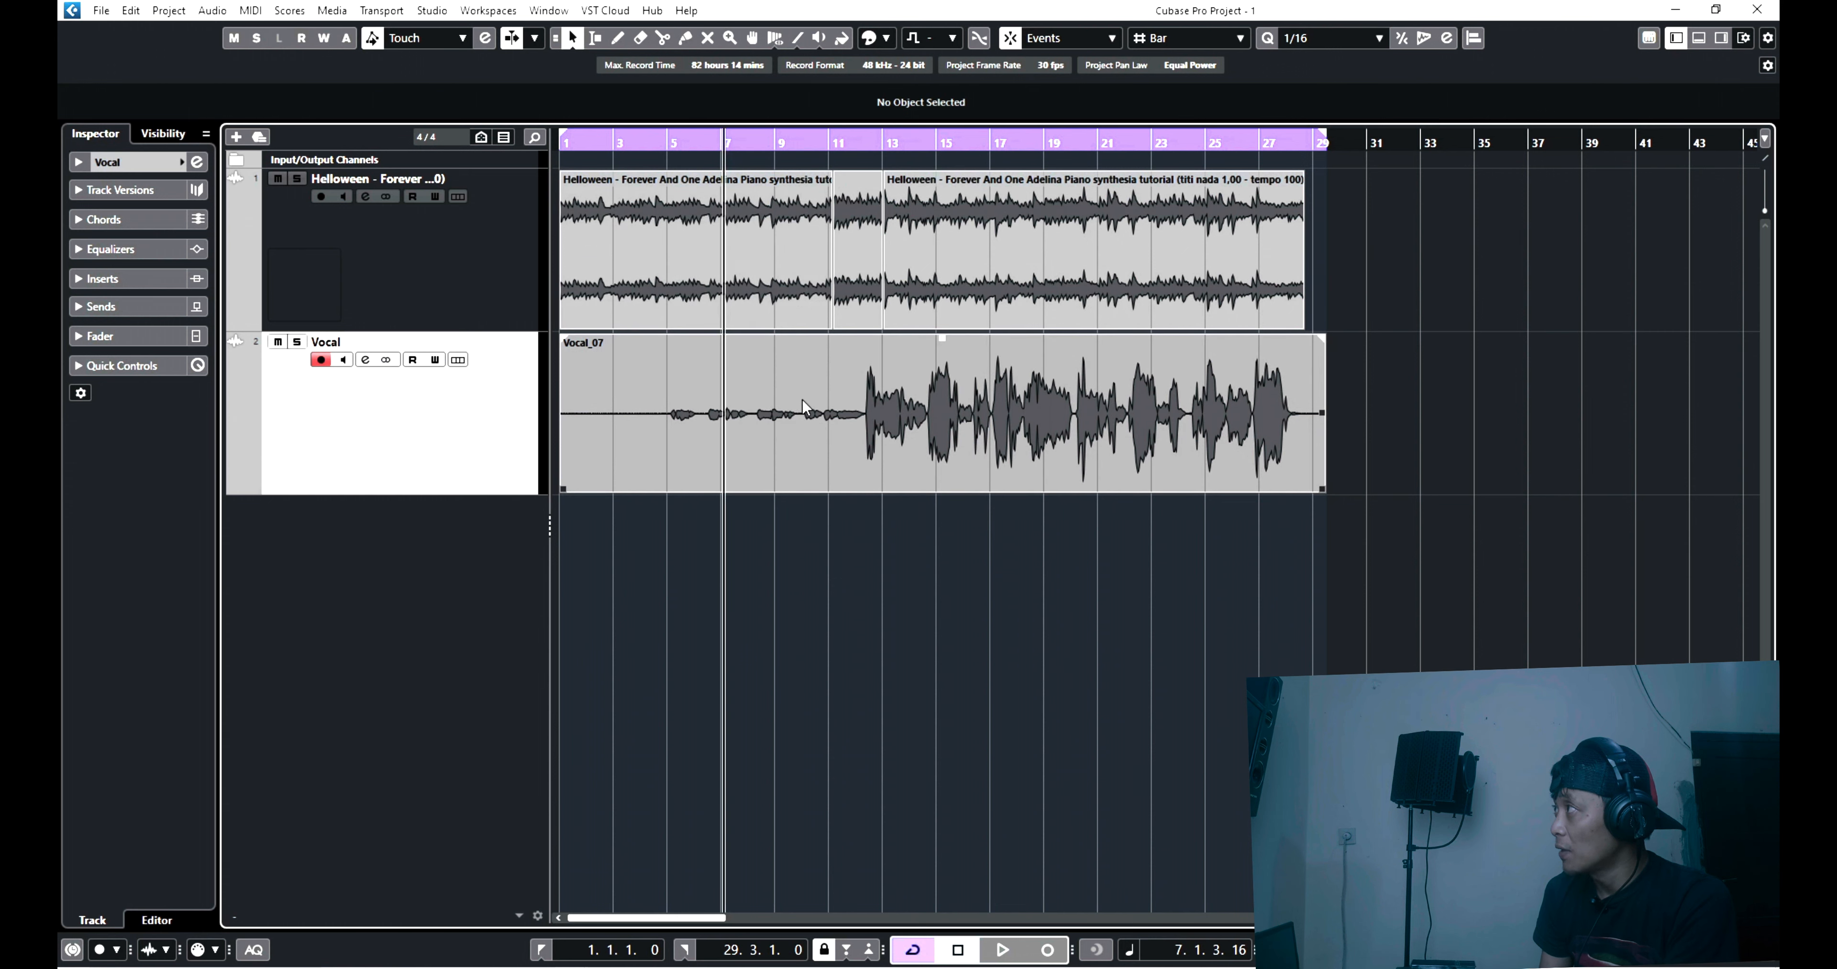
{"action": "mouse_move", "coordinate": [818, 462]}
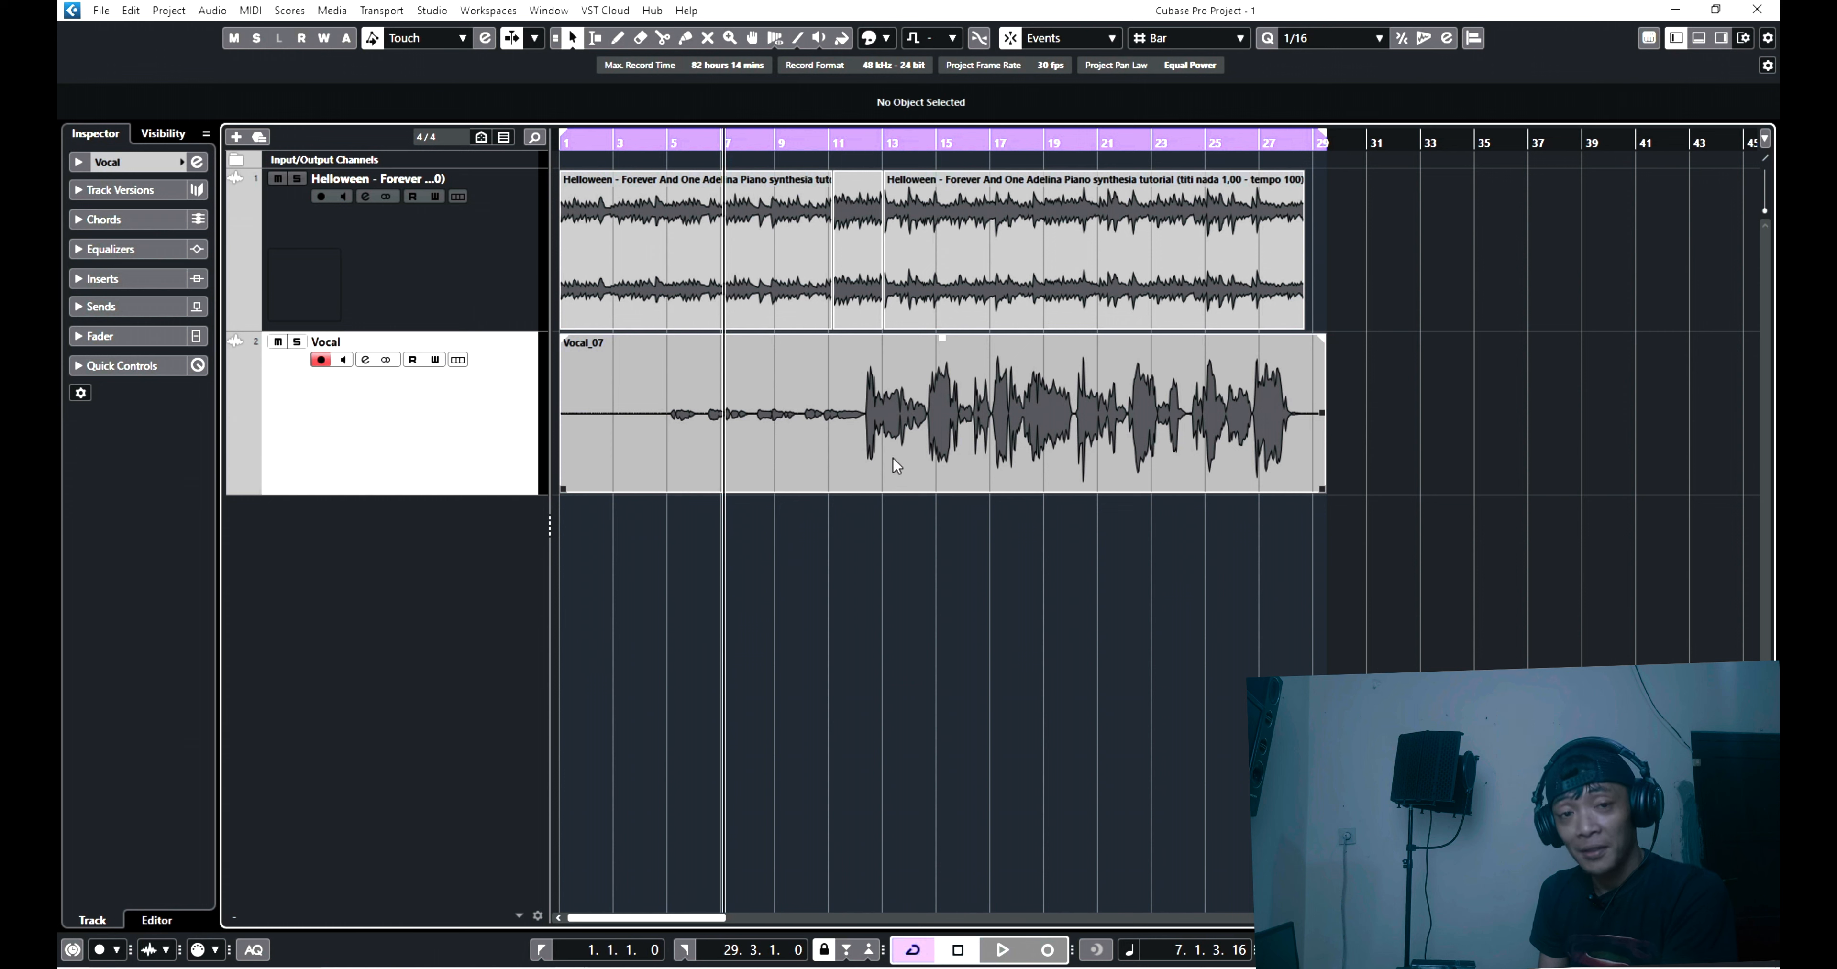
{"action": "mouse_move", "coordinate": [665, 437]}
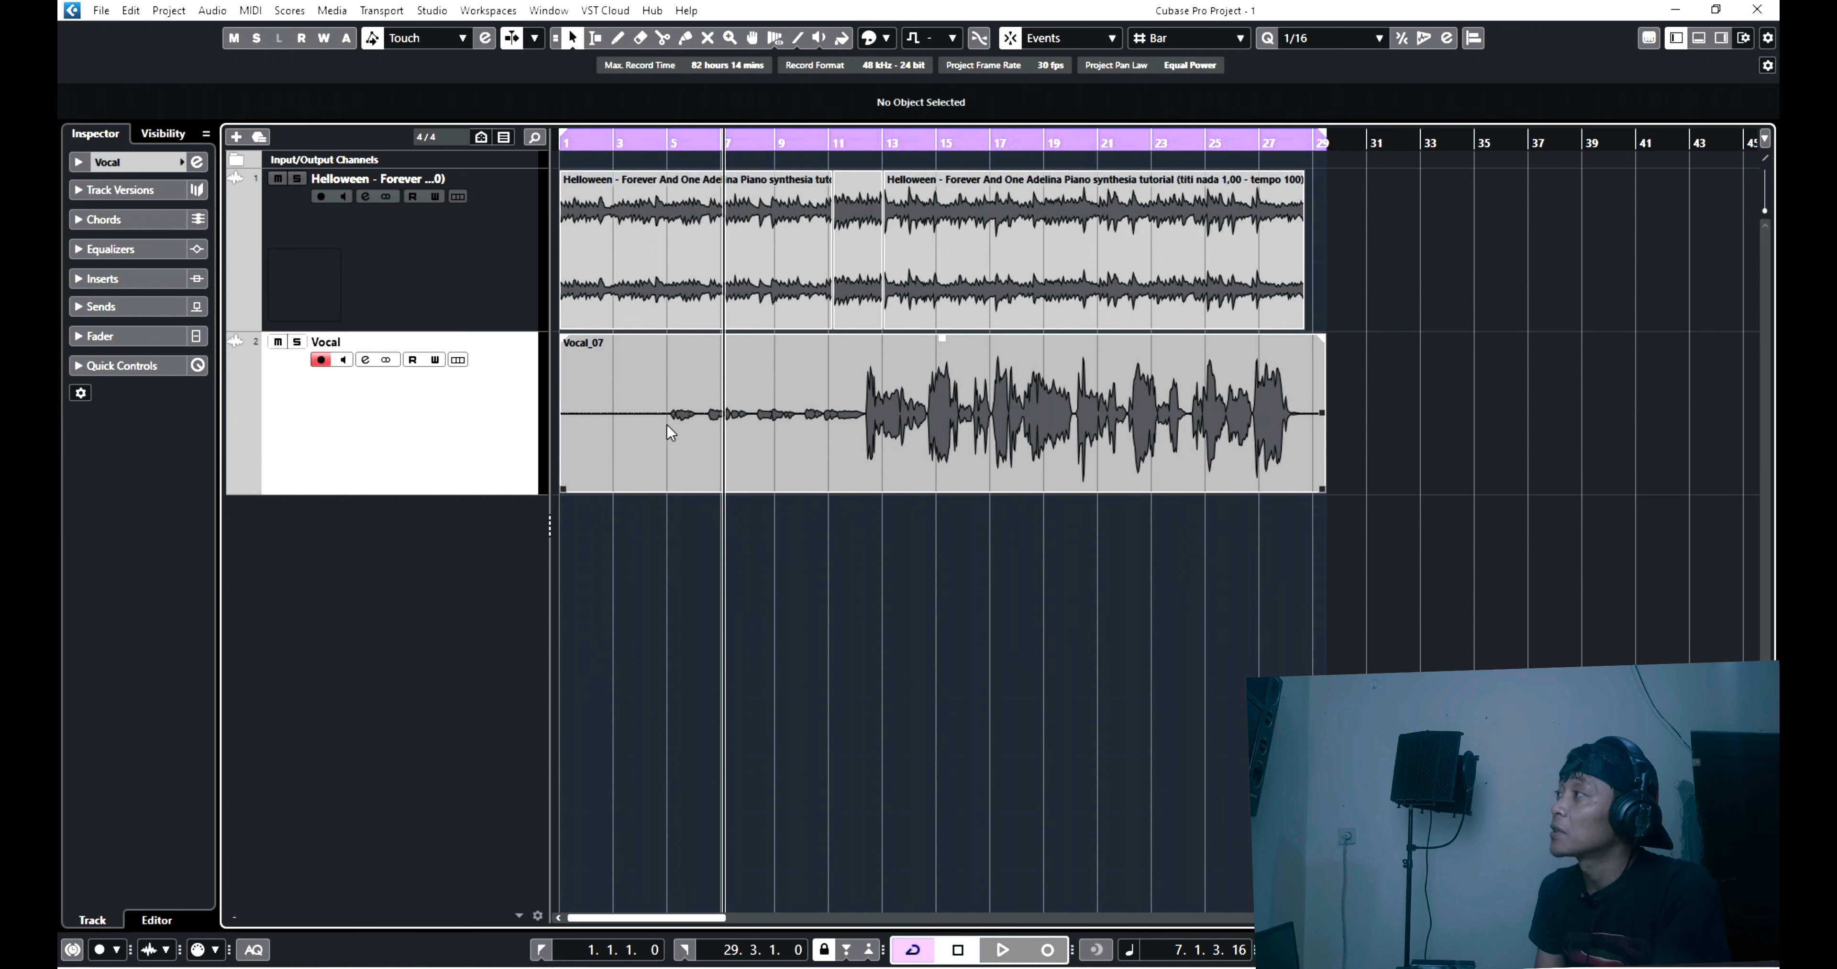
{"action": "mouse_move", "coordinate": [827, 433]}
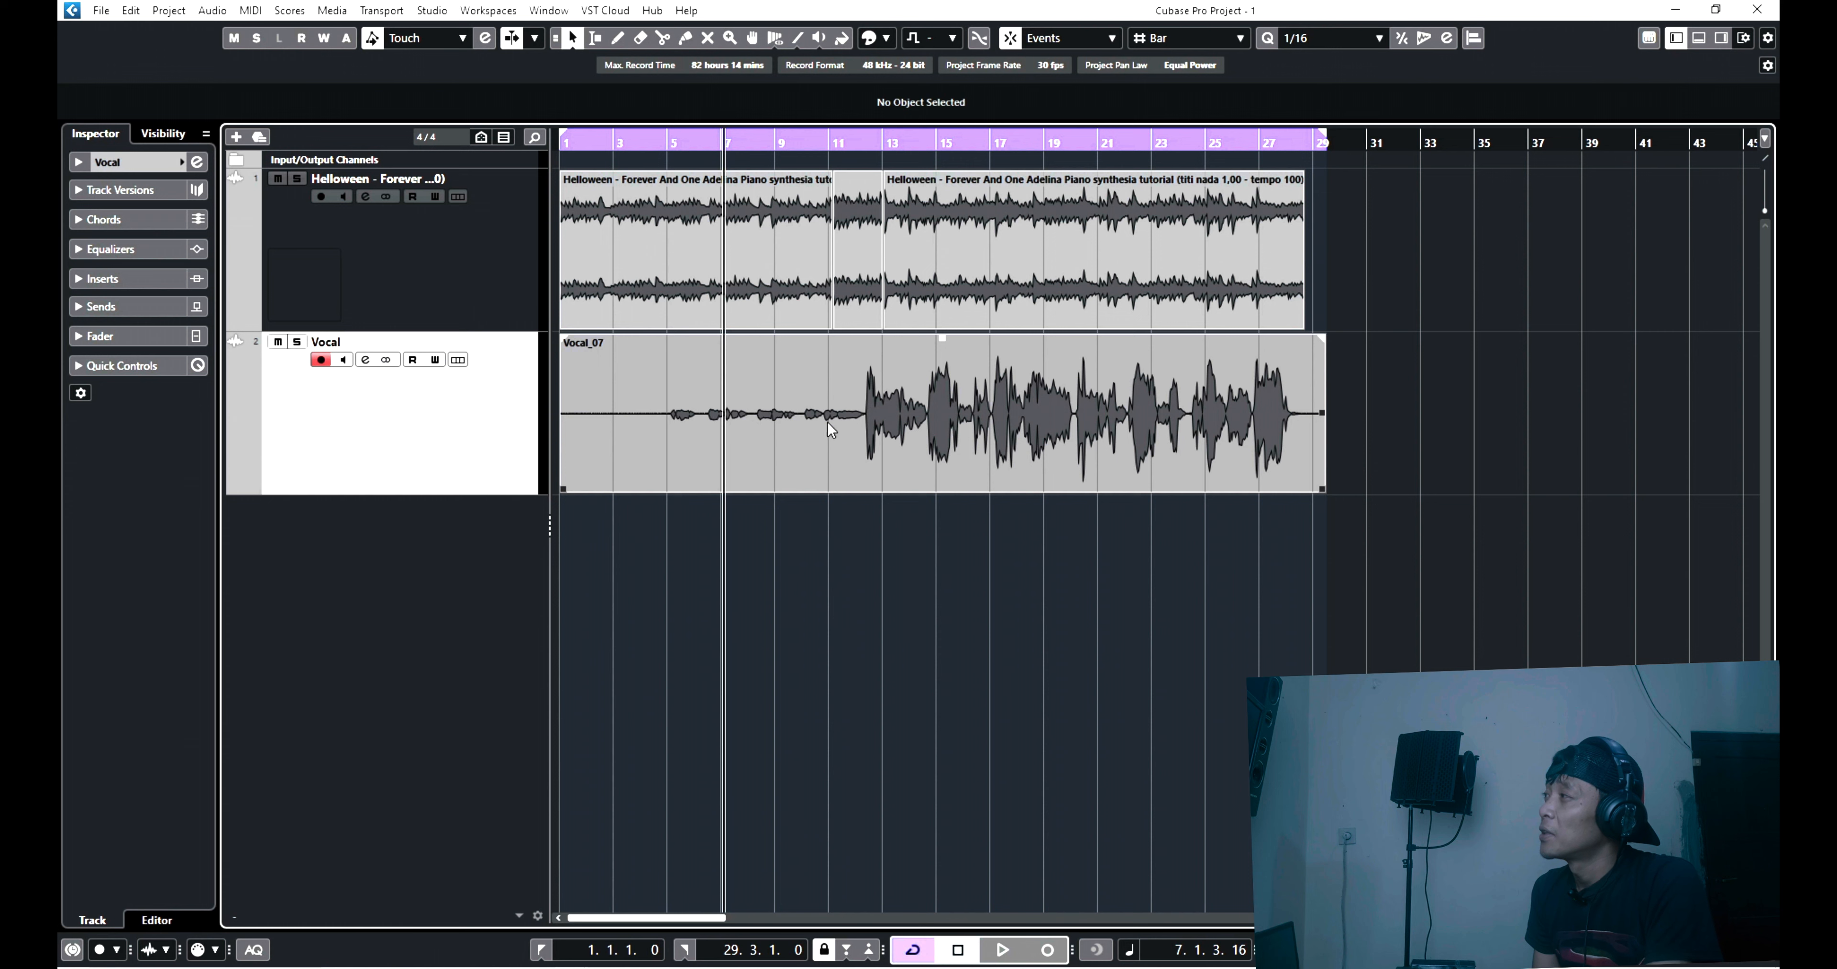
{"action": "mouse_move", "coordinate": [1031, 416]}
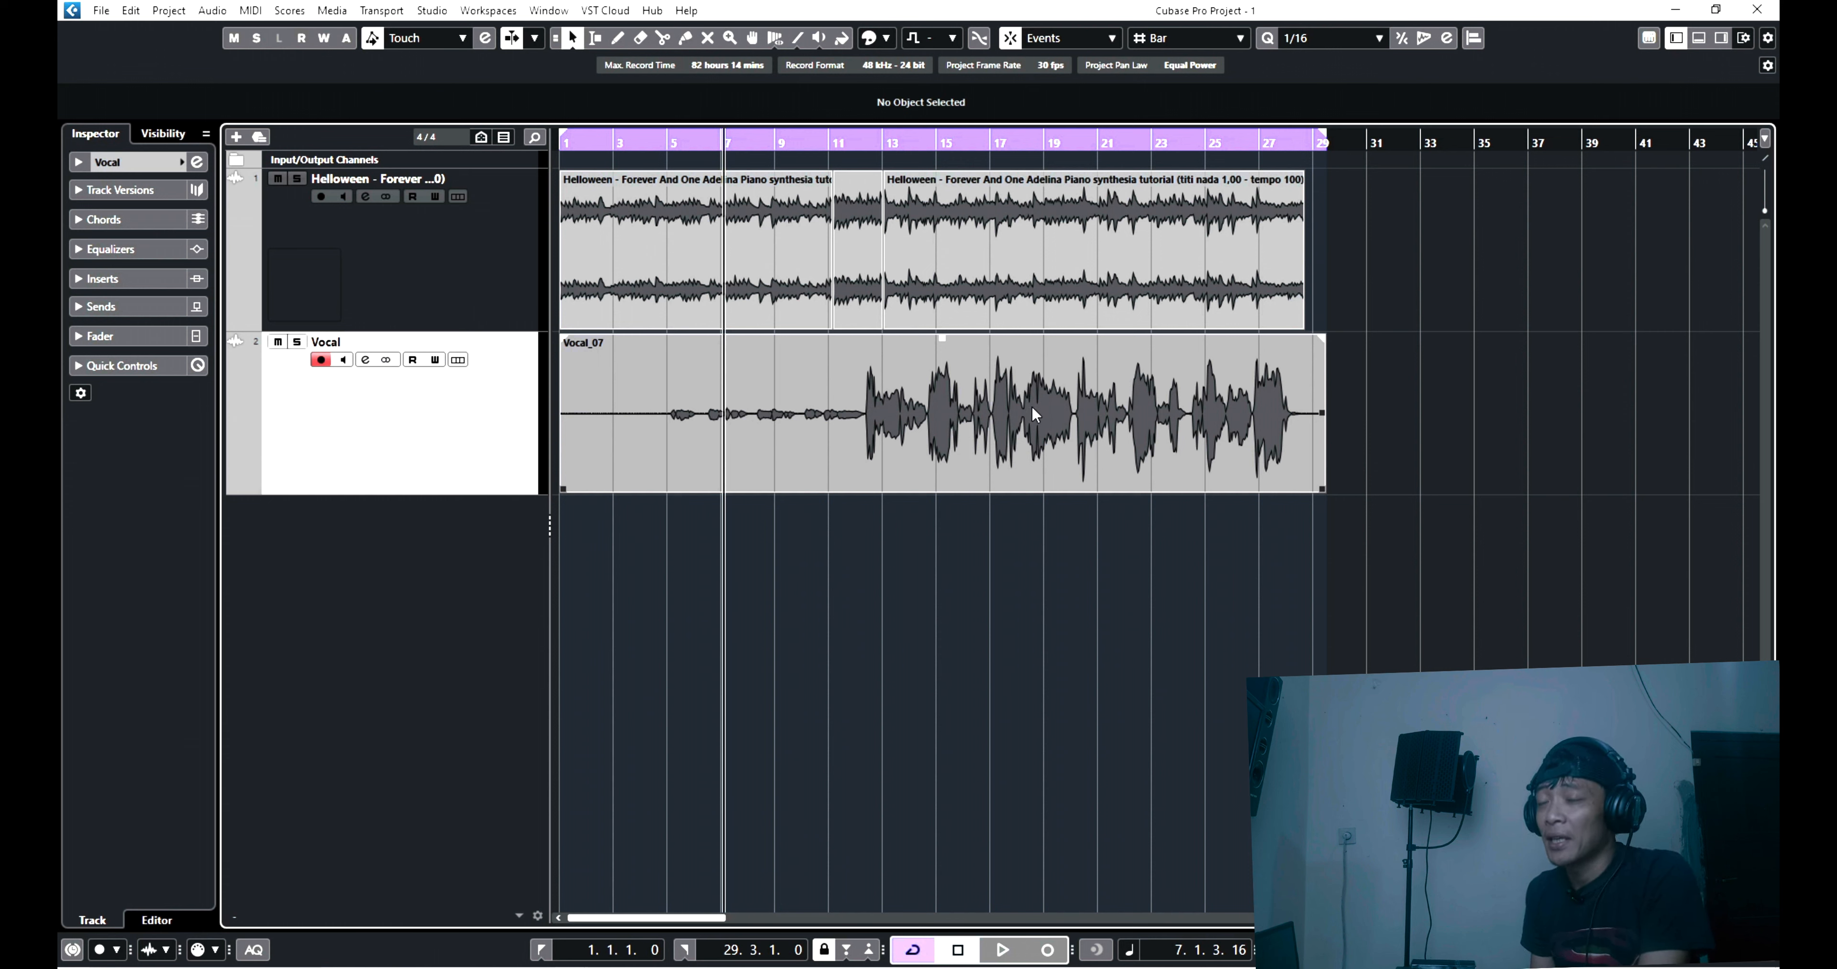
{"action": "mouse_move", "coordinate": [850, 413]}
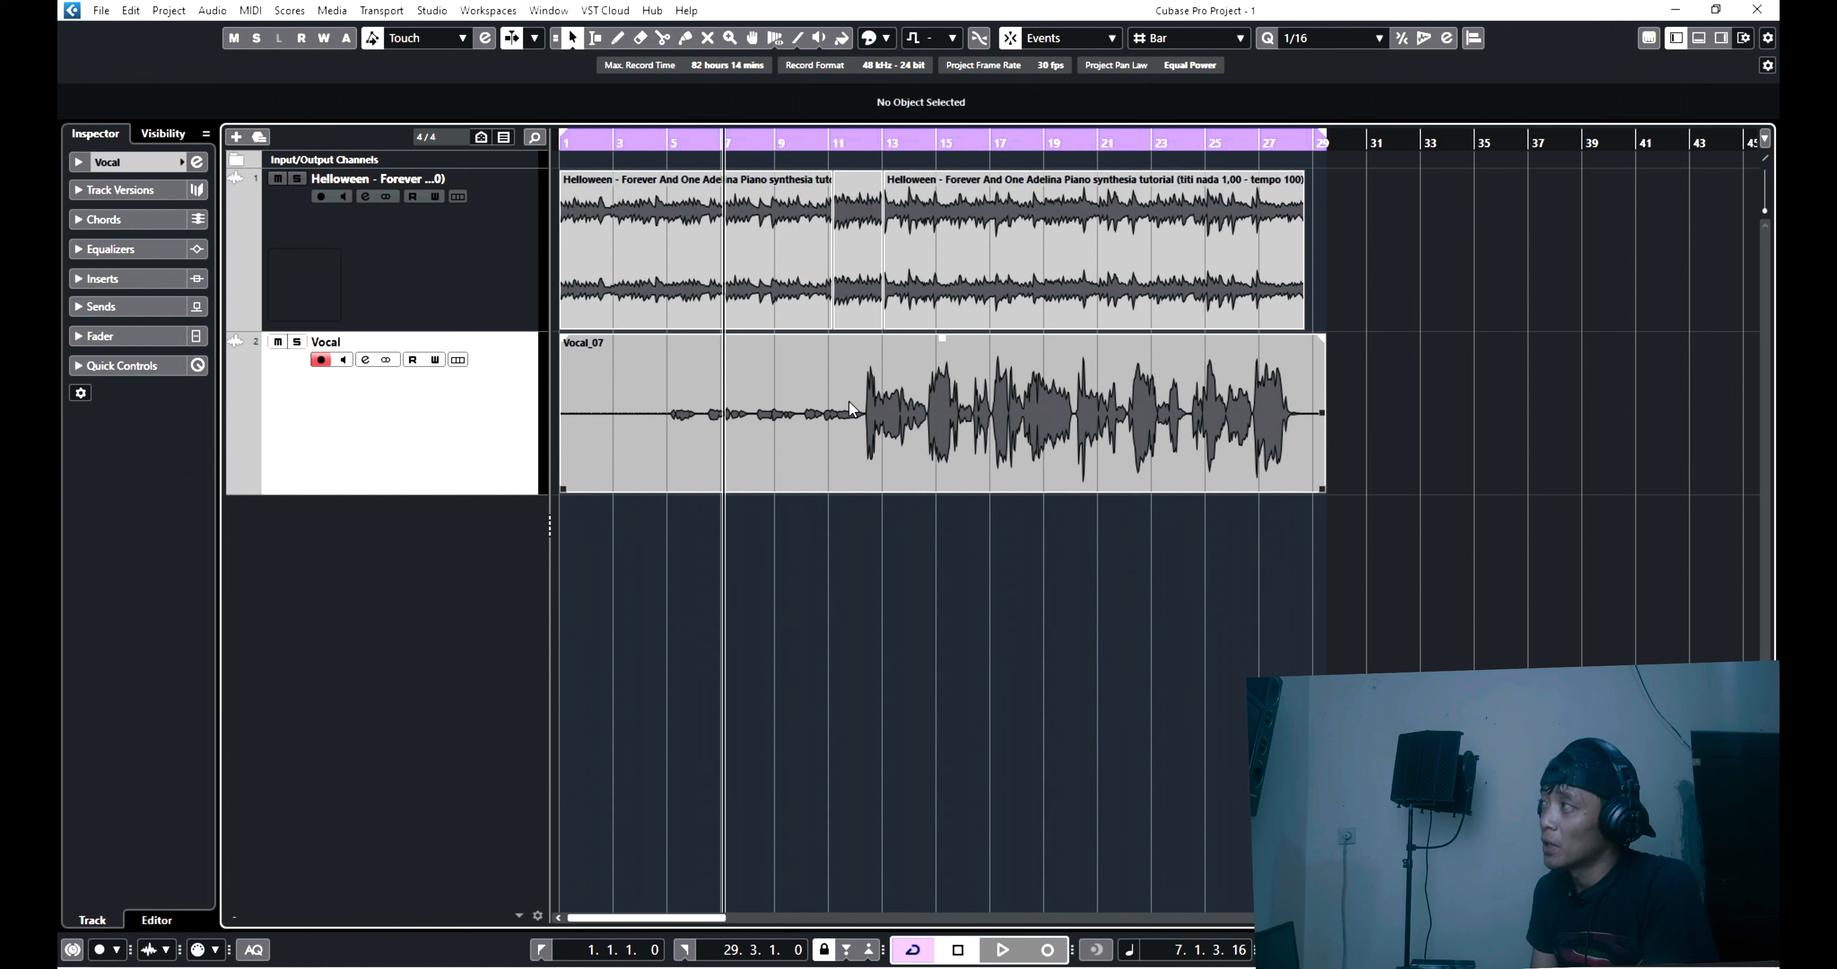
{"action": "mouse_move", "coordinate": [1138, 416]}
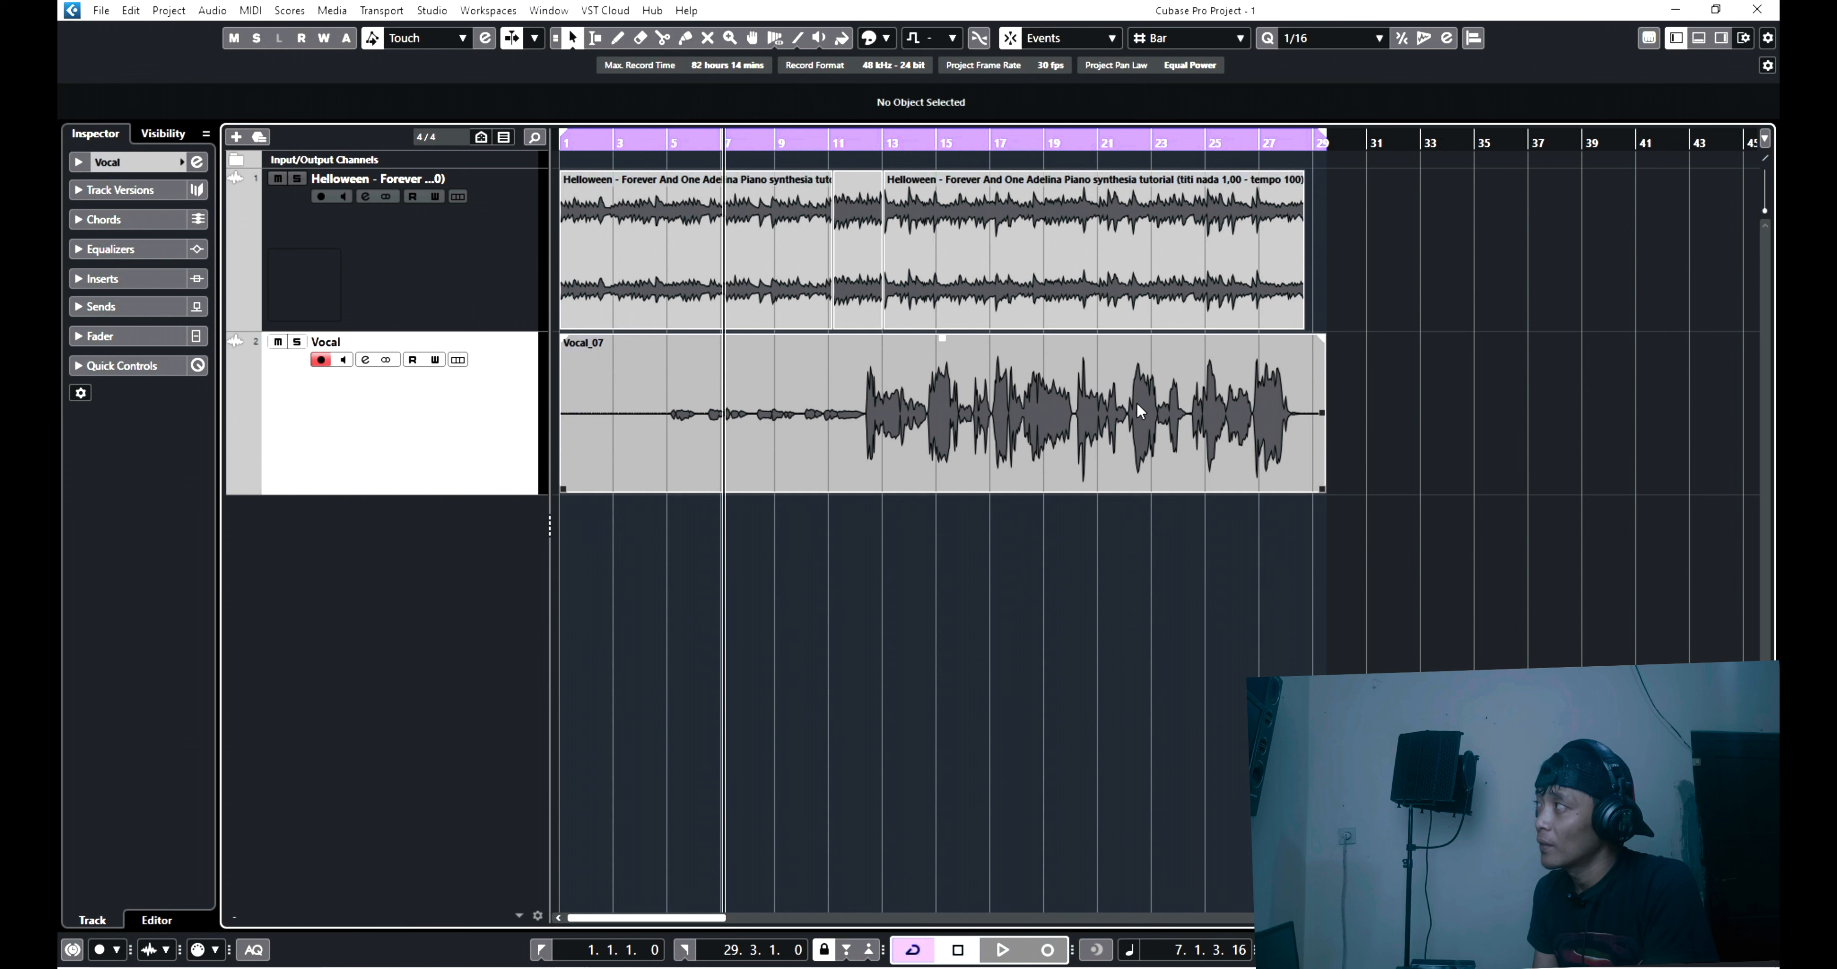
{"action": "mouse_move", "coordinate": [851, 406]}
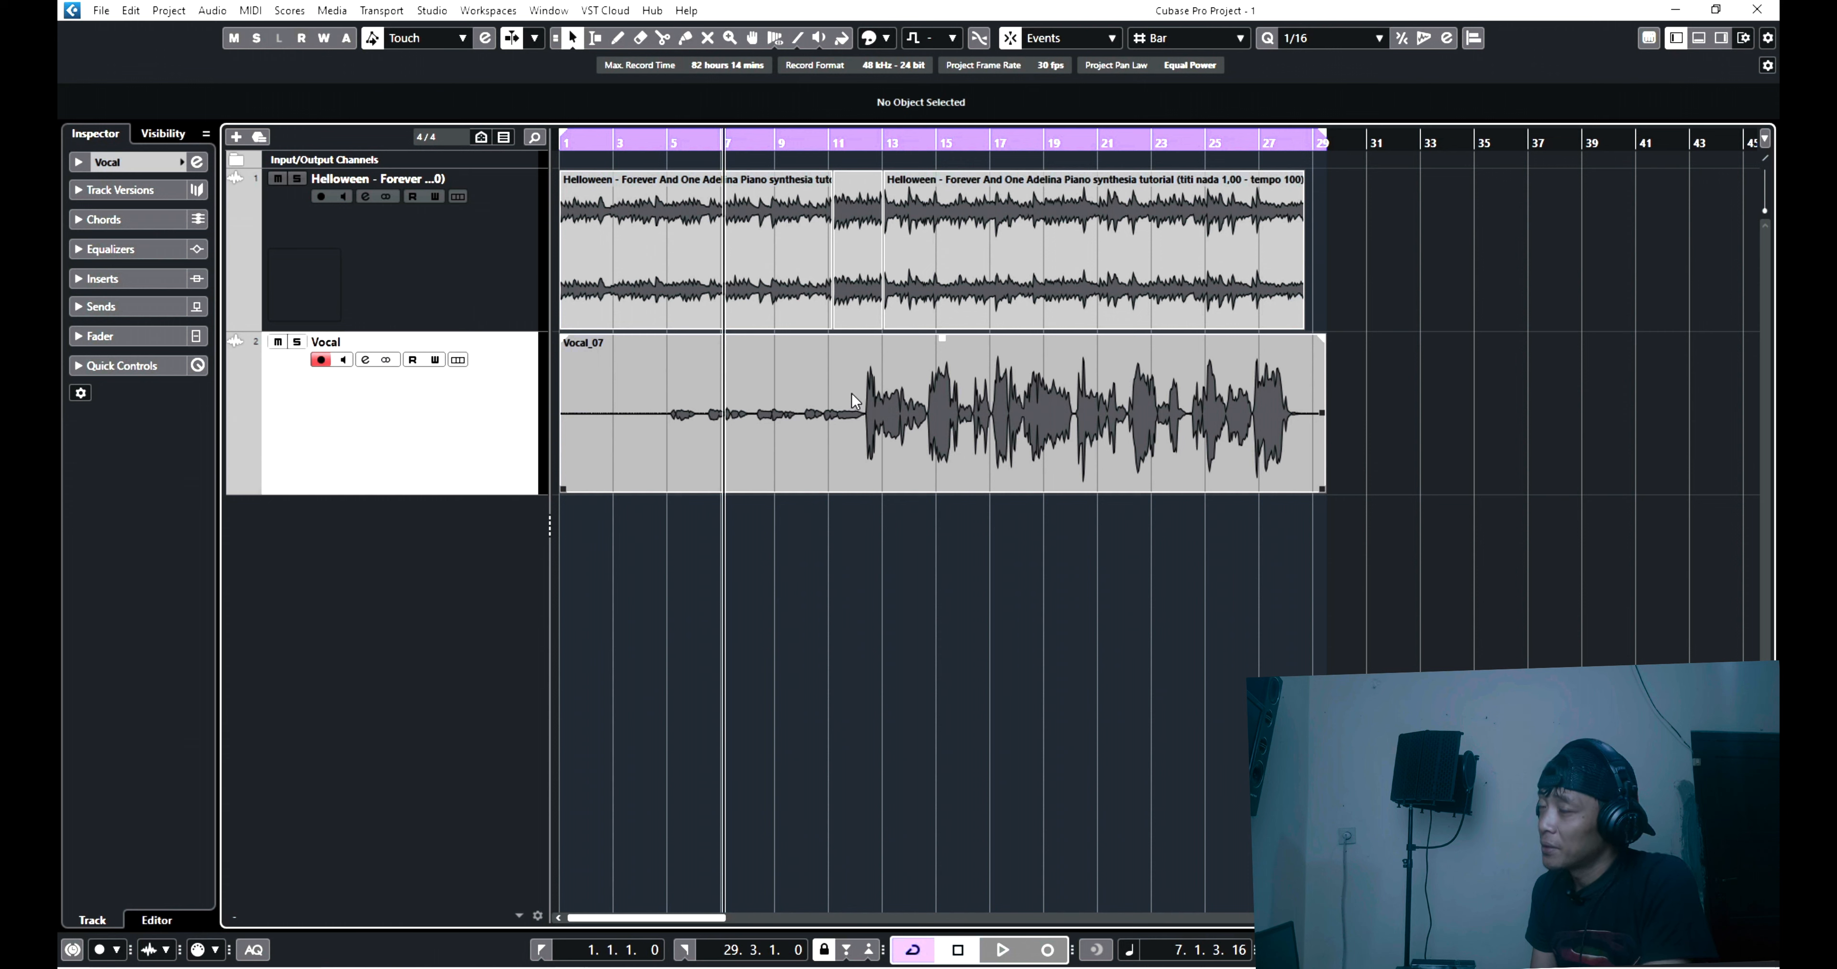
{"action": "left_click", "coordinate": [1001, 965]}
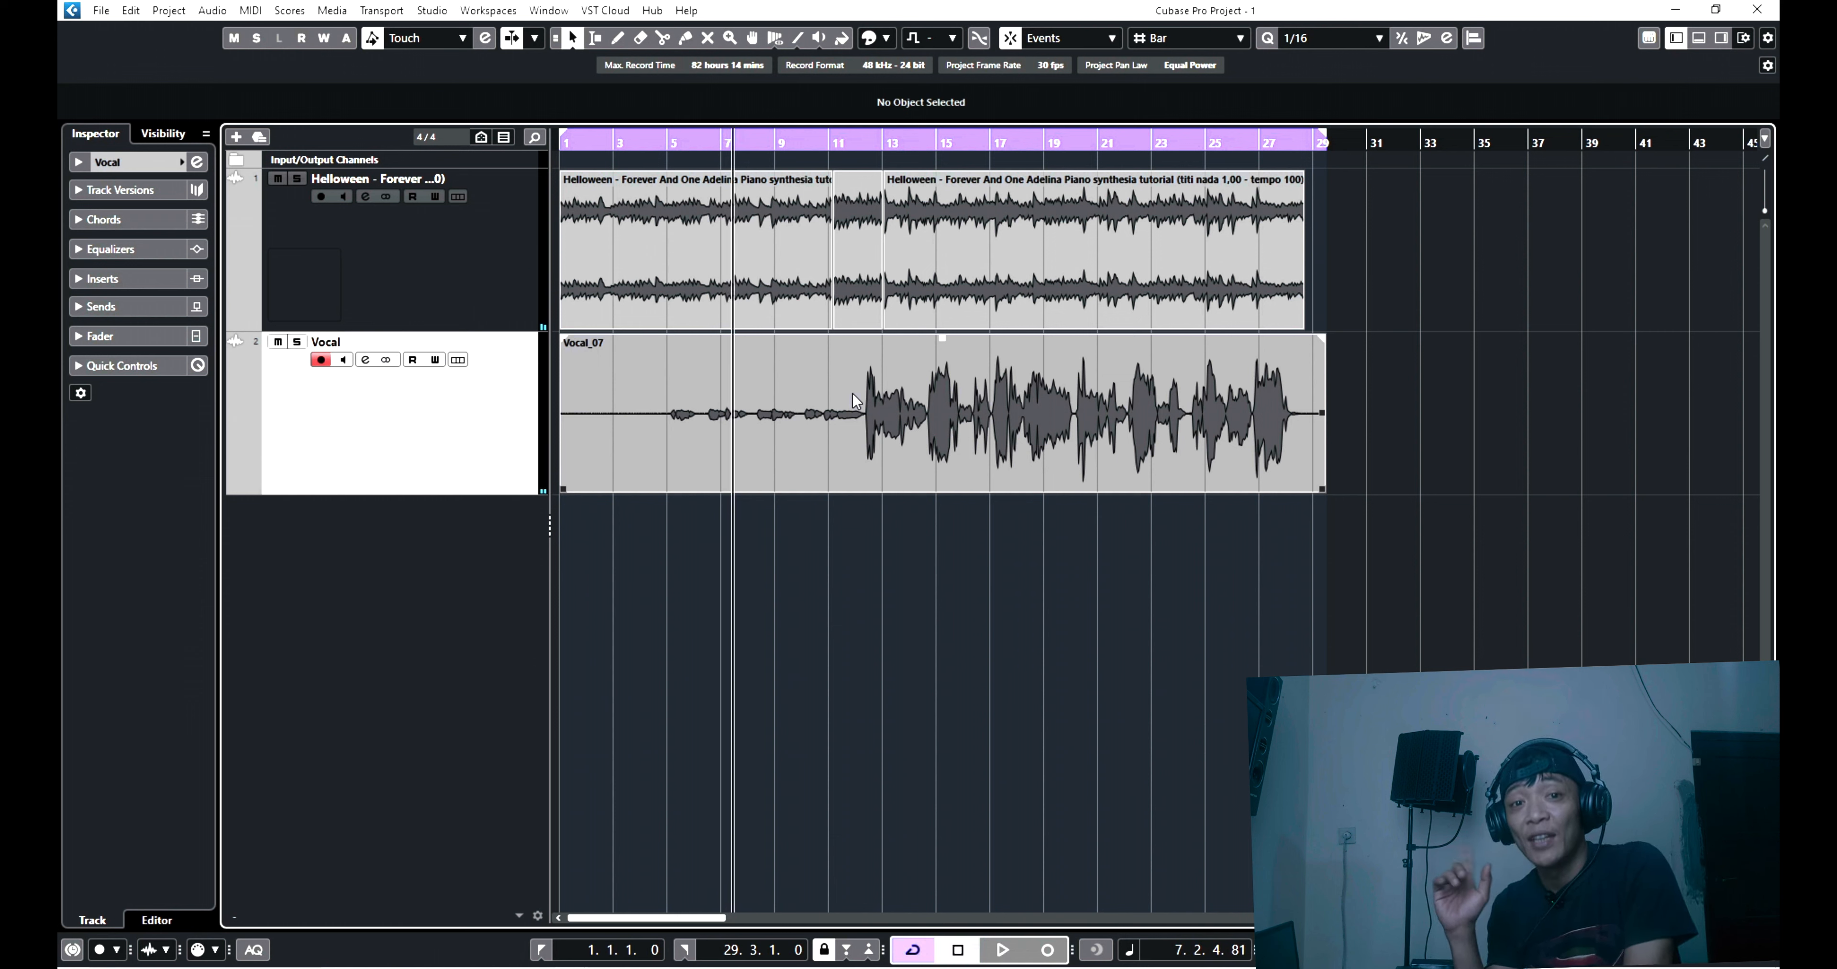
{"action": "mouse_move", "coordinate": [839, 414]}
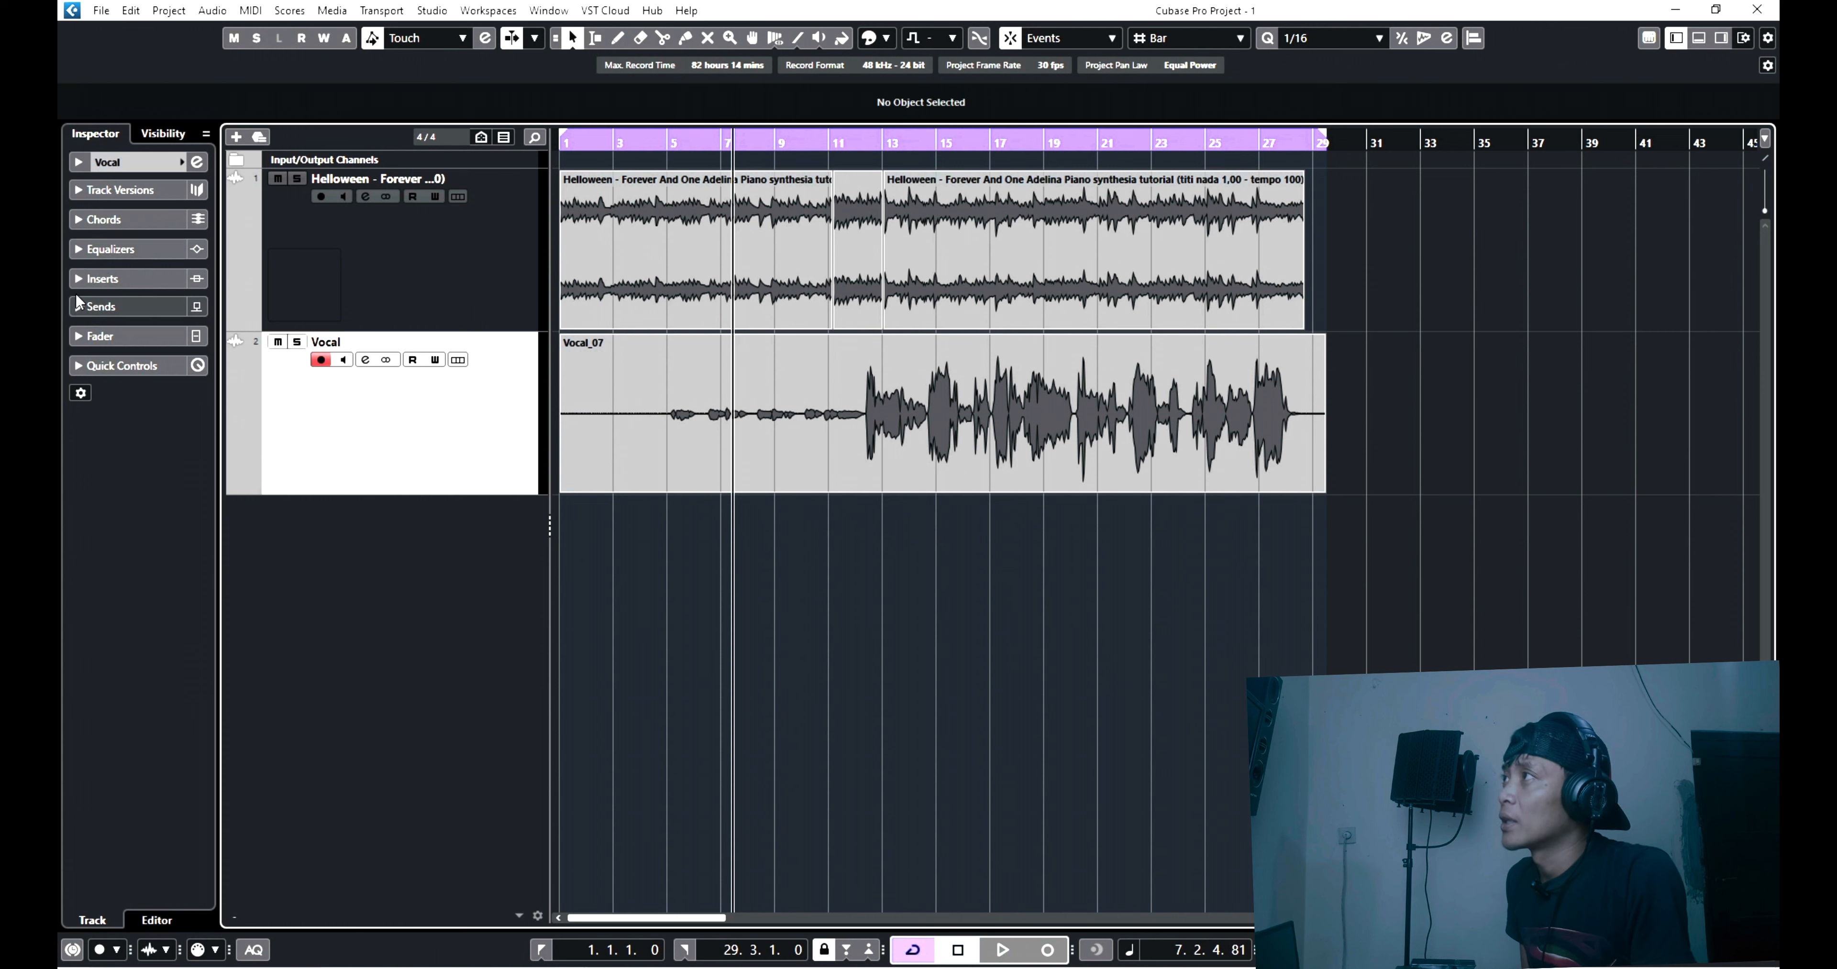
{"action": "left_click", "coordinate": [103, 278]}
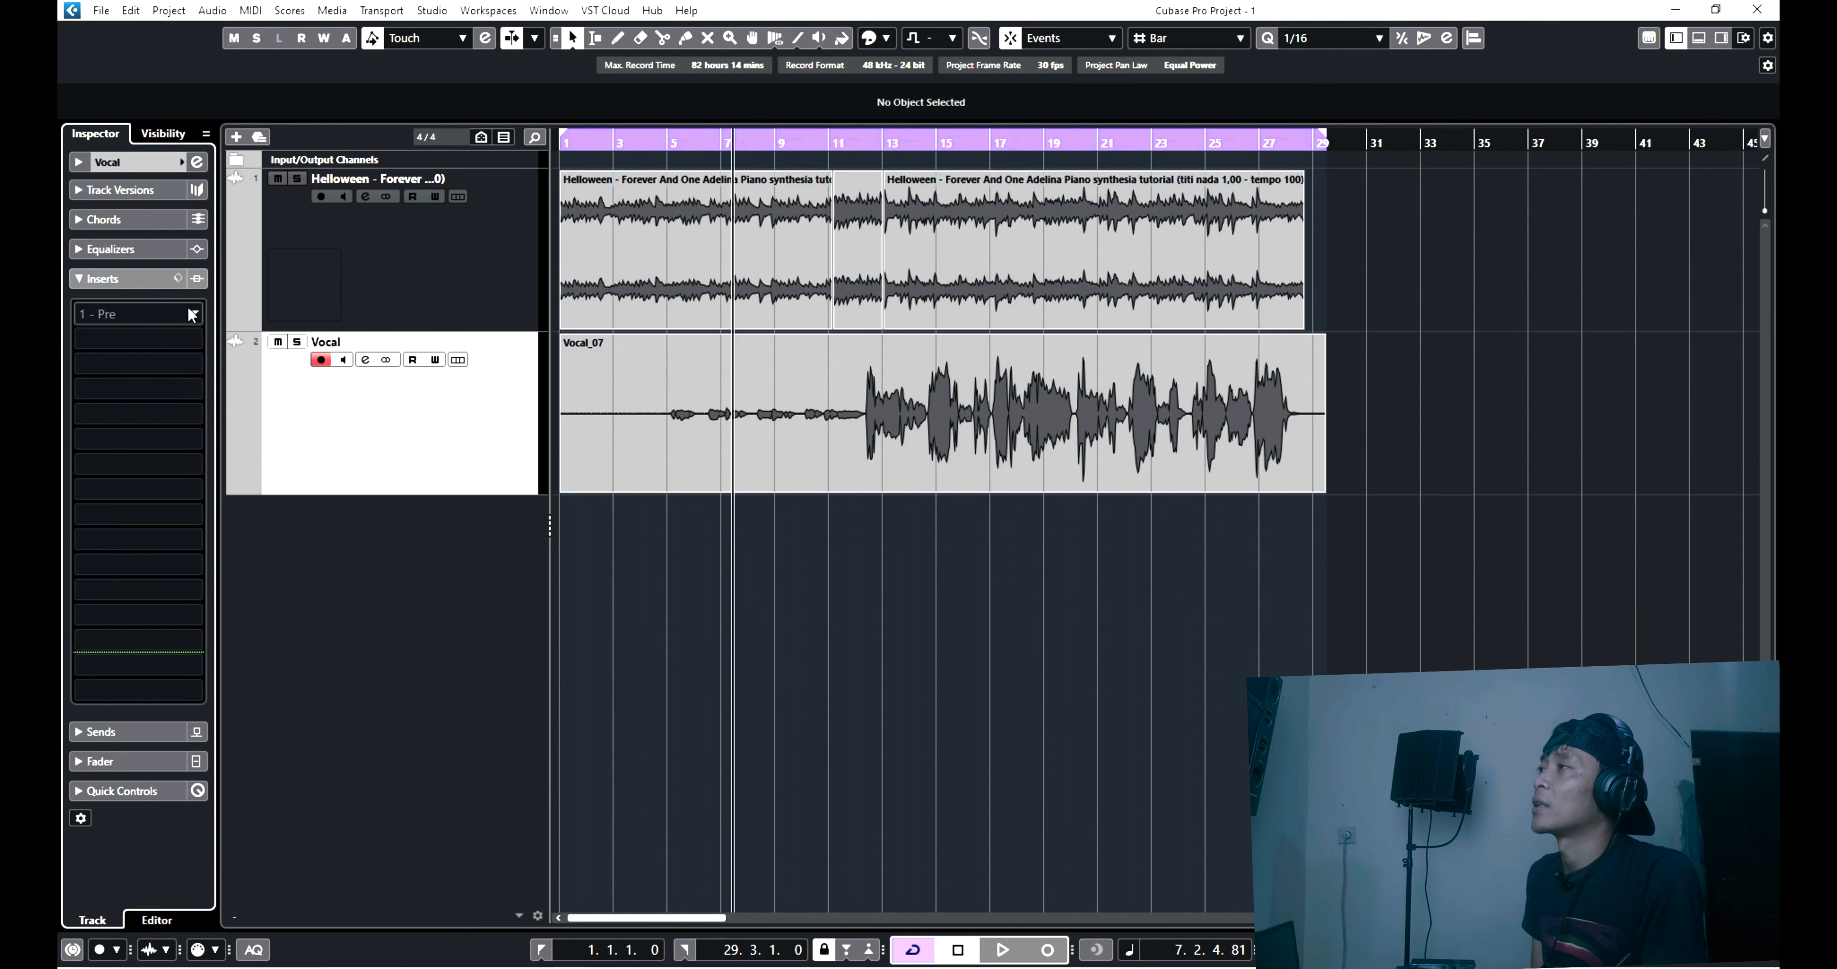
{"action": "left_click", "coordinate": [139, 314]}
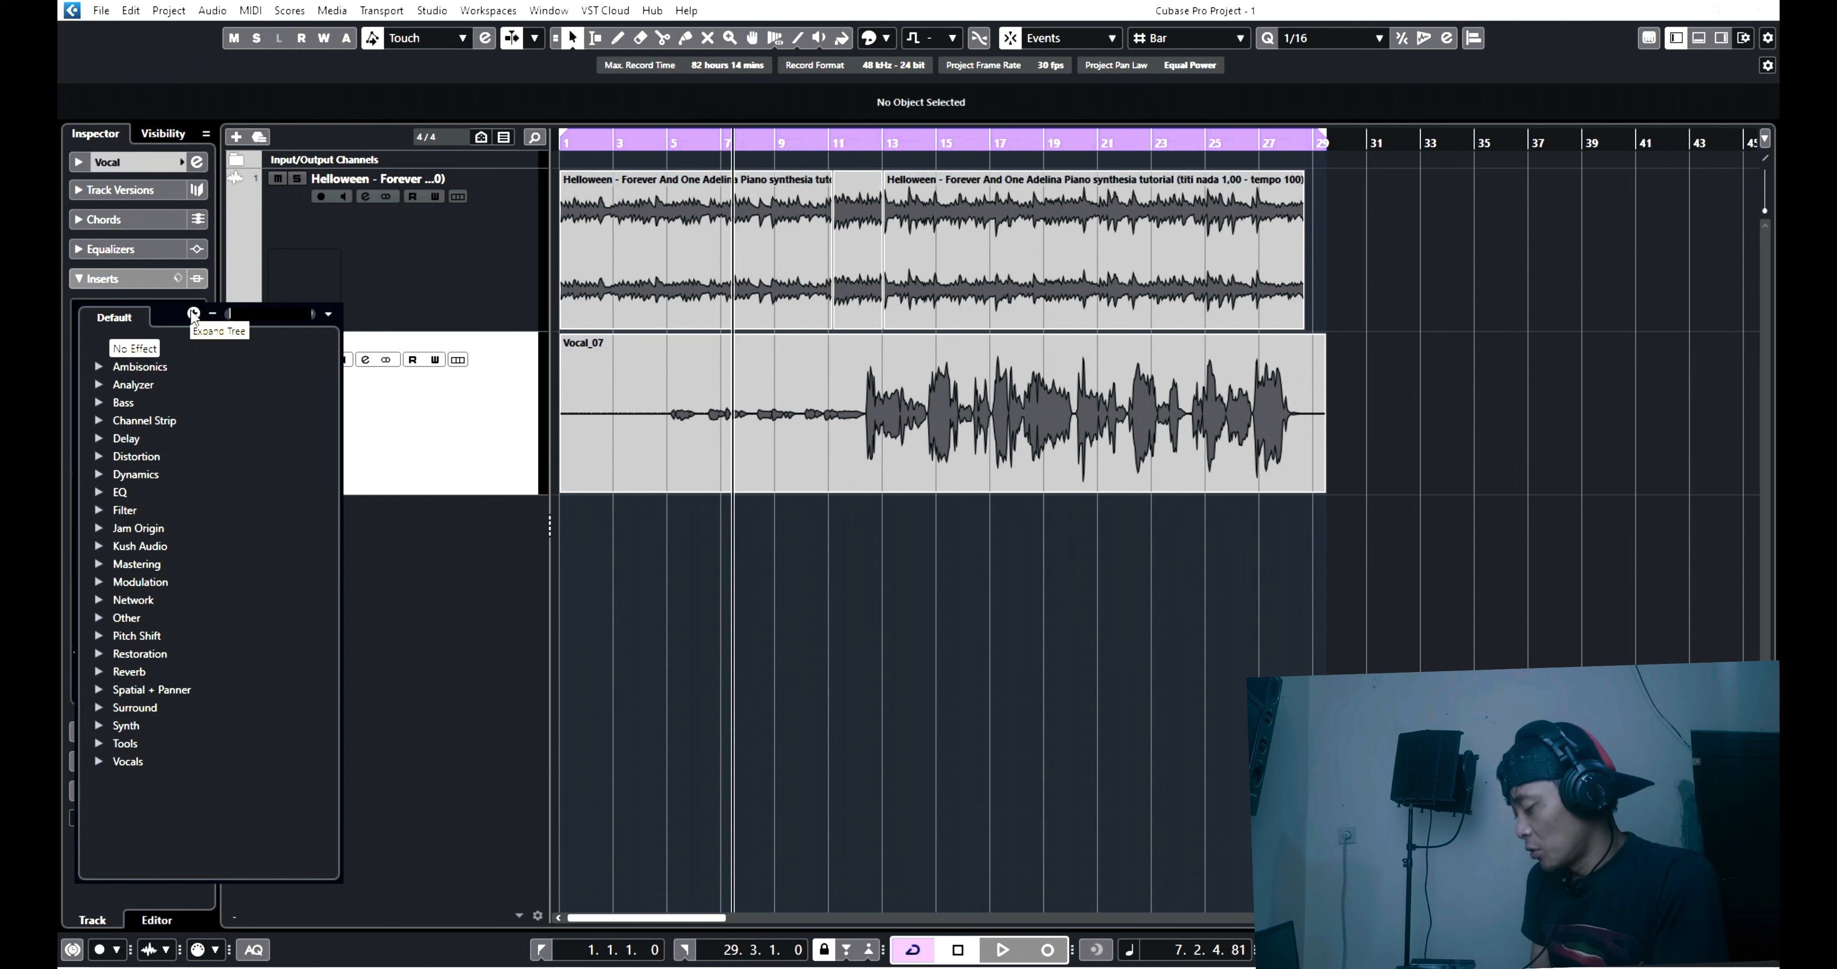
{"action": "type", "text": "vocal"}
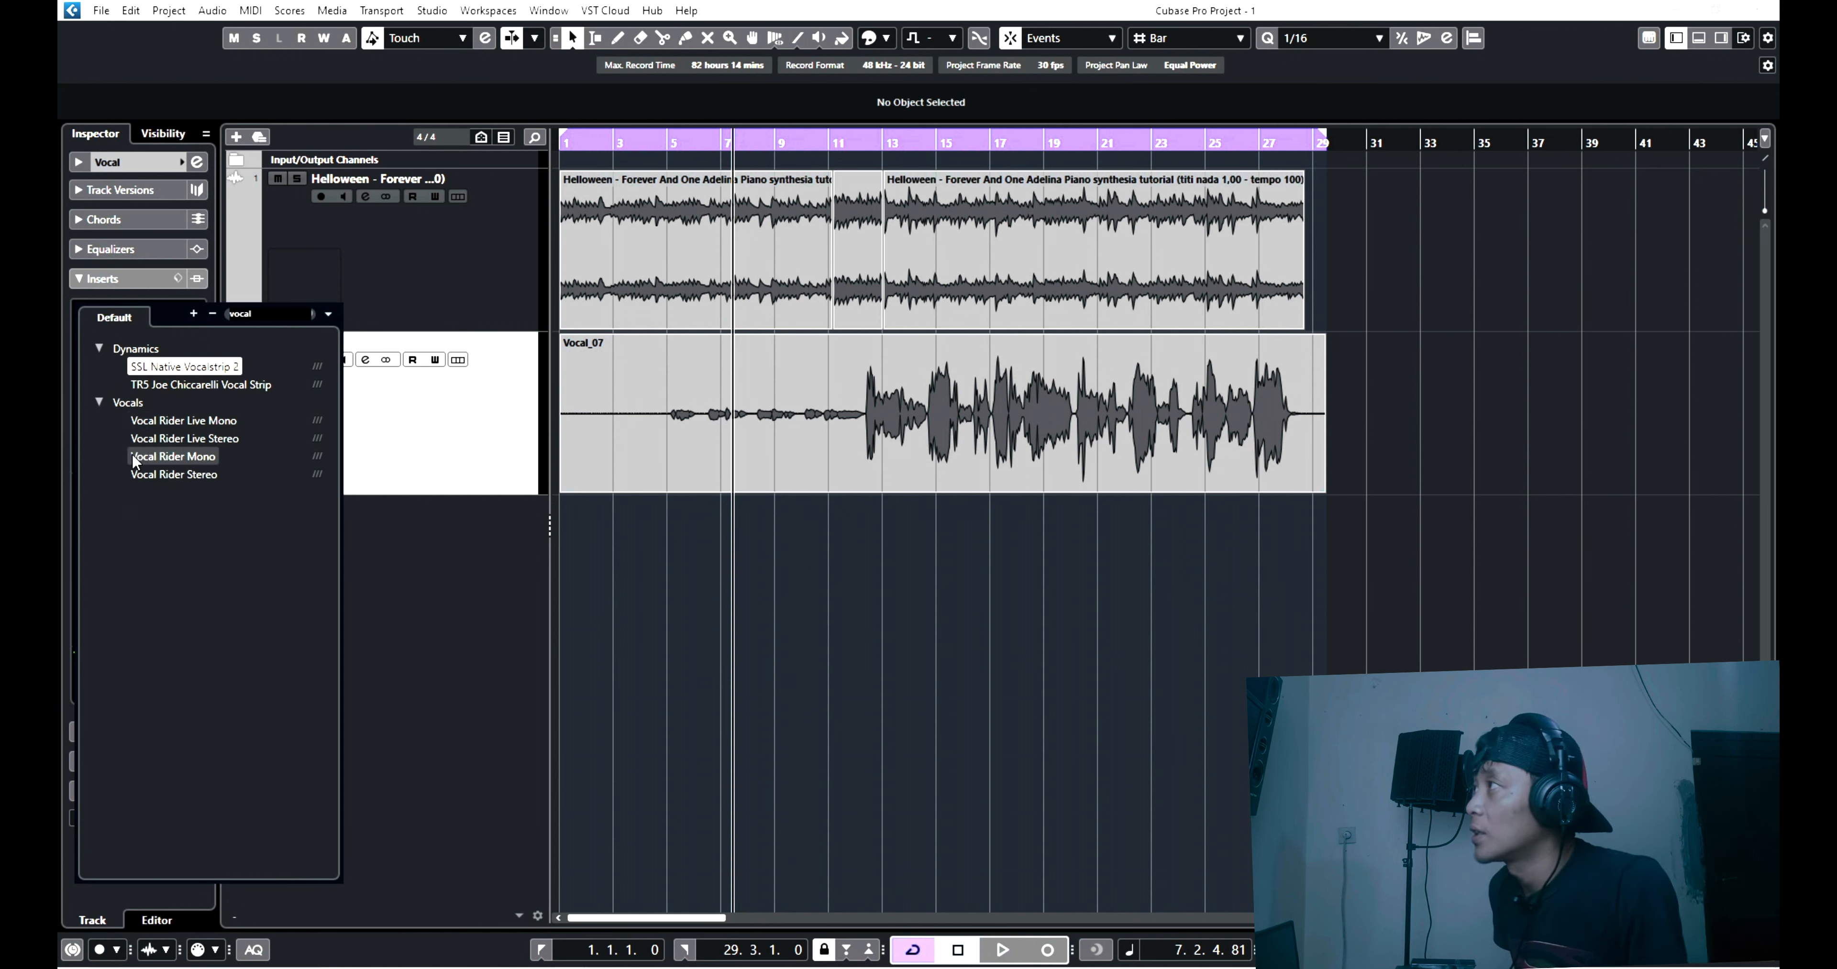
{"action": "mouse_move", "coordinate": [186, 480]}
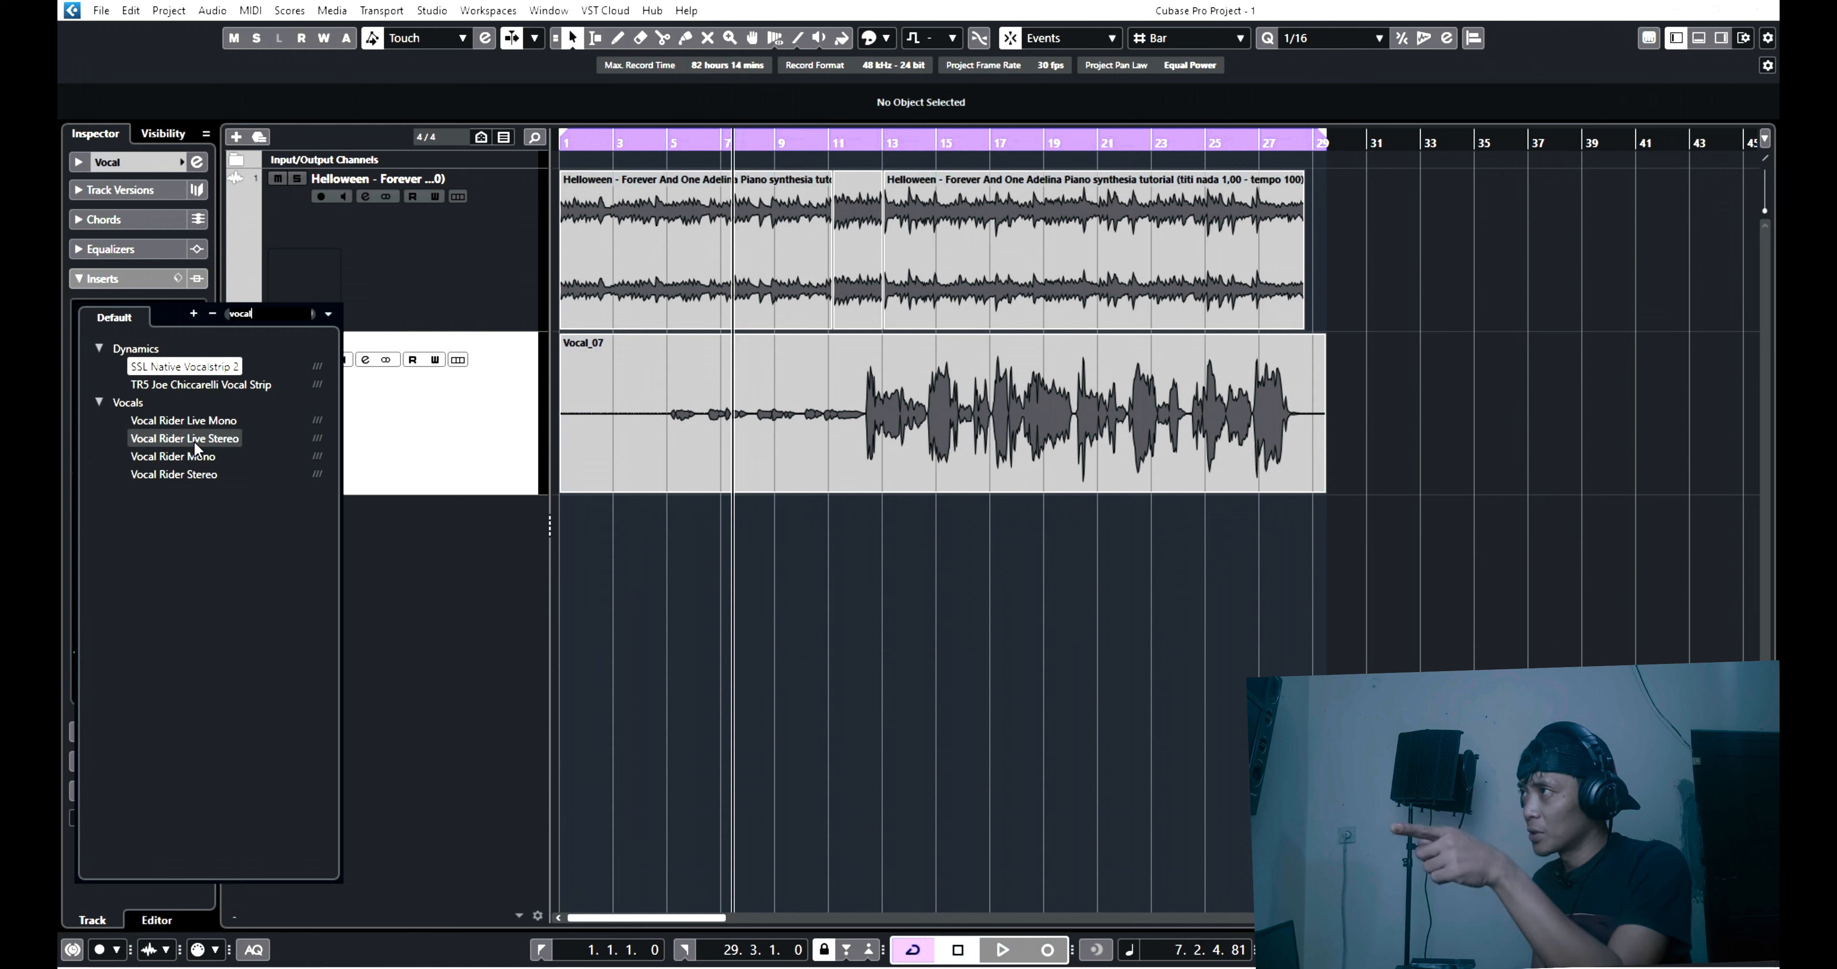
{"action": "left_click", "coordinate": [184, 438]}
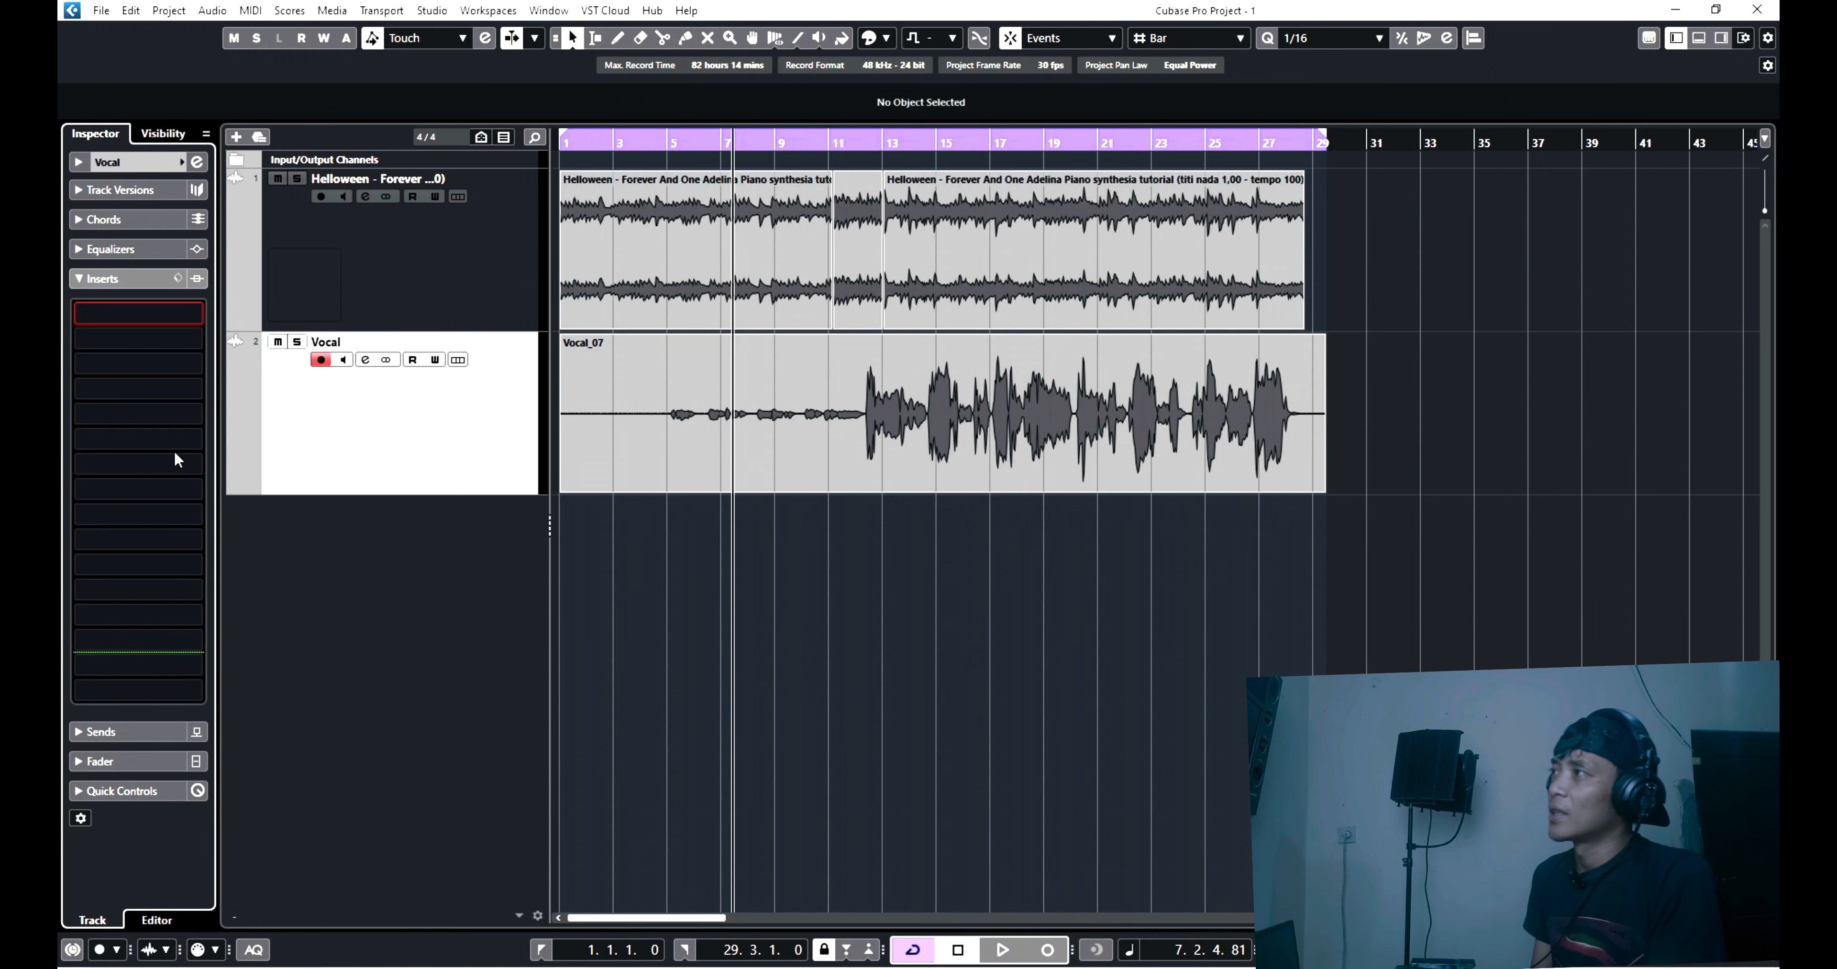
Move the Vocal Rider Mono window over the arrangement and mute the Helloween piano track.
{"action": "left_click", "coordinate": [139, 314]}
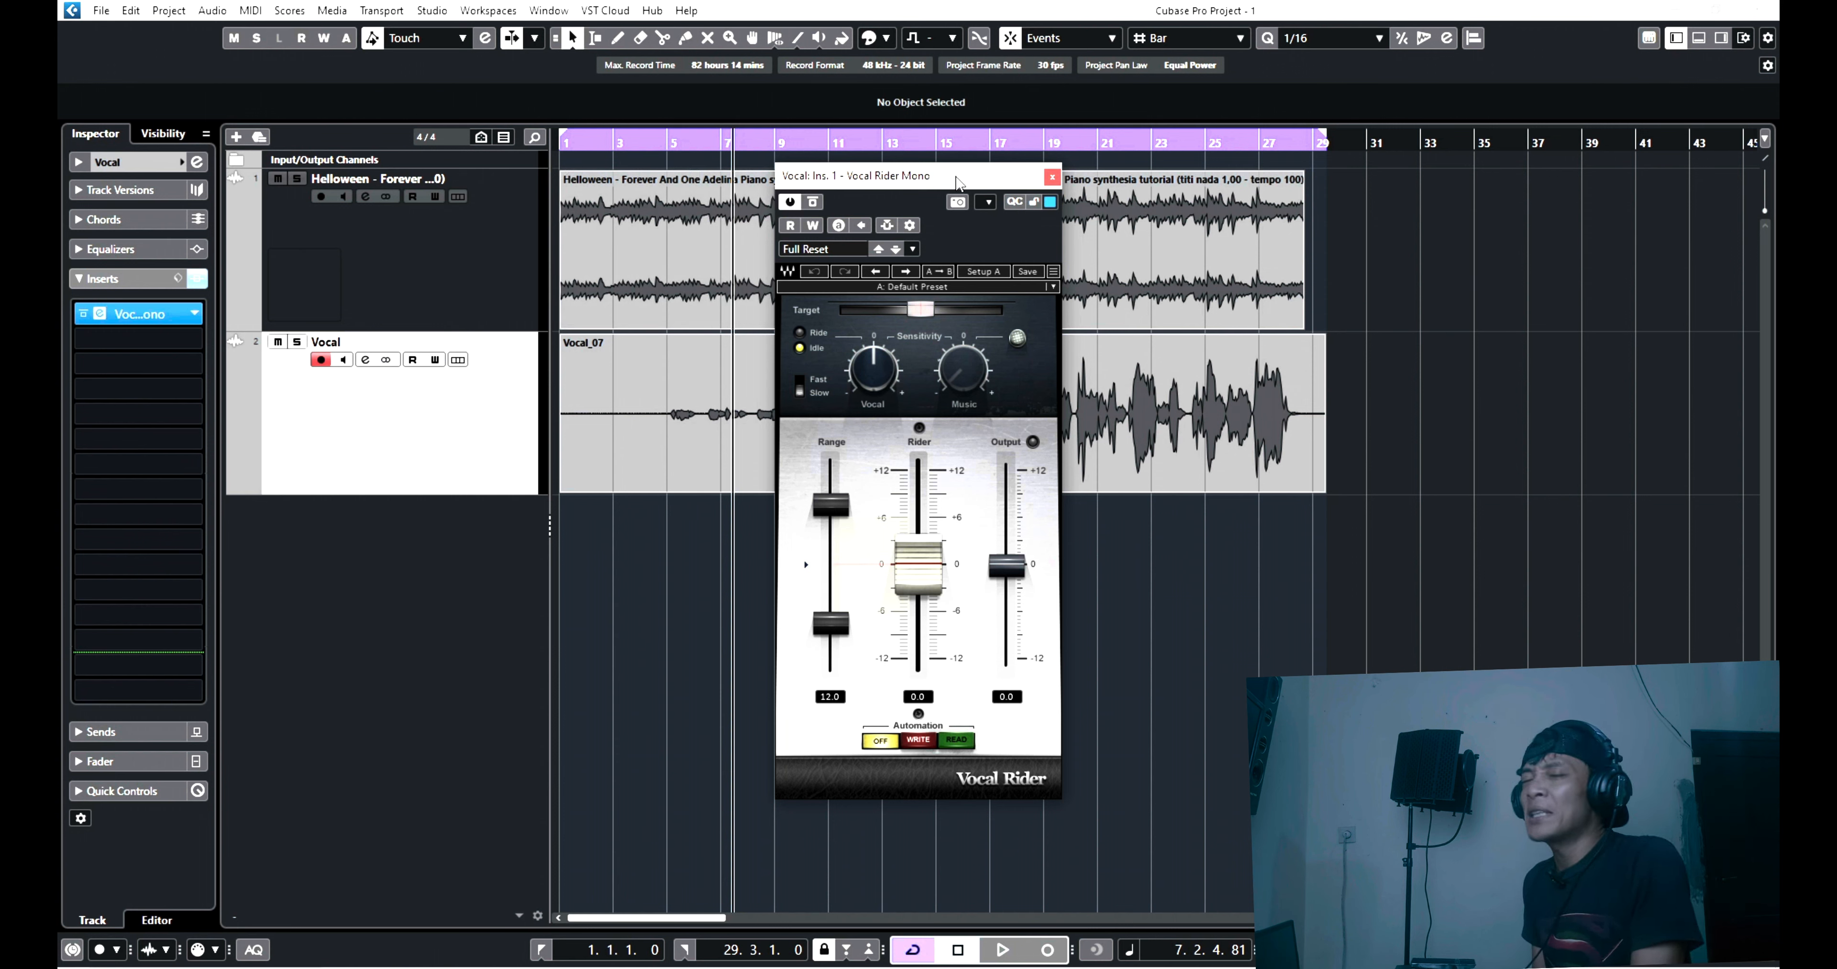
{"action": "mouse_move", "coordinate": [939, 547]}
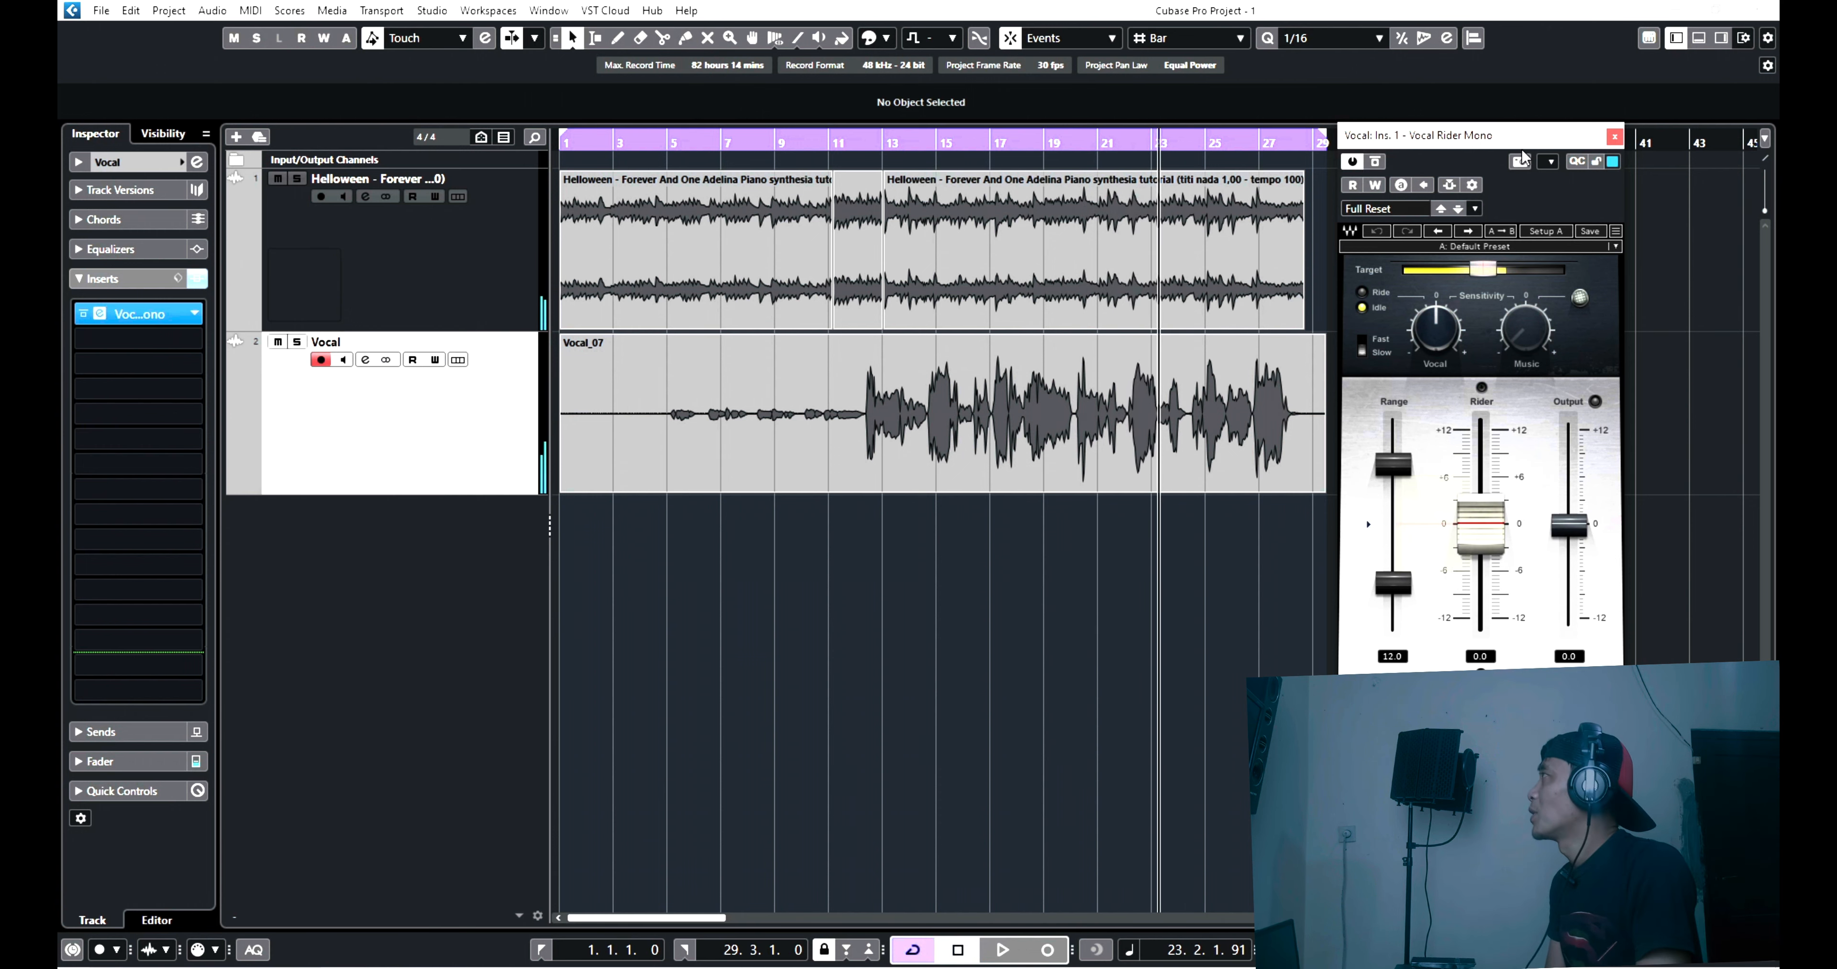
{"action": "left_click_drag", "start_coordinate": [1476, 135], "coordinate": [846, 135]}
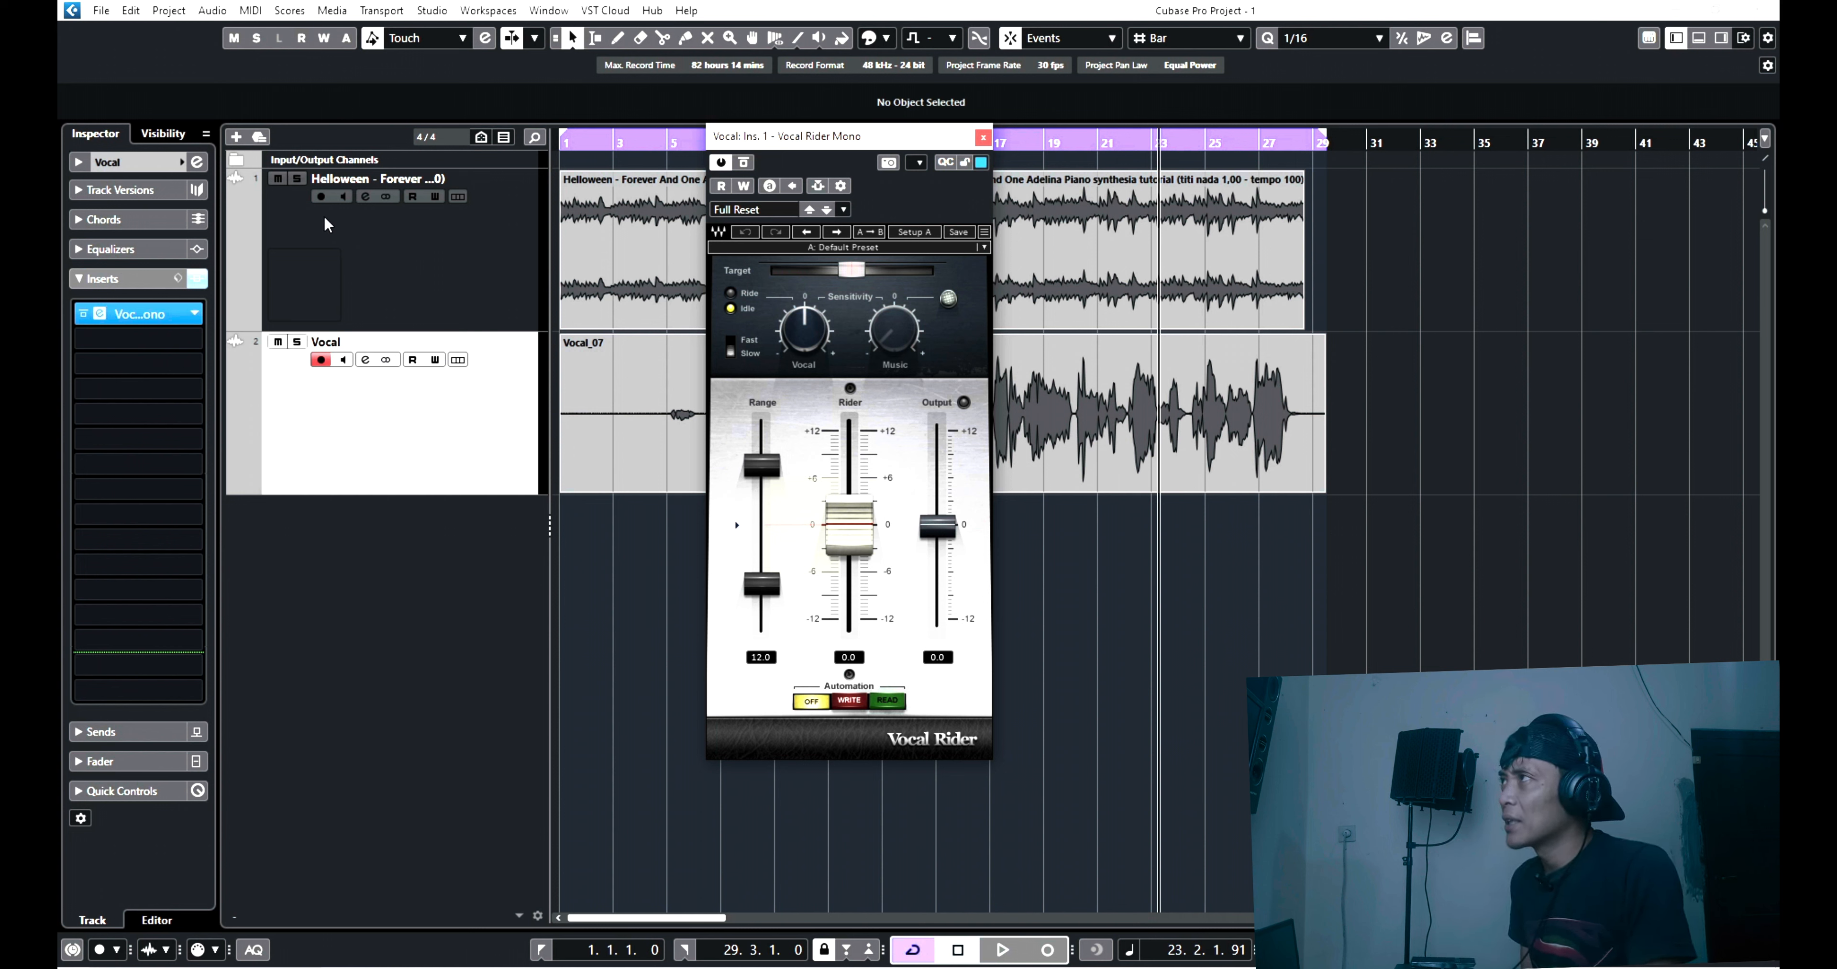
{"action": "left_click", "coordinate": [277, 179]}
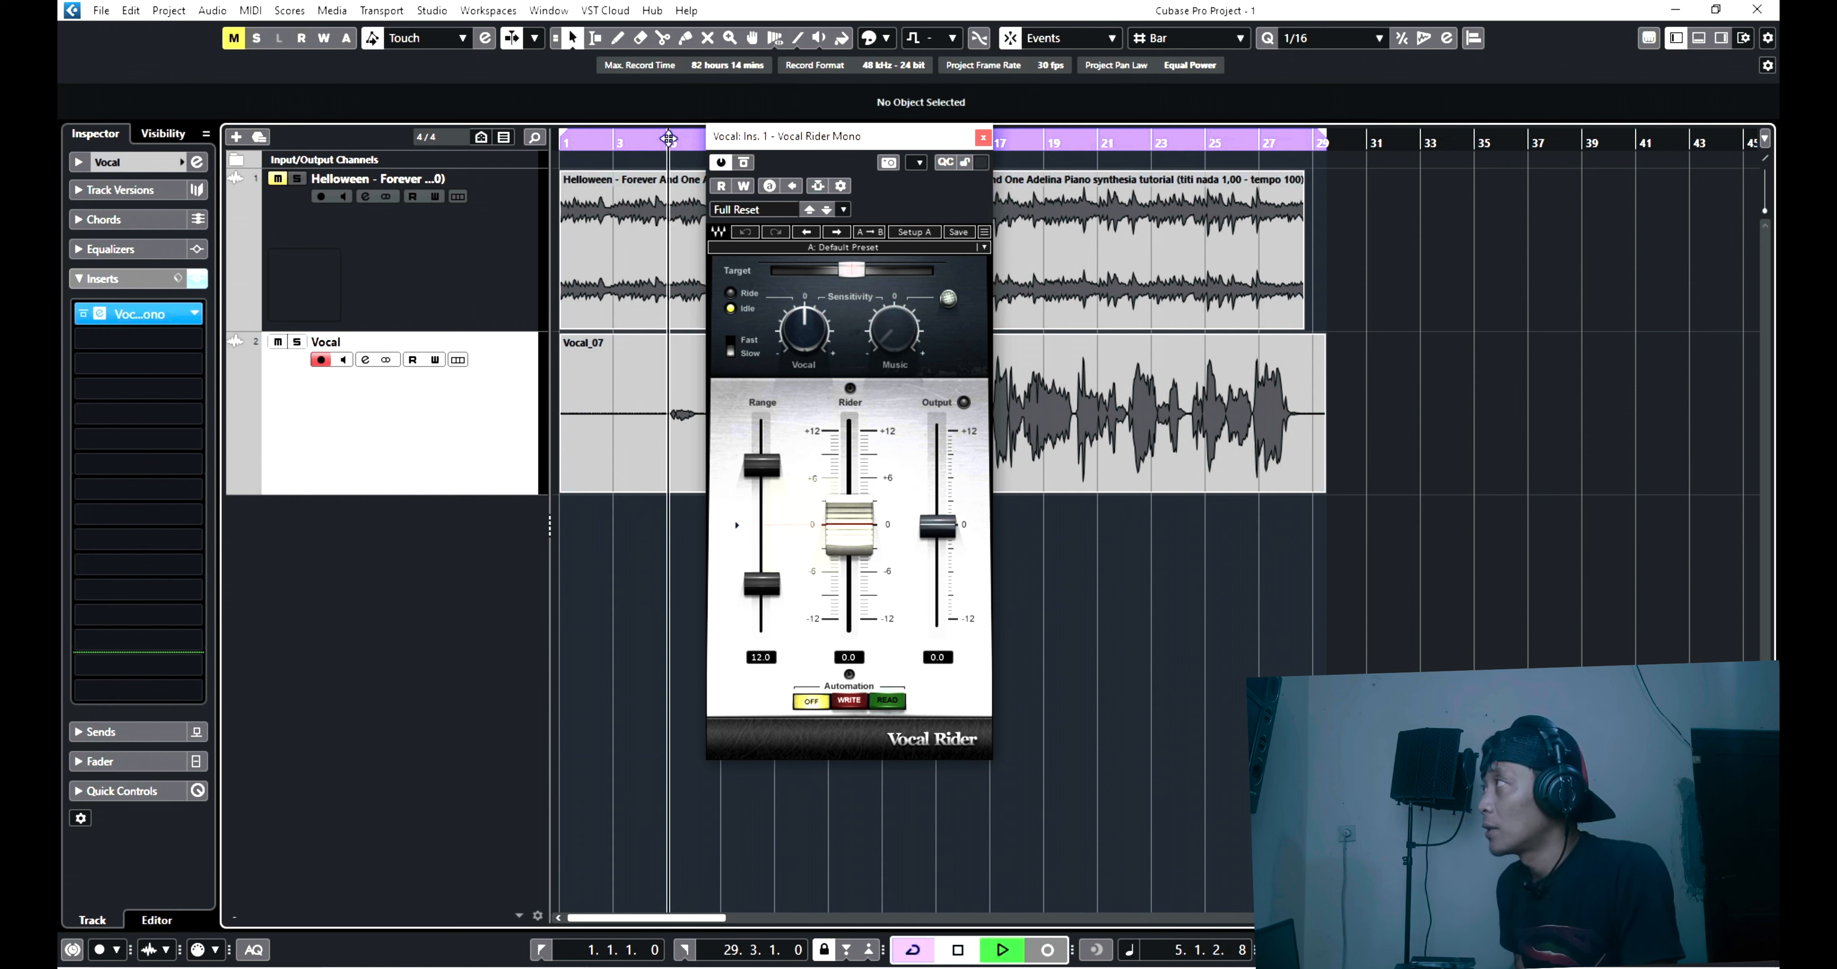
Play the vocal so Vocal Rider rides its level, then switch the effect off to compare.
{"action": "left_click_drag", "start_coordinate": [850, 524], "coordinate": [850, 469]}
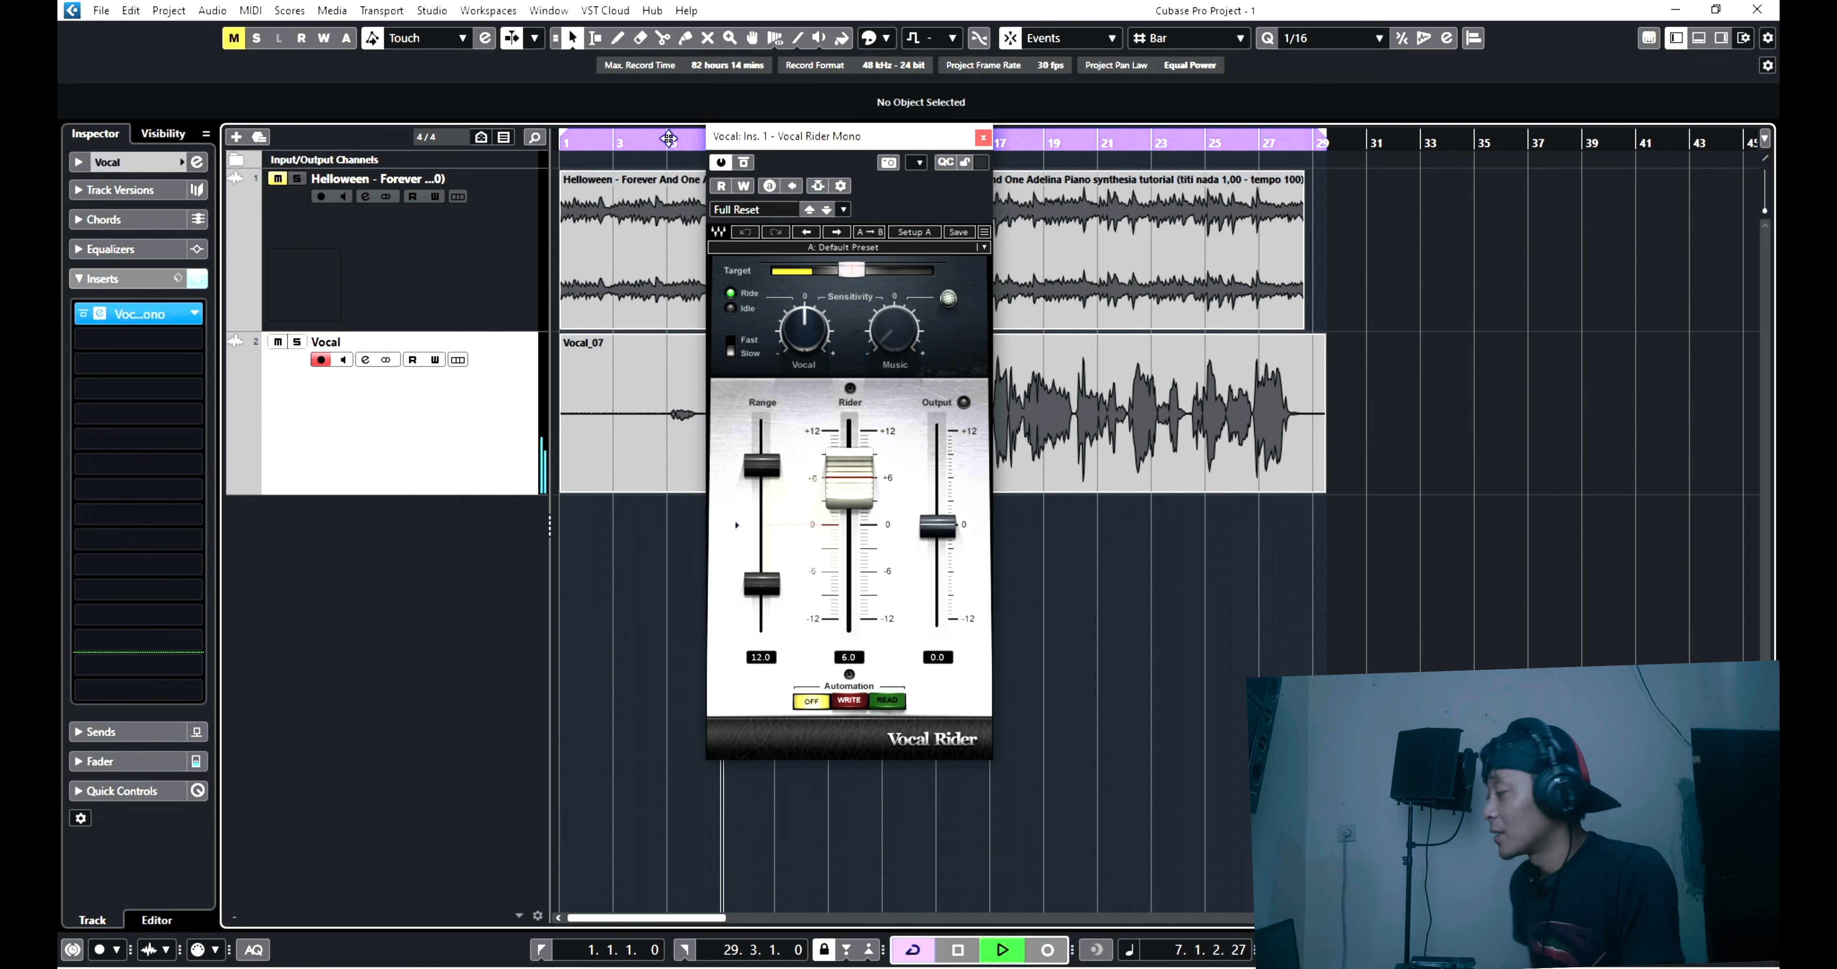
{"action": "left_click", "coordinate": [730, 309]}
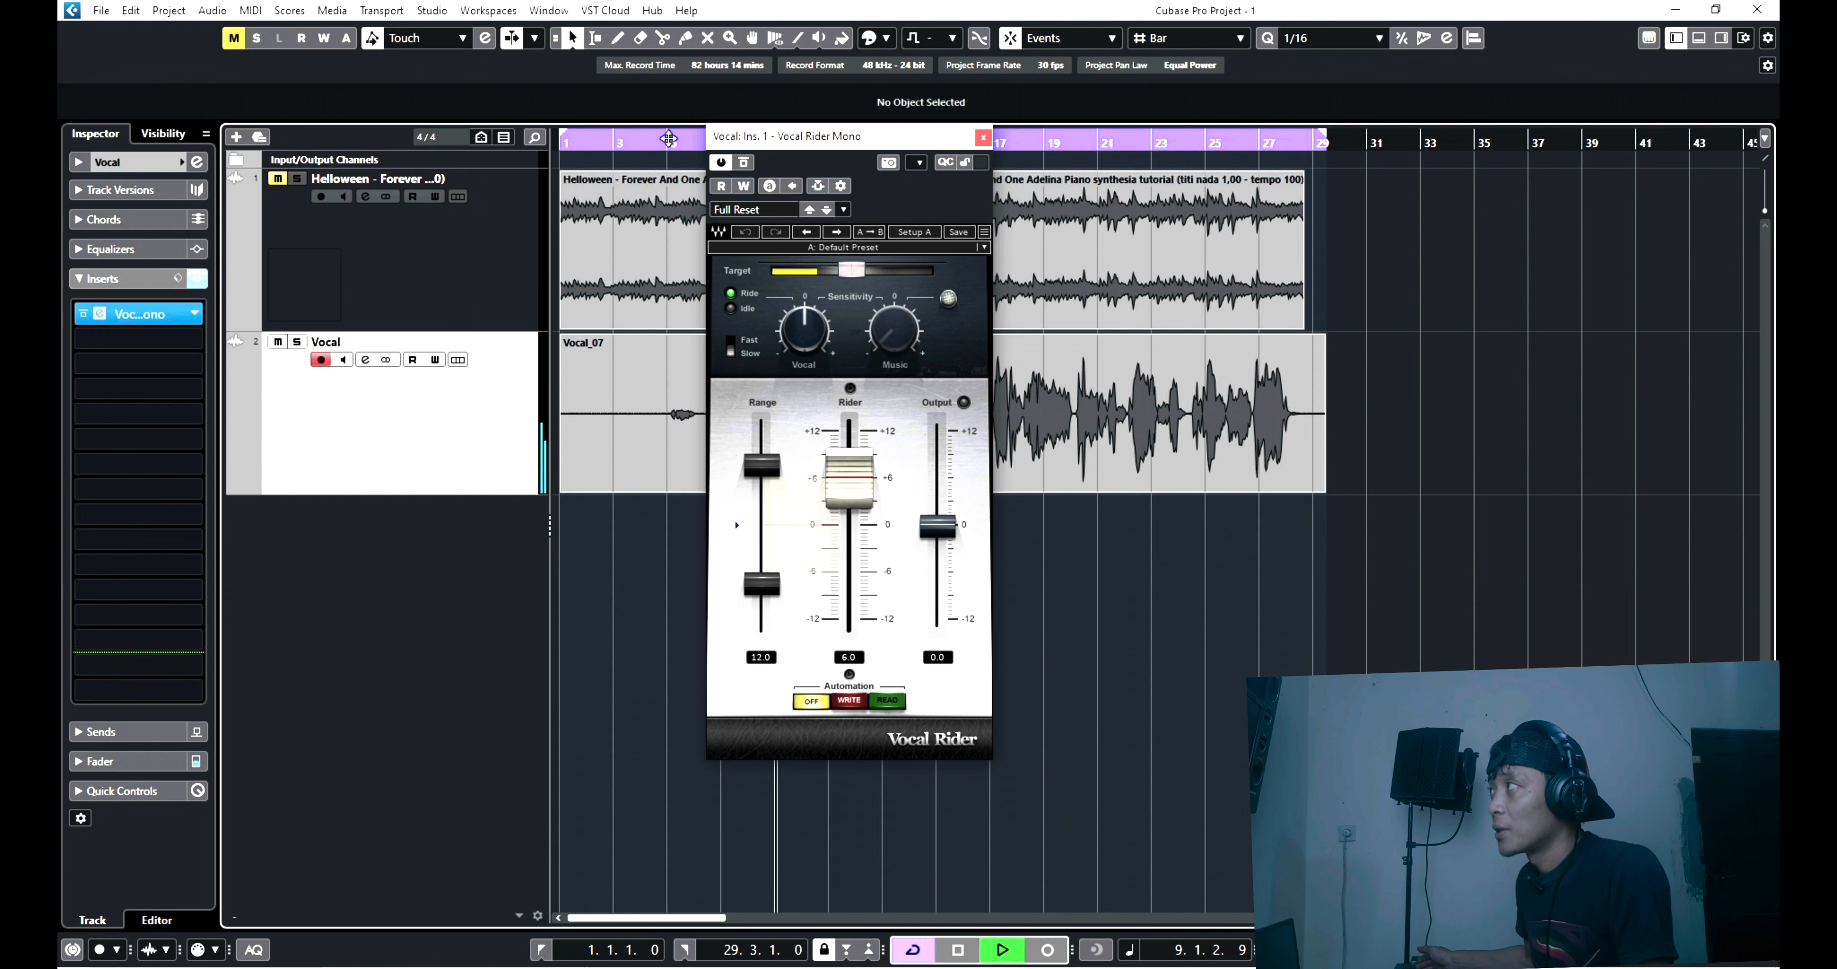
{"action": "left_click_drag", "start_coordinate": [849, 469], "coordinate": [849, 504]}
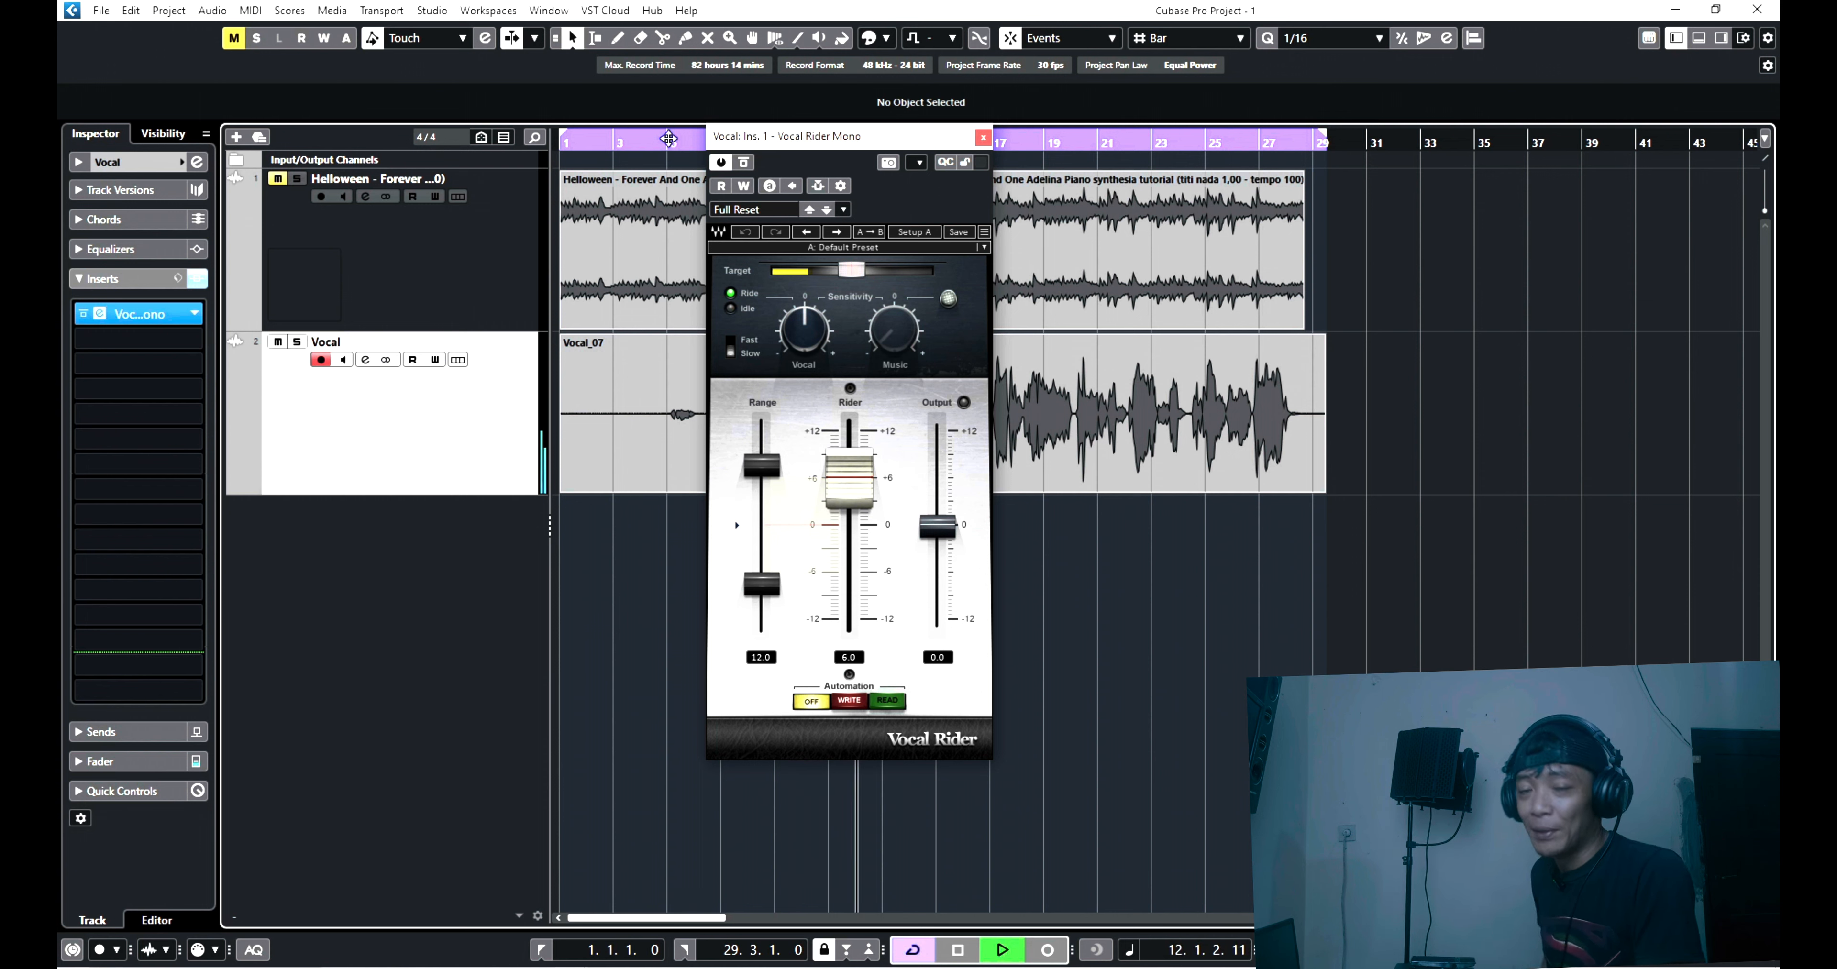
{"action": "left_click_drag", "start_coordinate": [848, 469], "coordinate": [849, 557]}
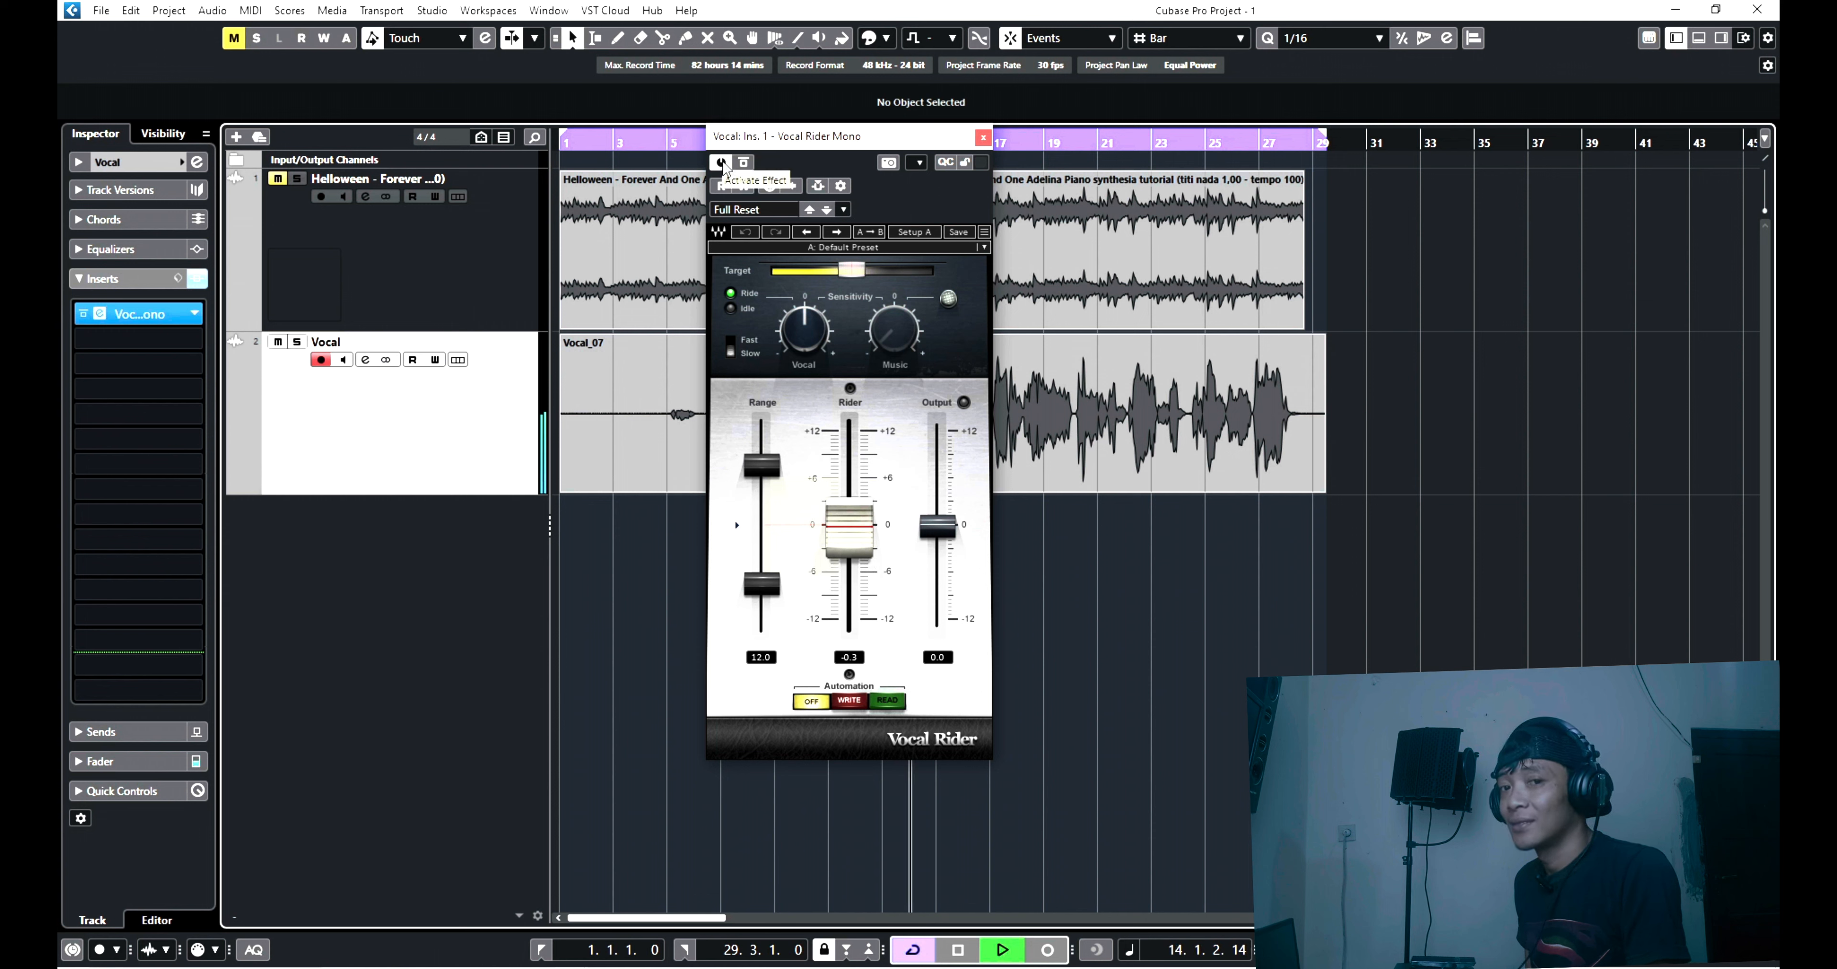
{"action": "left_click_drag", "start_coordinate": [849, 527], "coordinate": [849, 585]}
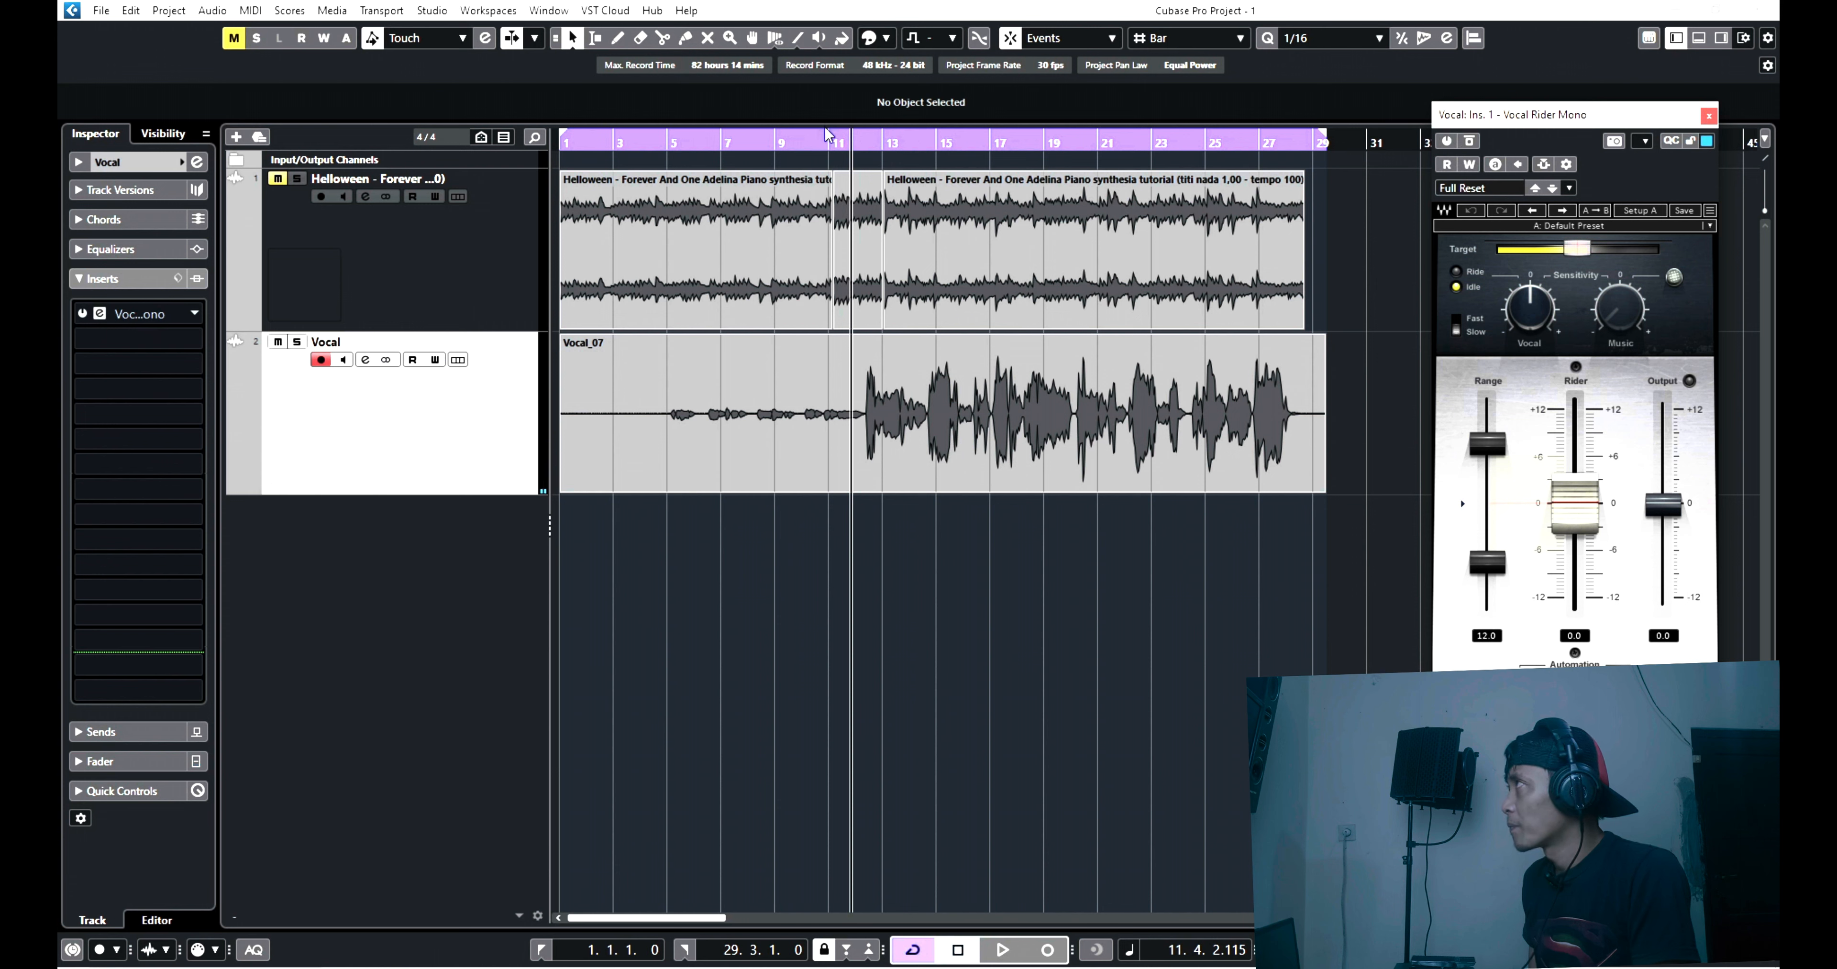
Restart playback earlier in the song and drag the Vocal Rider window to the centre.
{"action": "left_click", "coordinate": [1001, 950]}
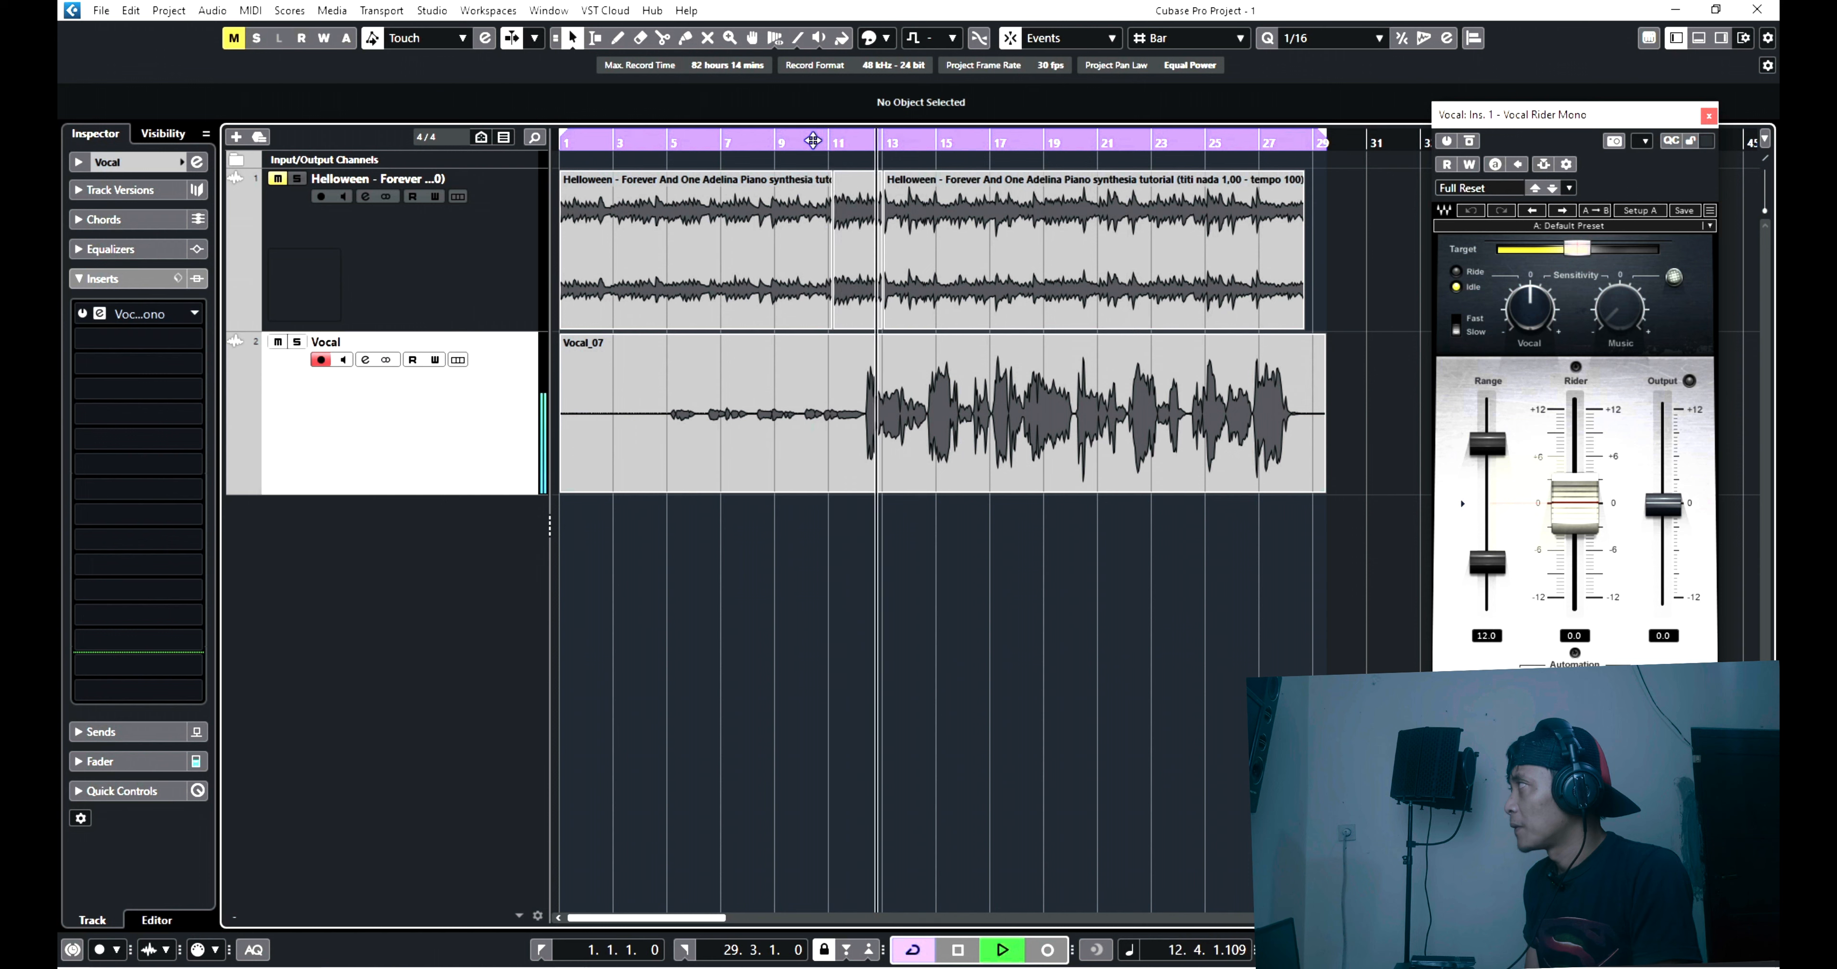
{"action": "left_click", "coordinate": [1002, 951]}
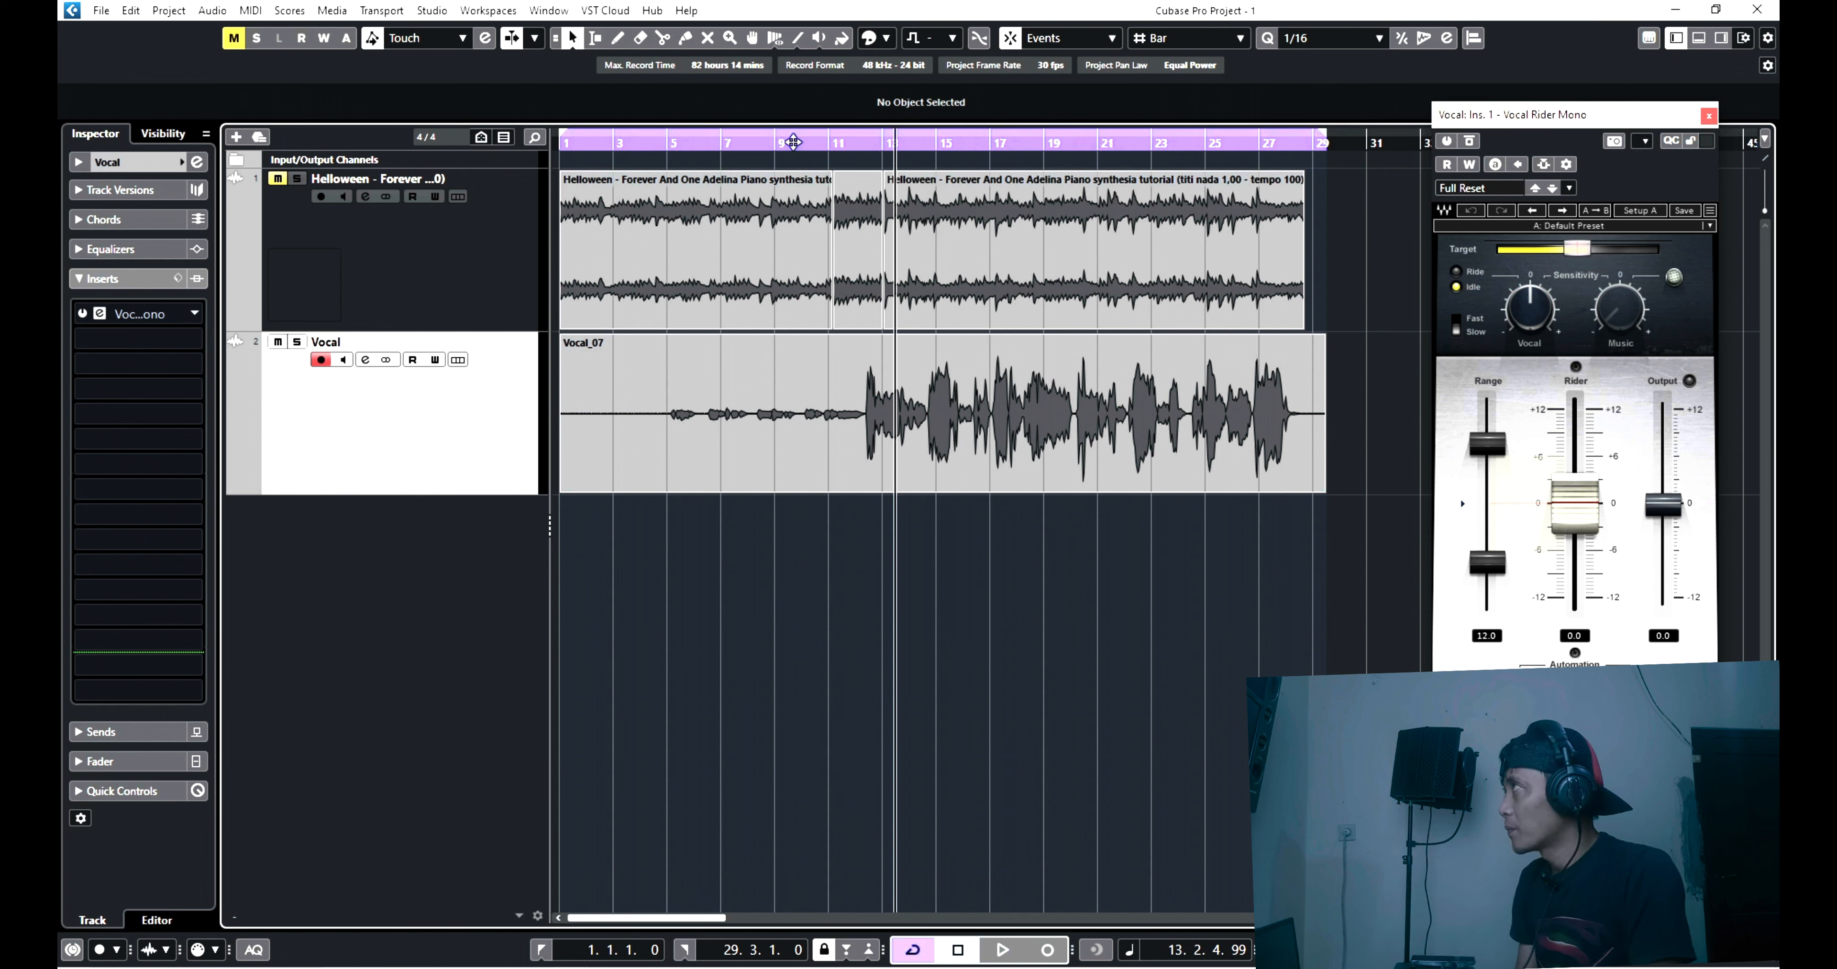
{"action": "left_click", "coordinate": [1001, 950]}
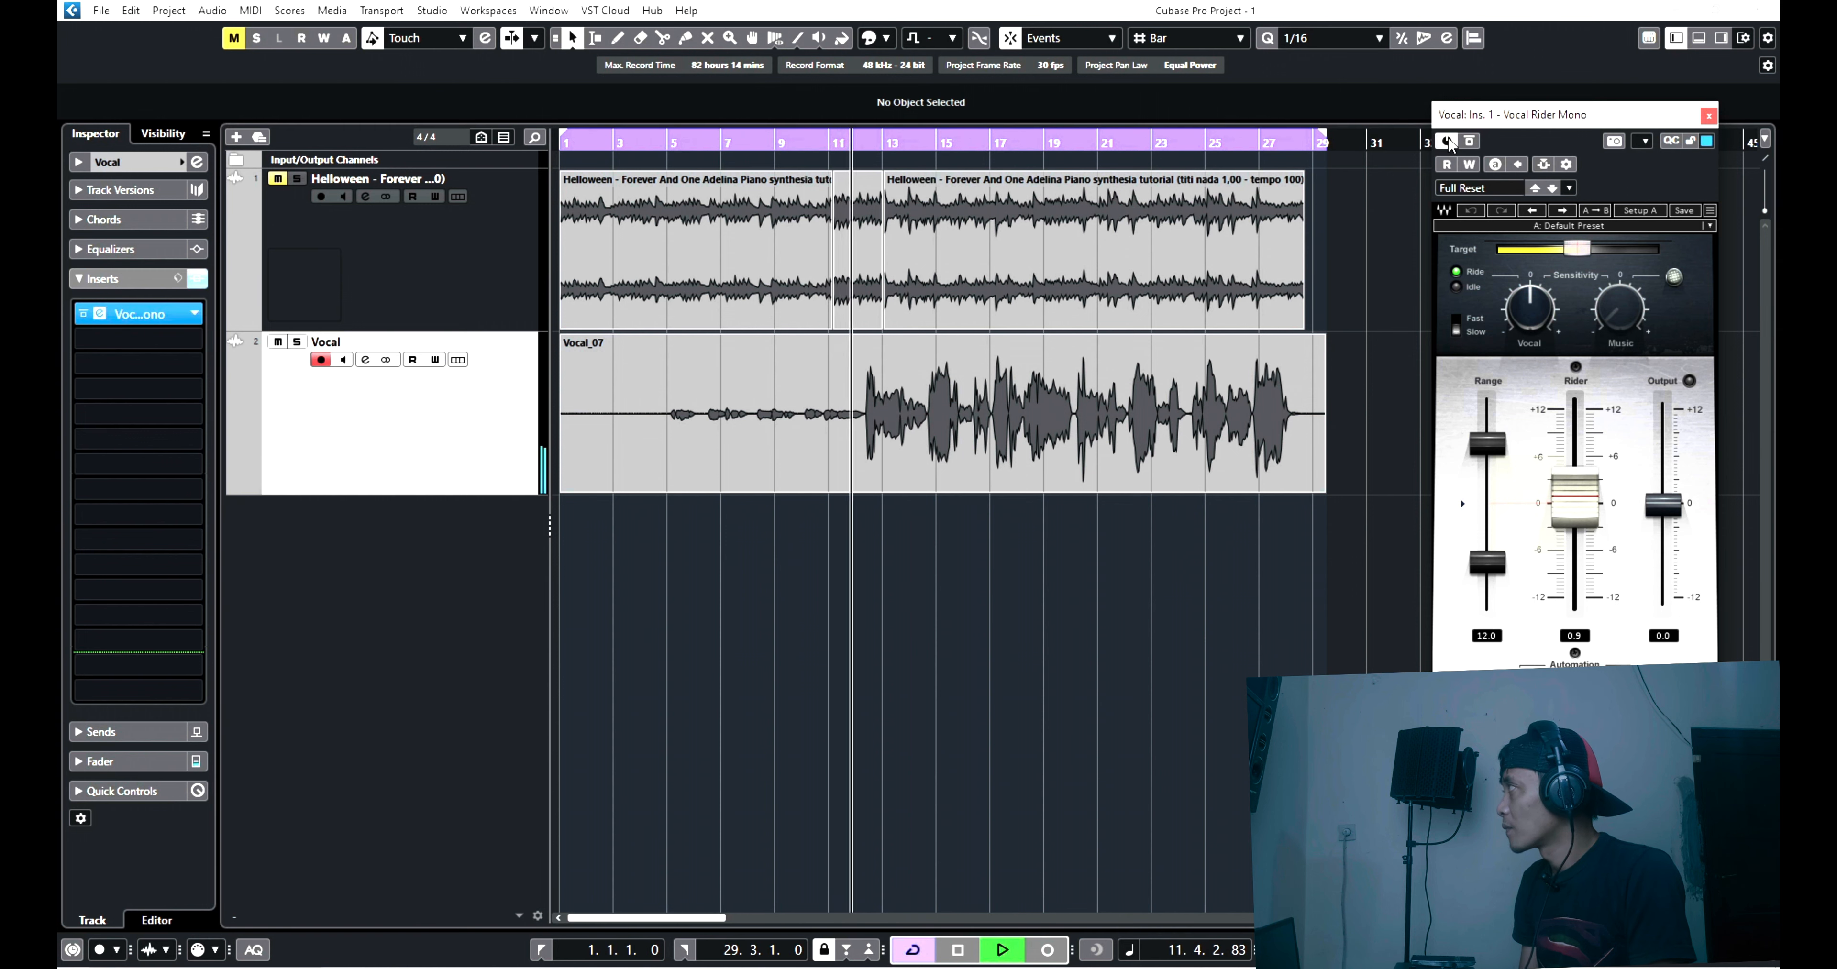
{"action": "left_click_drag", "start_coordinate": [1575, 492], "coordinate": [1575, 551]}
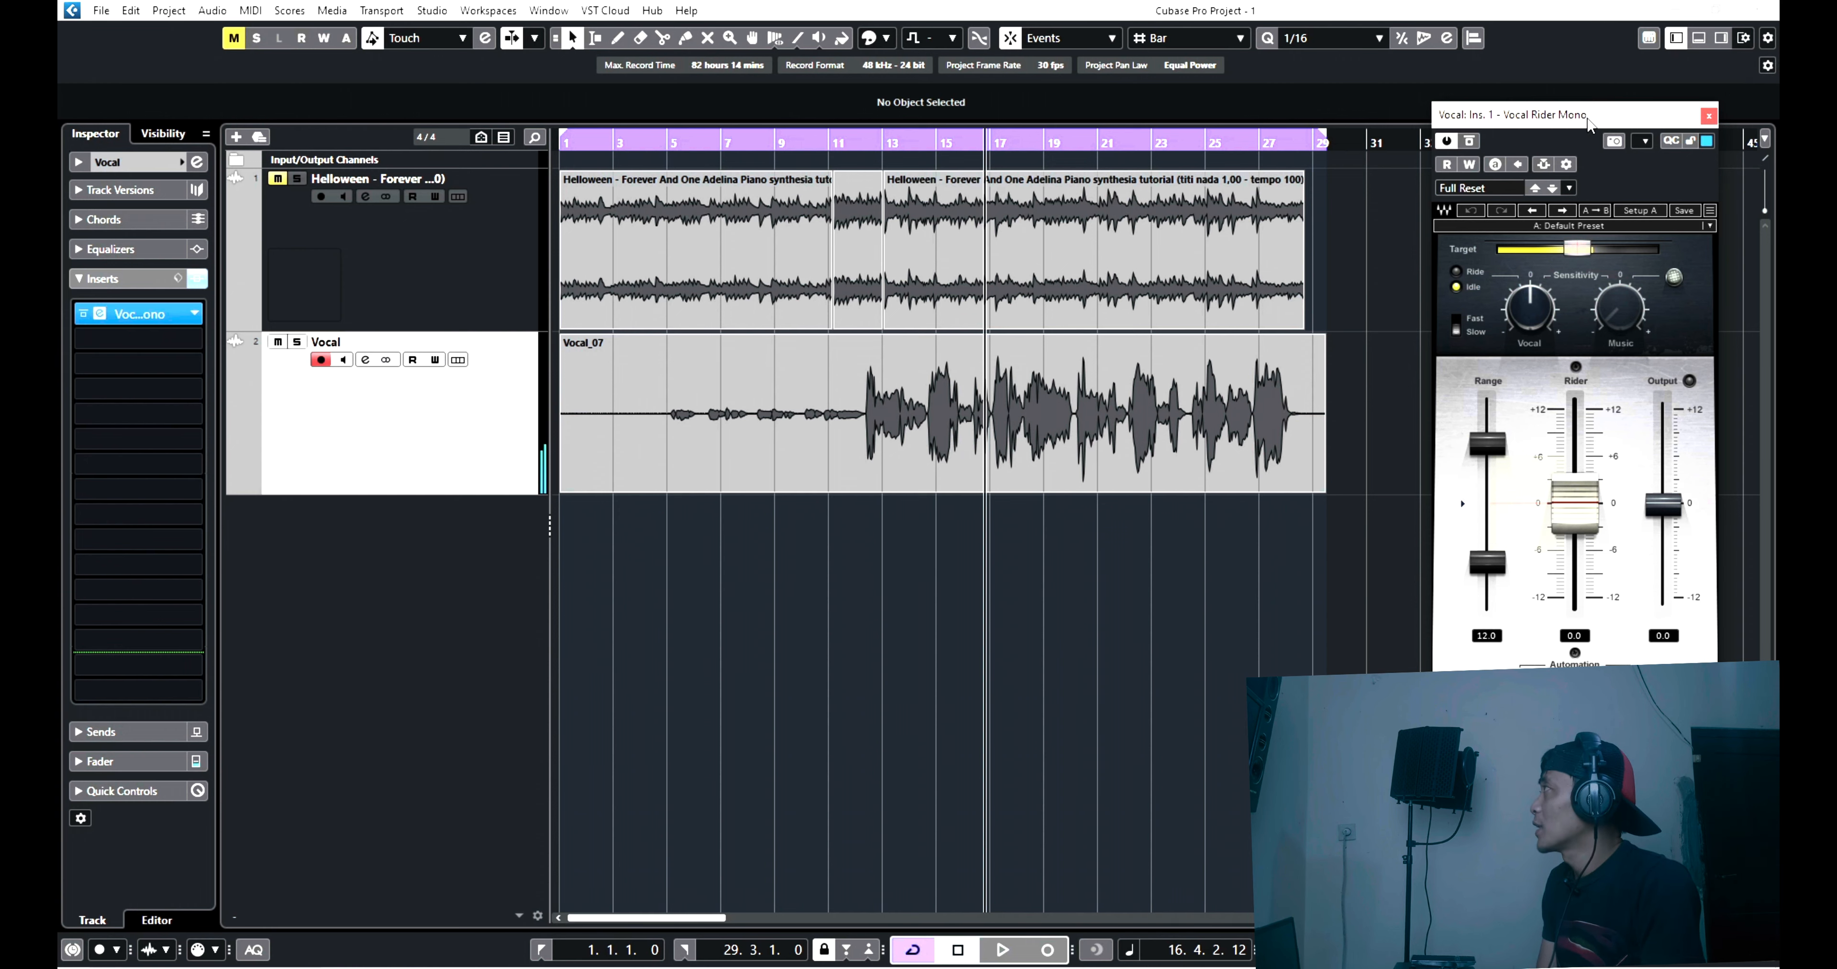
{"action": "left_click_drag", "start_coordinate": [1573, 115], "coordinate": [884, 153]}
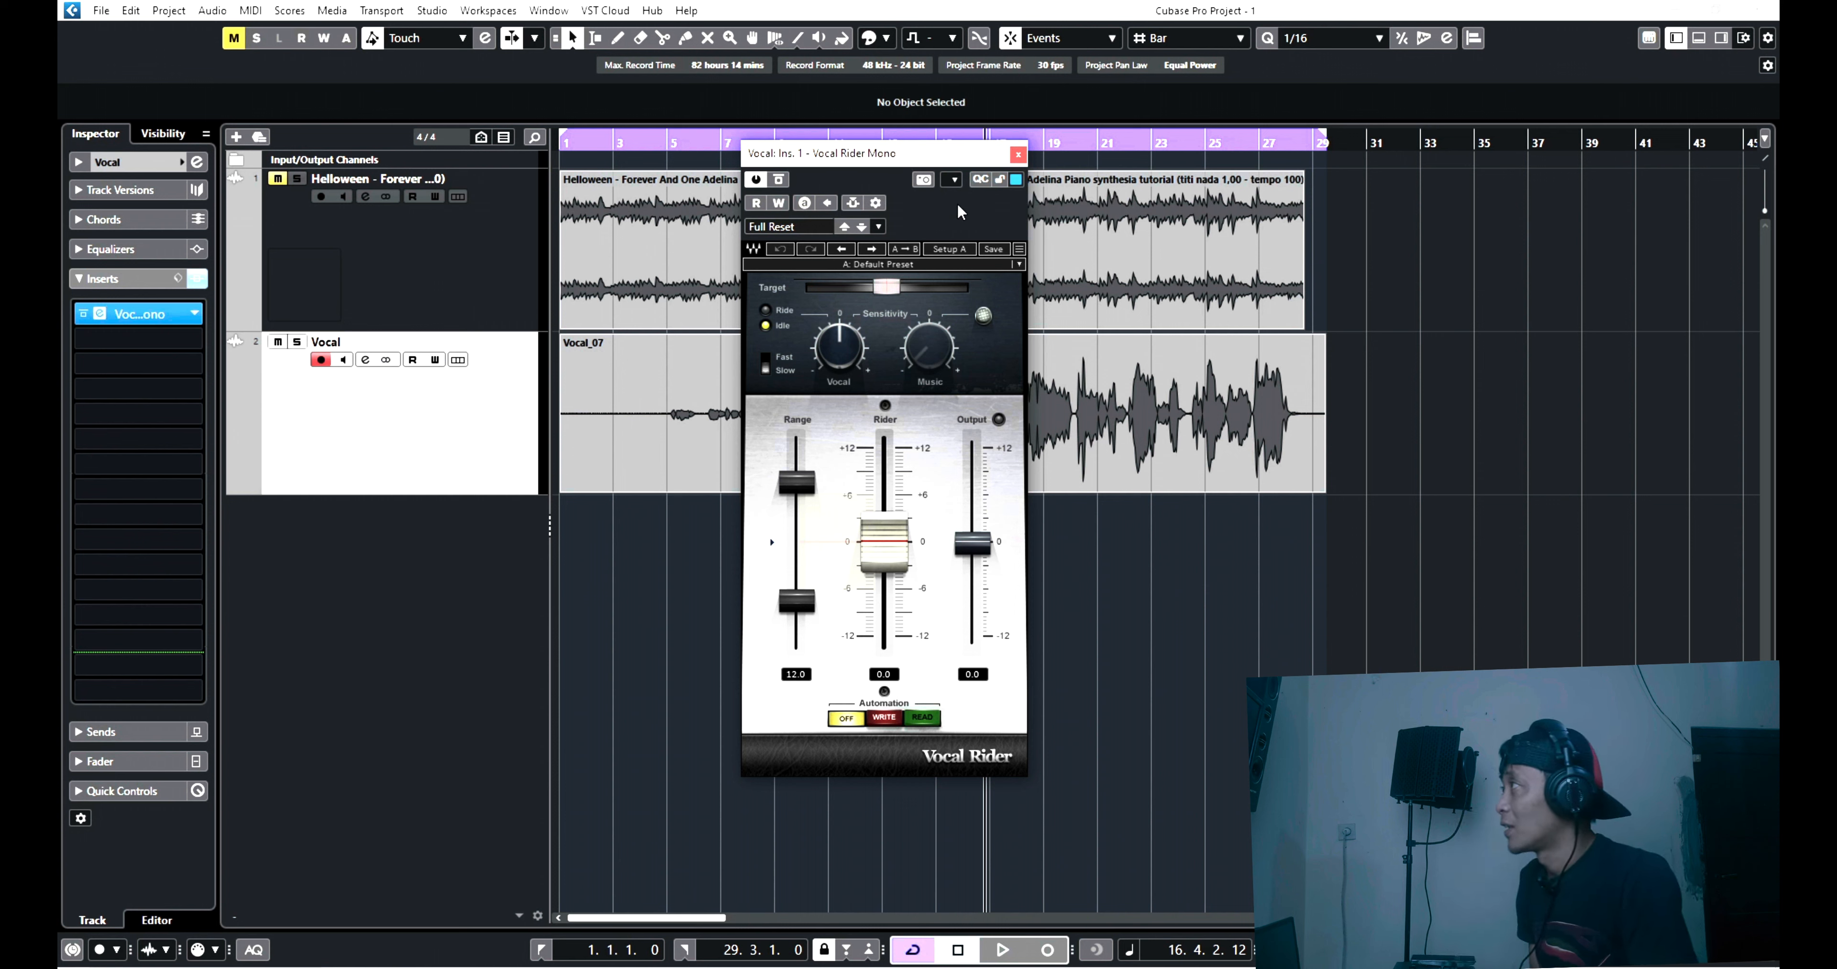
{"action": "mouse_move", "coordinate": [716, 654]}
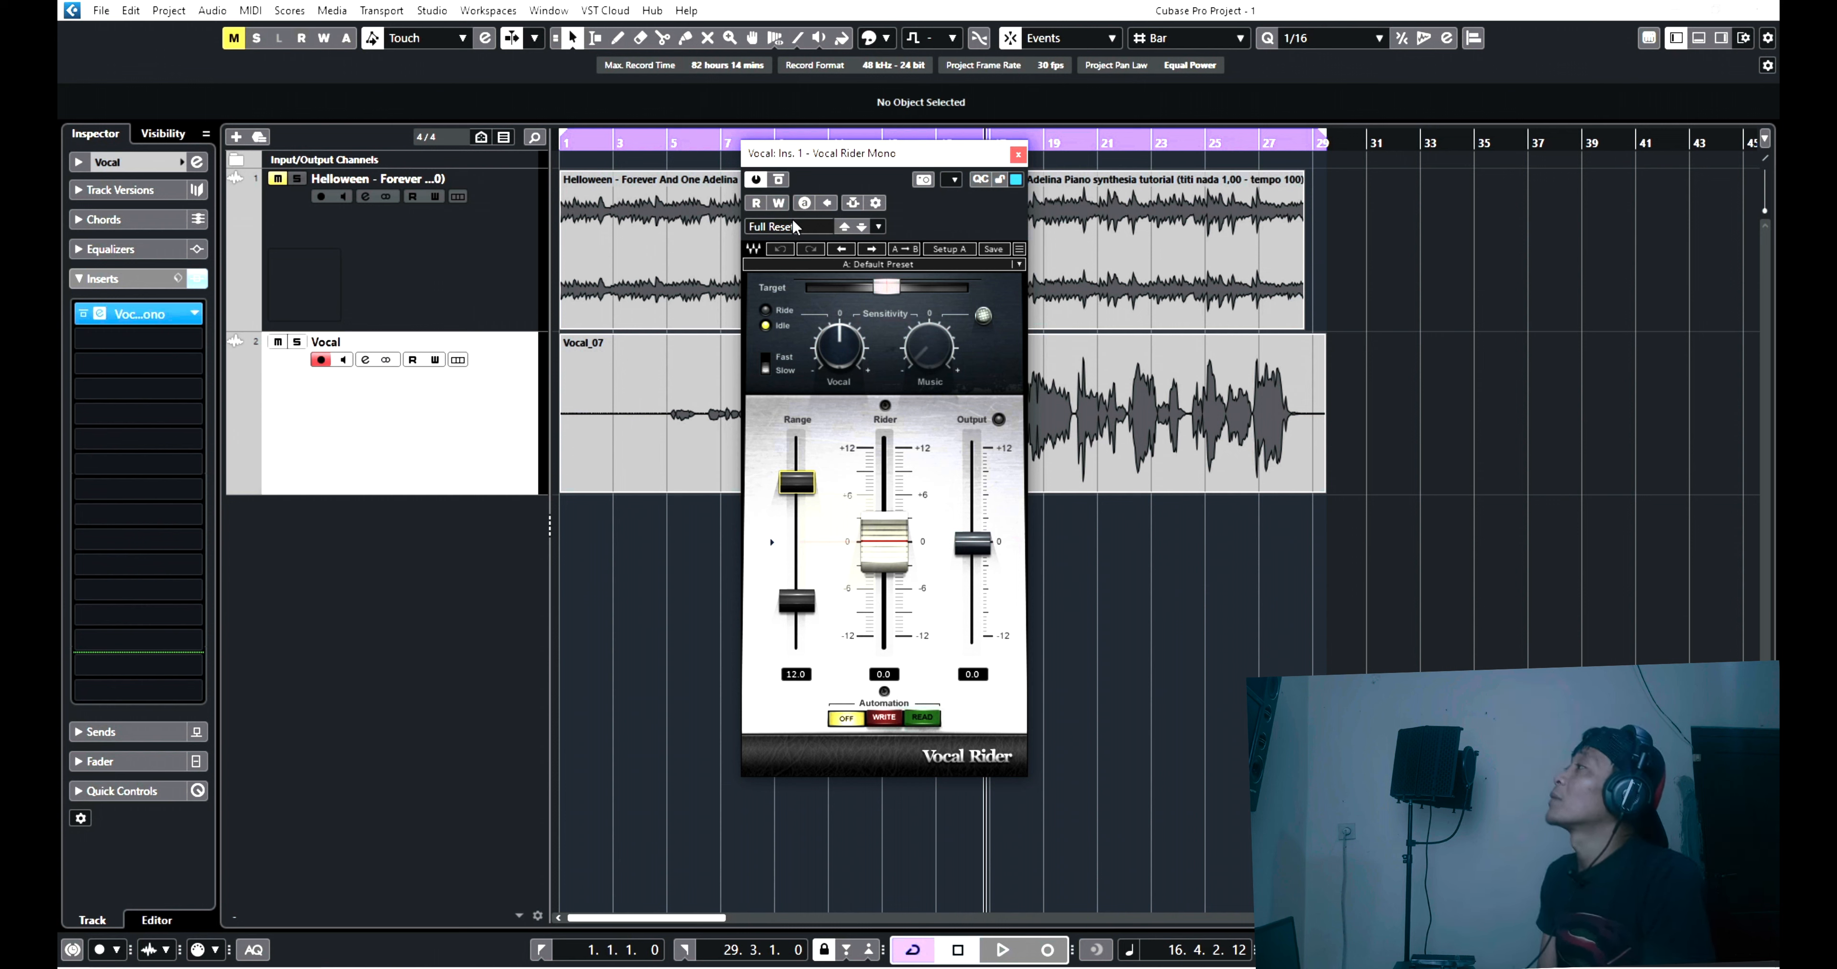
{"action": "mouse_move", "coordinate": [1216, 157]}
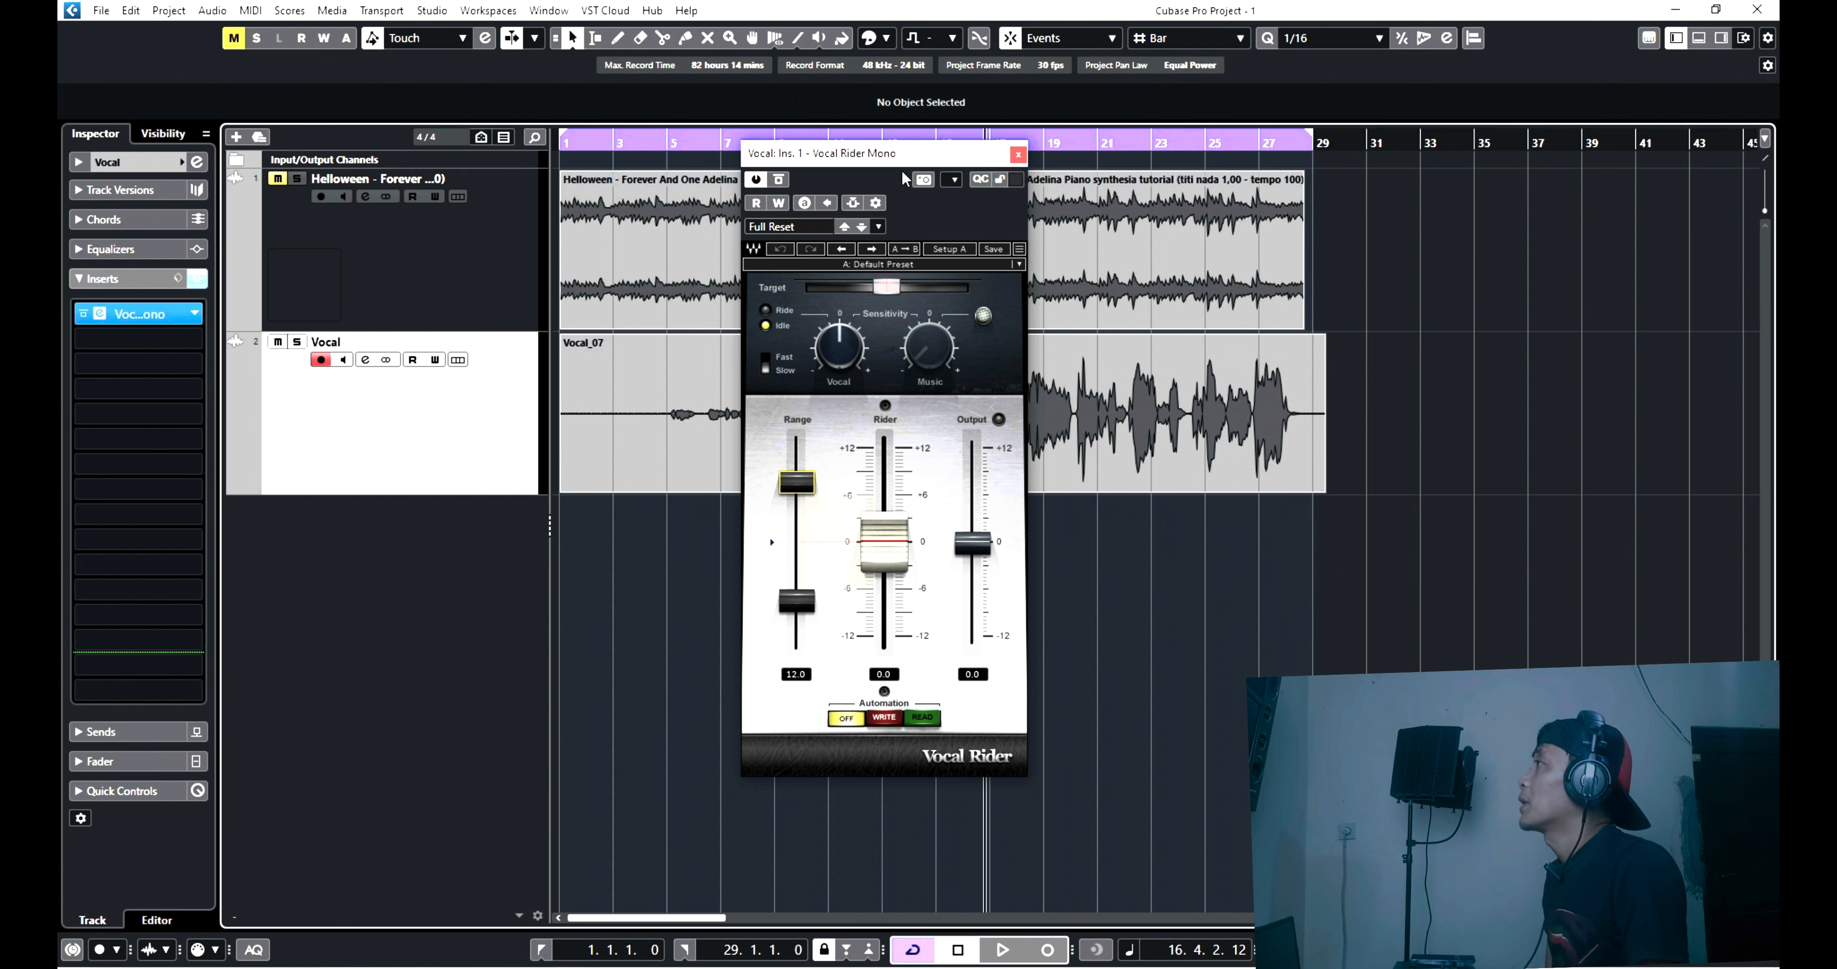
{"action": "mouse_move", "coordinate": [888, 161]}
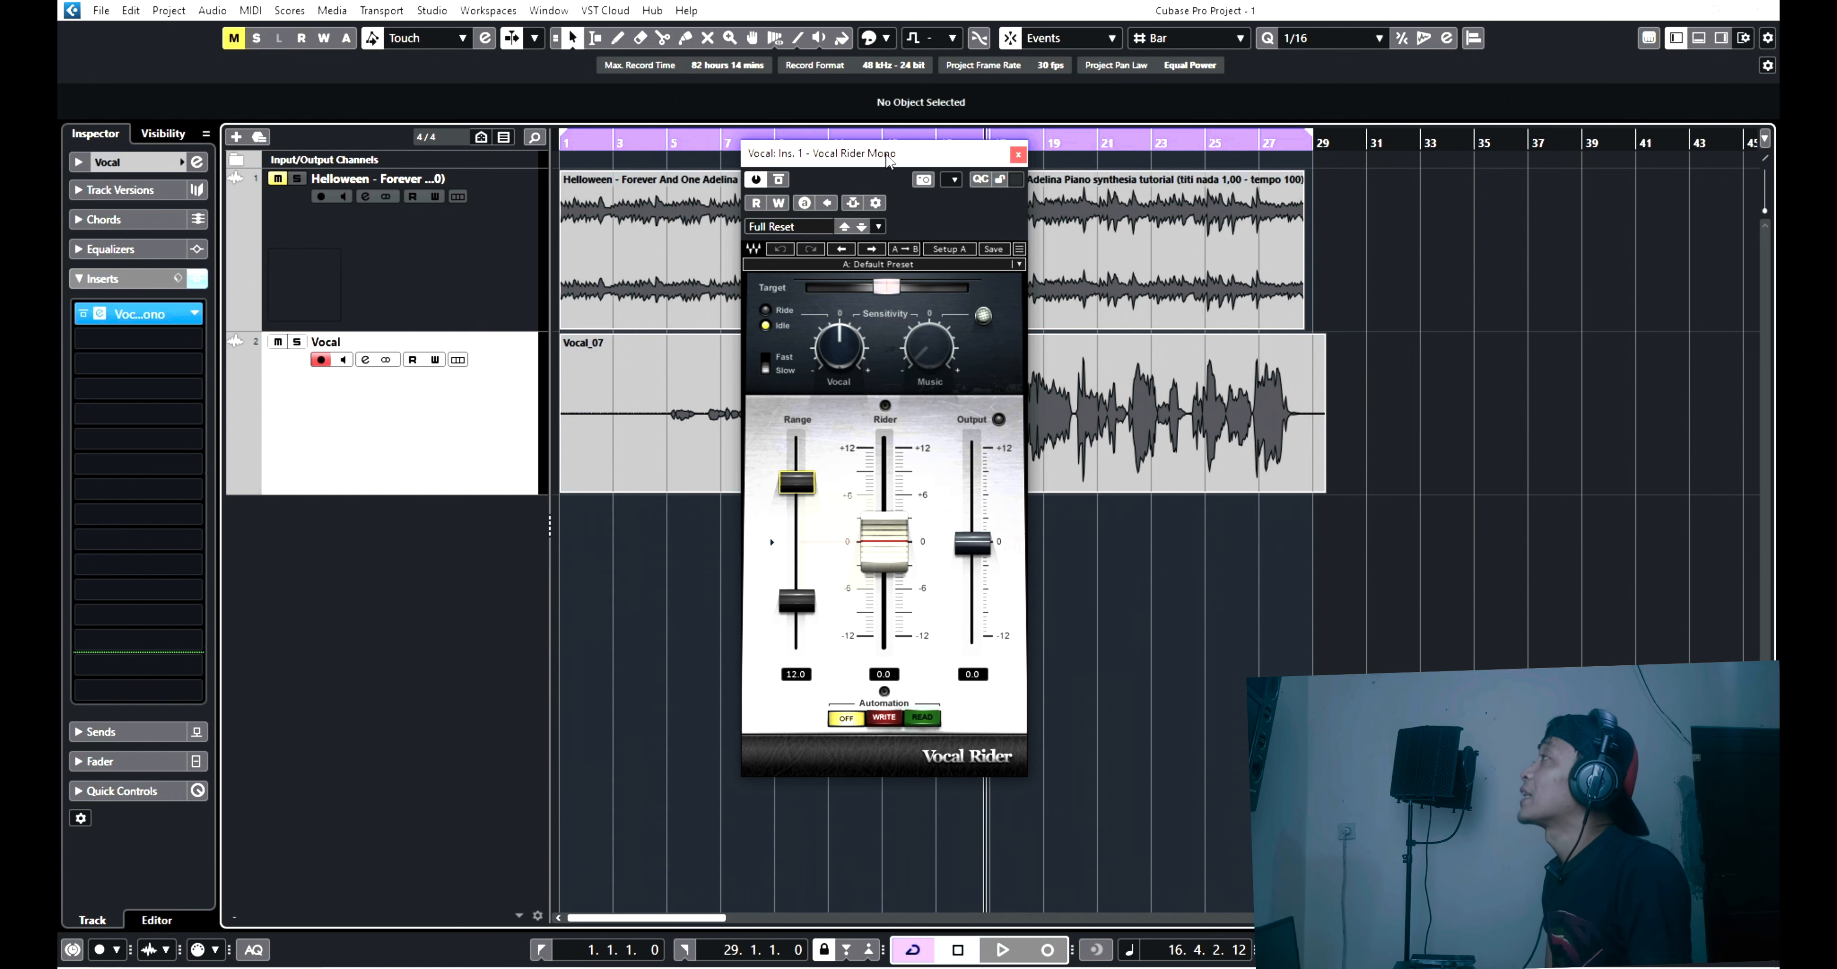
Close the Mono window and load Vocal Rider Stereo on the insert, resuming playback near bar 3.
{"action": "left_click_drag", "start_coordinate": [852, 153], "coordinate": [1269, 147]}
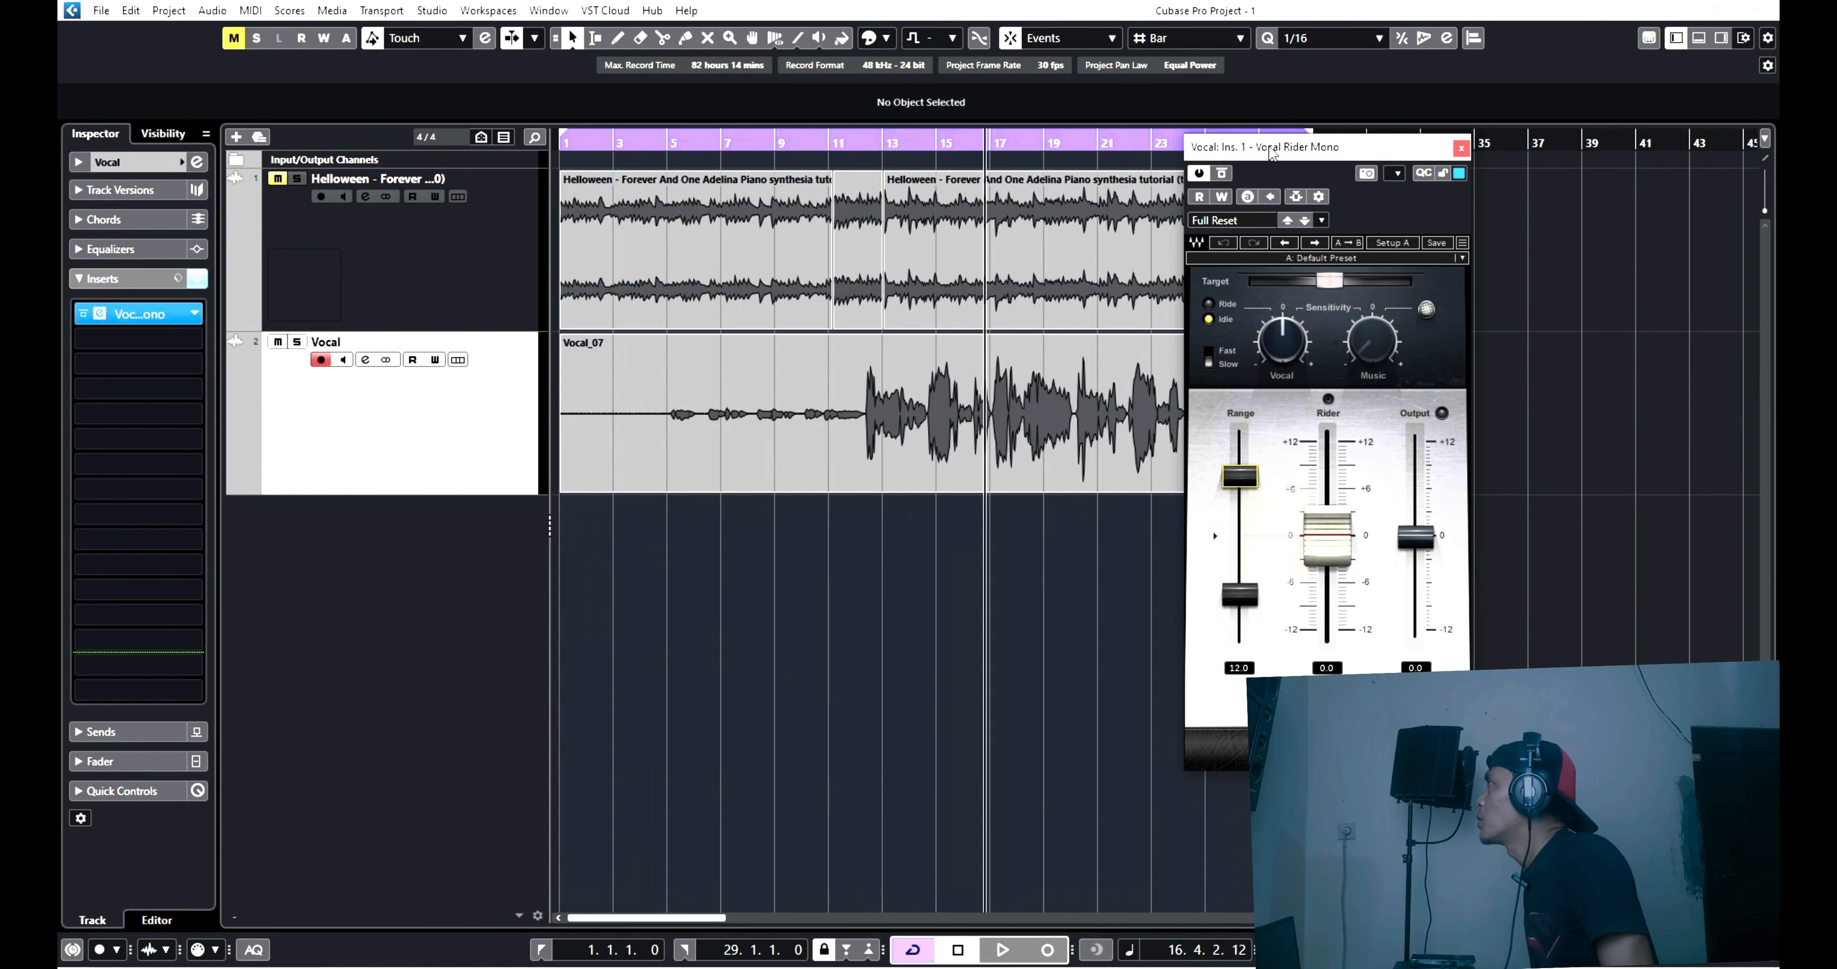
{"action": "left_click", "coordinate": [1461, 149]}
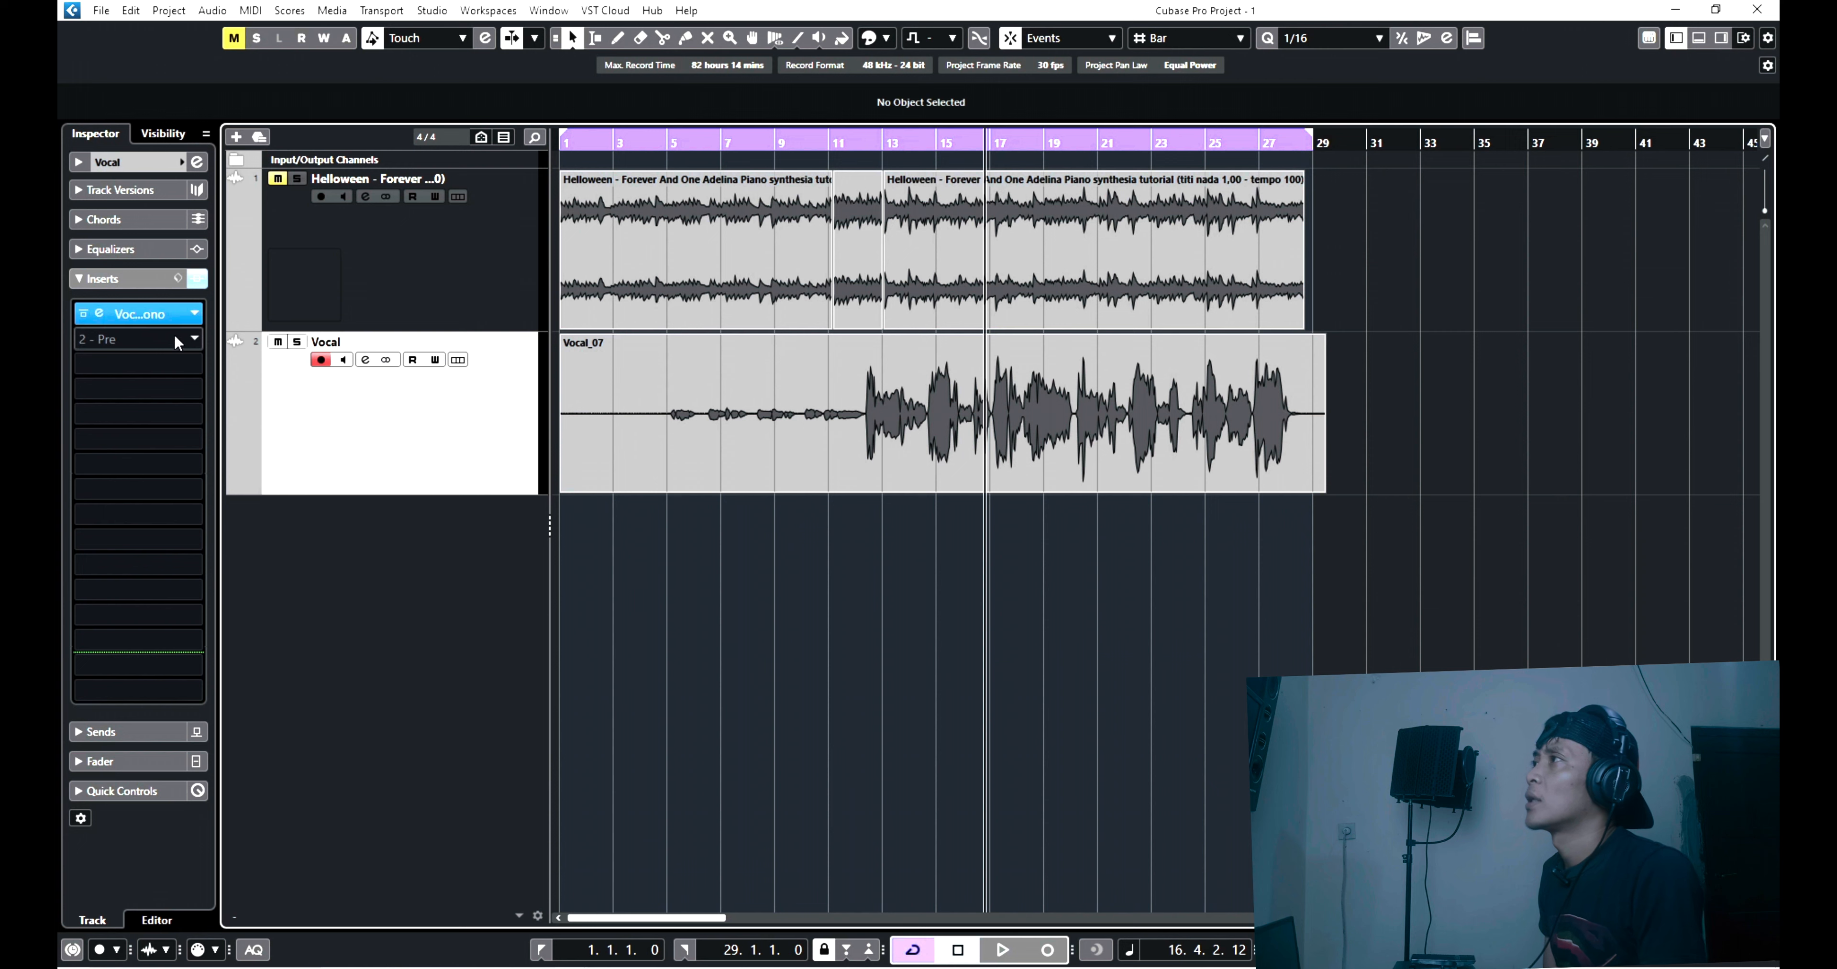
{"action": "left_click", "coordinate": [138, 314]}
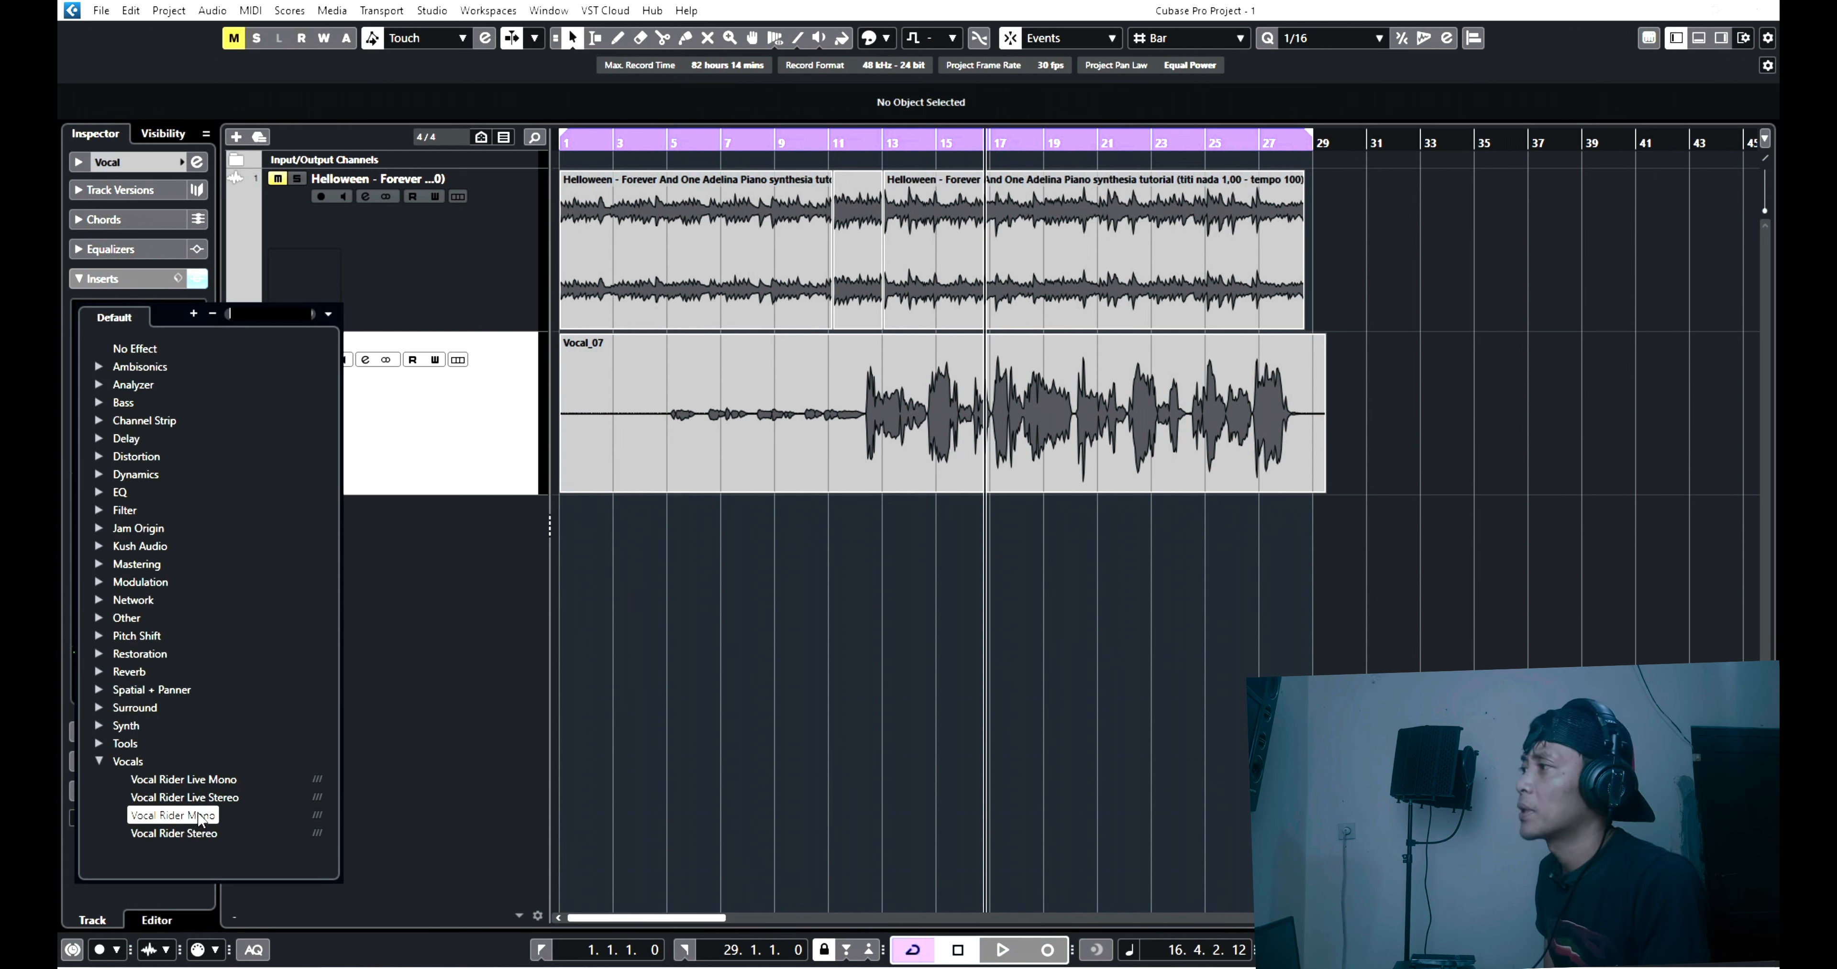
{"action": "left_click", "coordinate": [173, 833]}
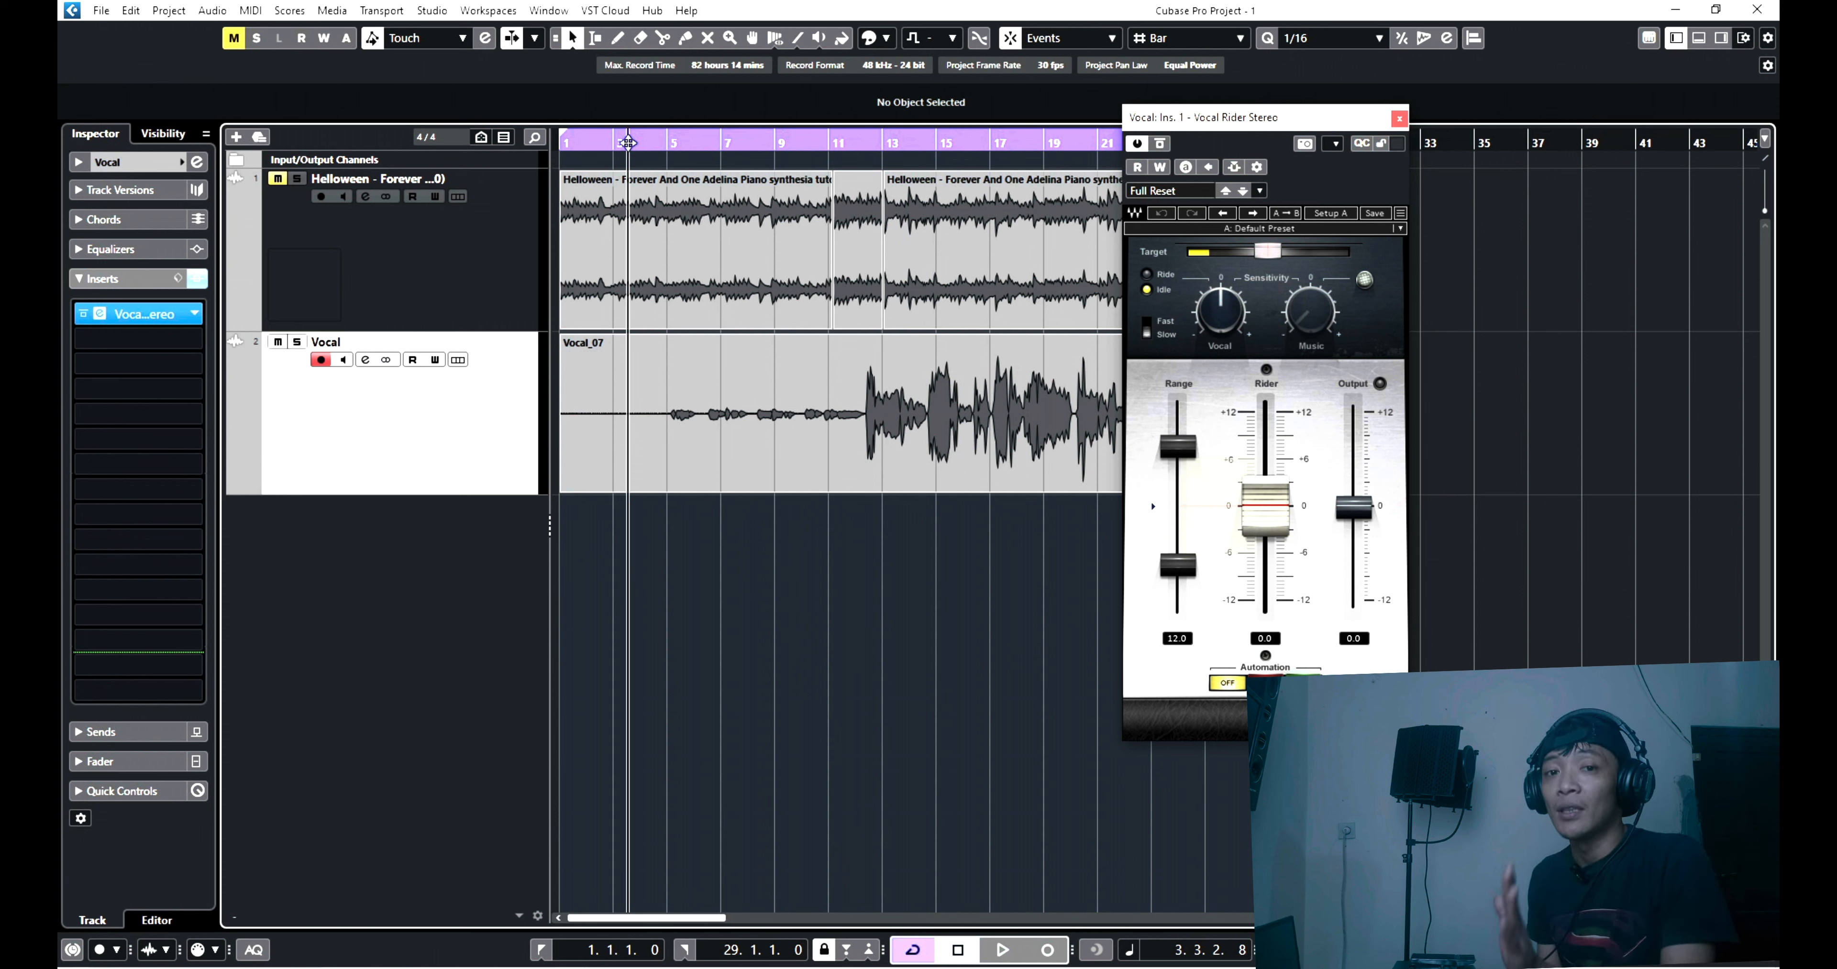
{"action": "left_click", "coordinate": [1001, 951]}
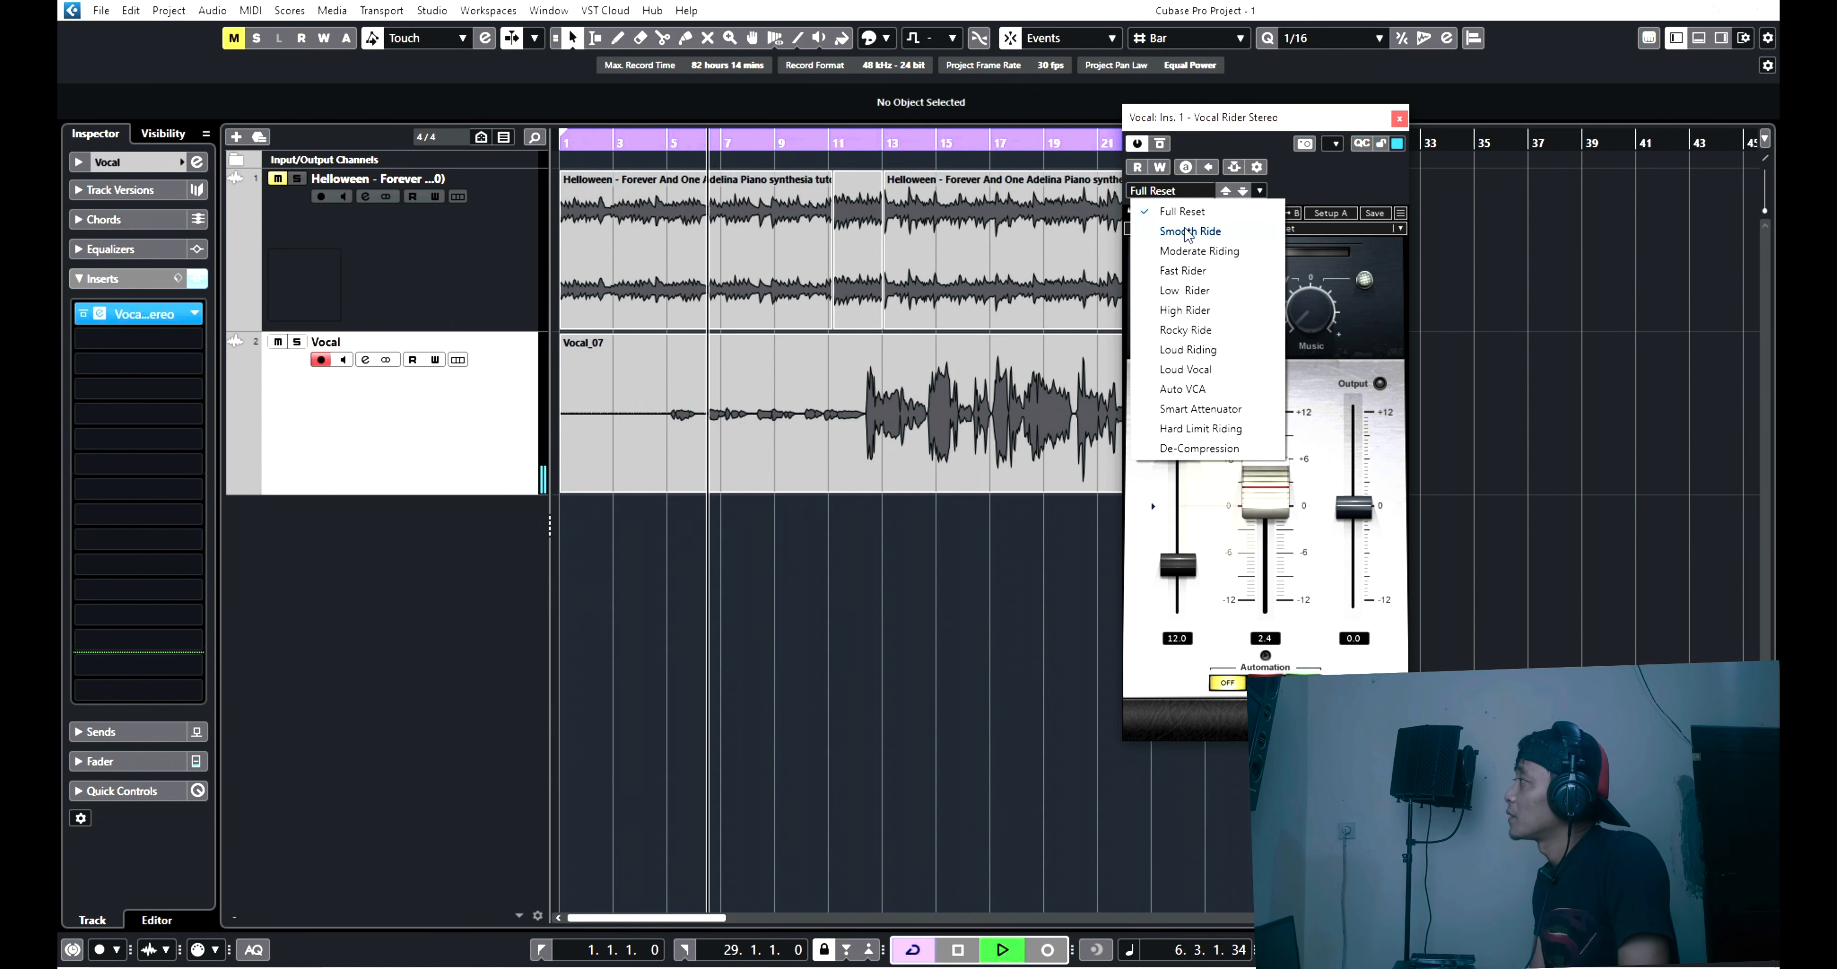
Audition the Smooth Ride and Moderate Riding presets during the loop.
{"action": "left_click", "coordinate": [1191, 231]}
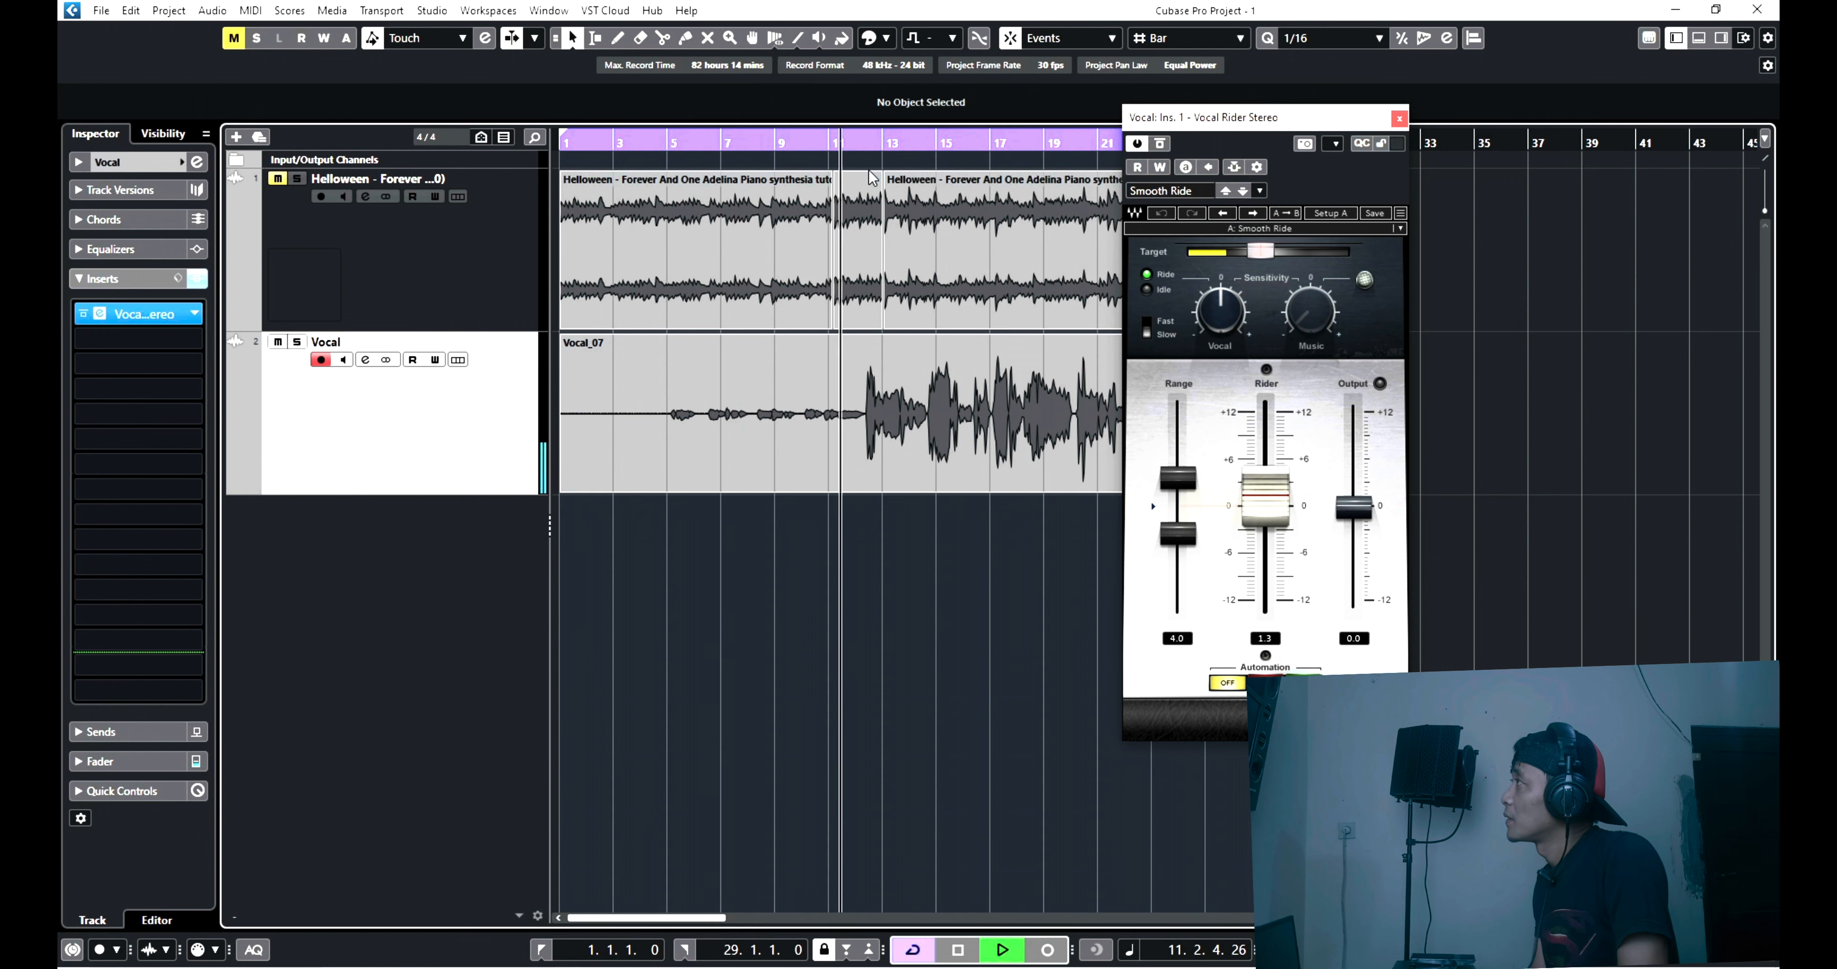
{"action": "left_click_drag", "start_coordinate": [1259, 116], "coordinate": [1259, 267]}
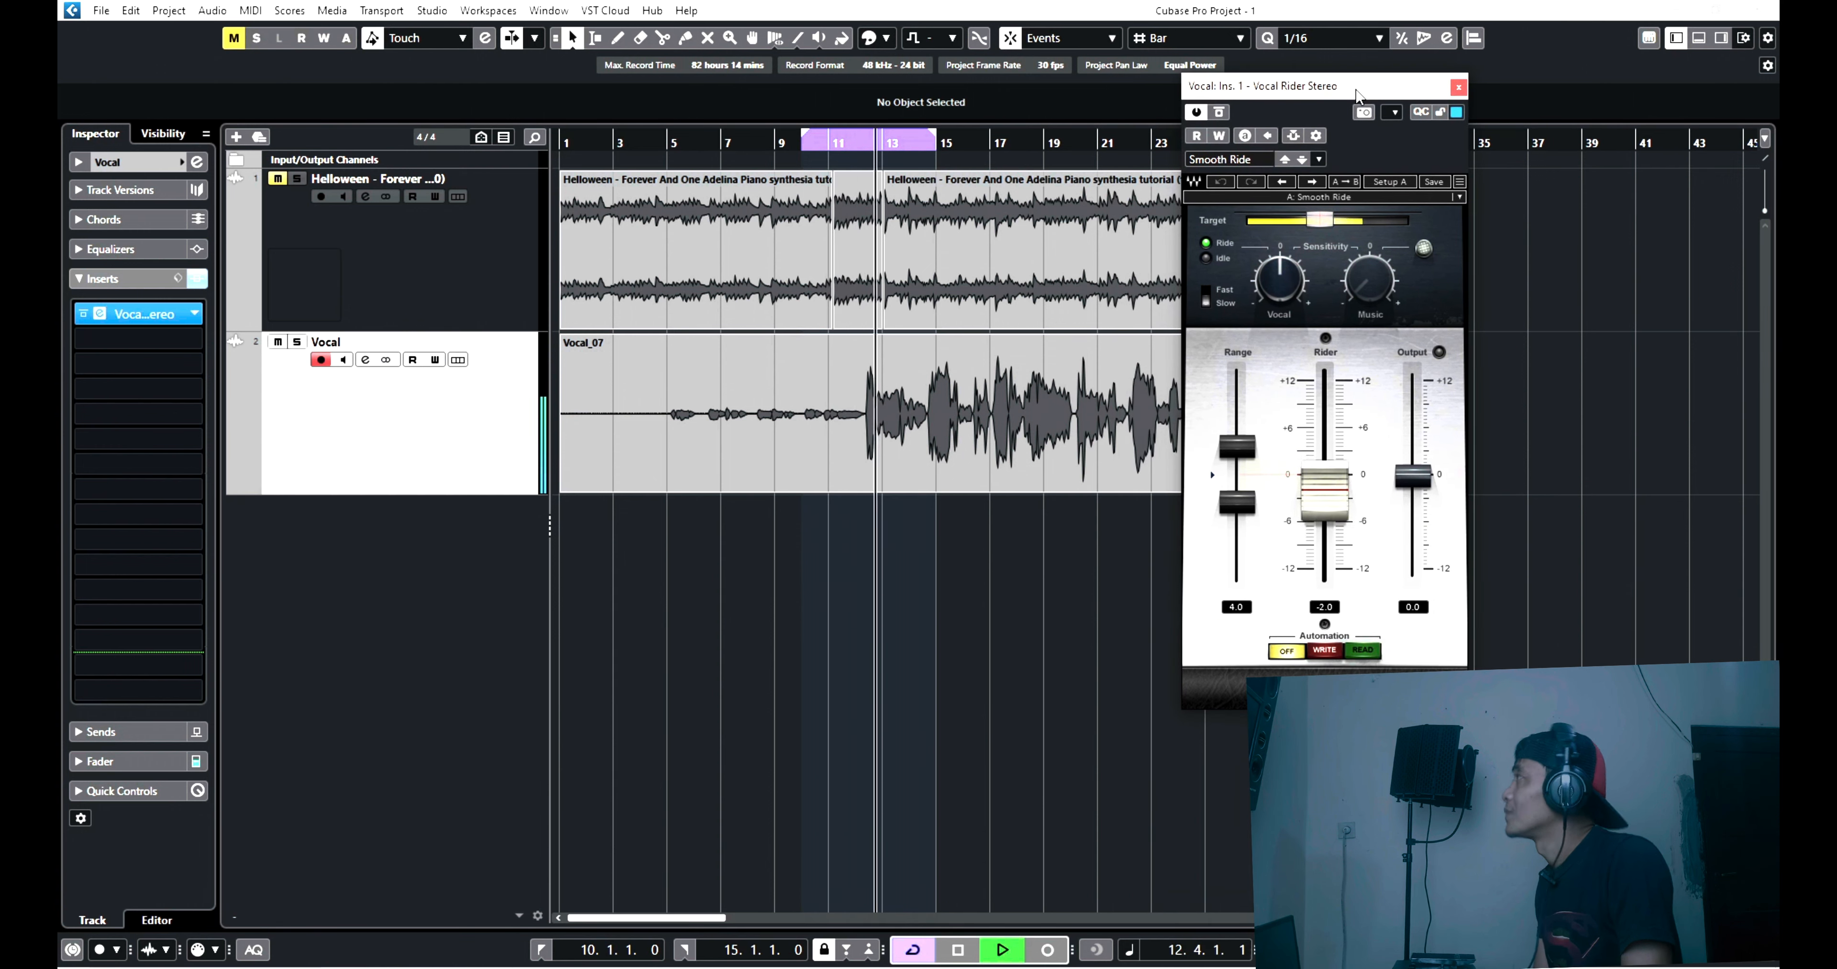
{"action": "left_click", "coordinate": [1319, 159]}
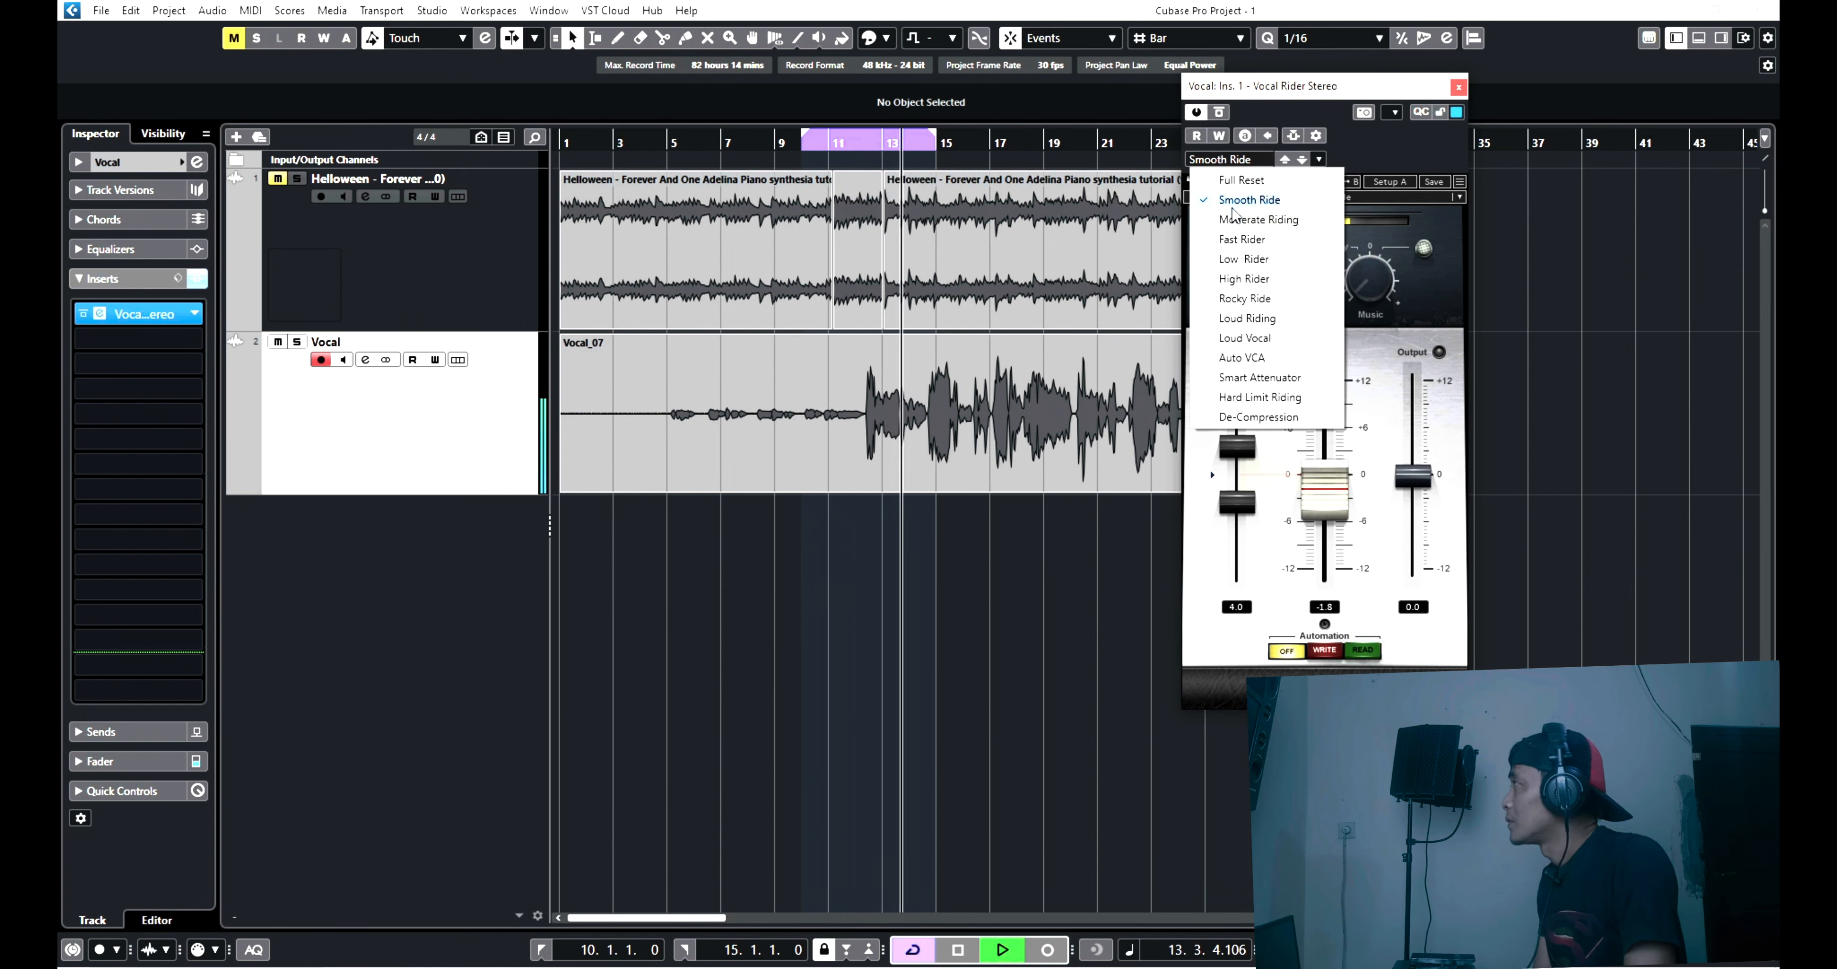
{"action": "left_click", "coordinate": [1258, 220]}
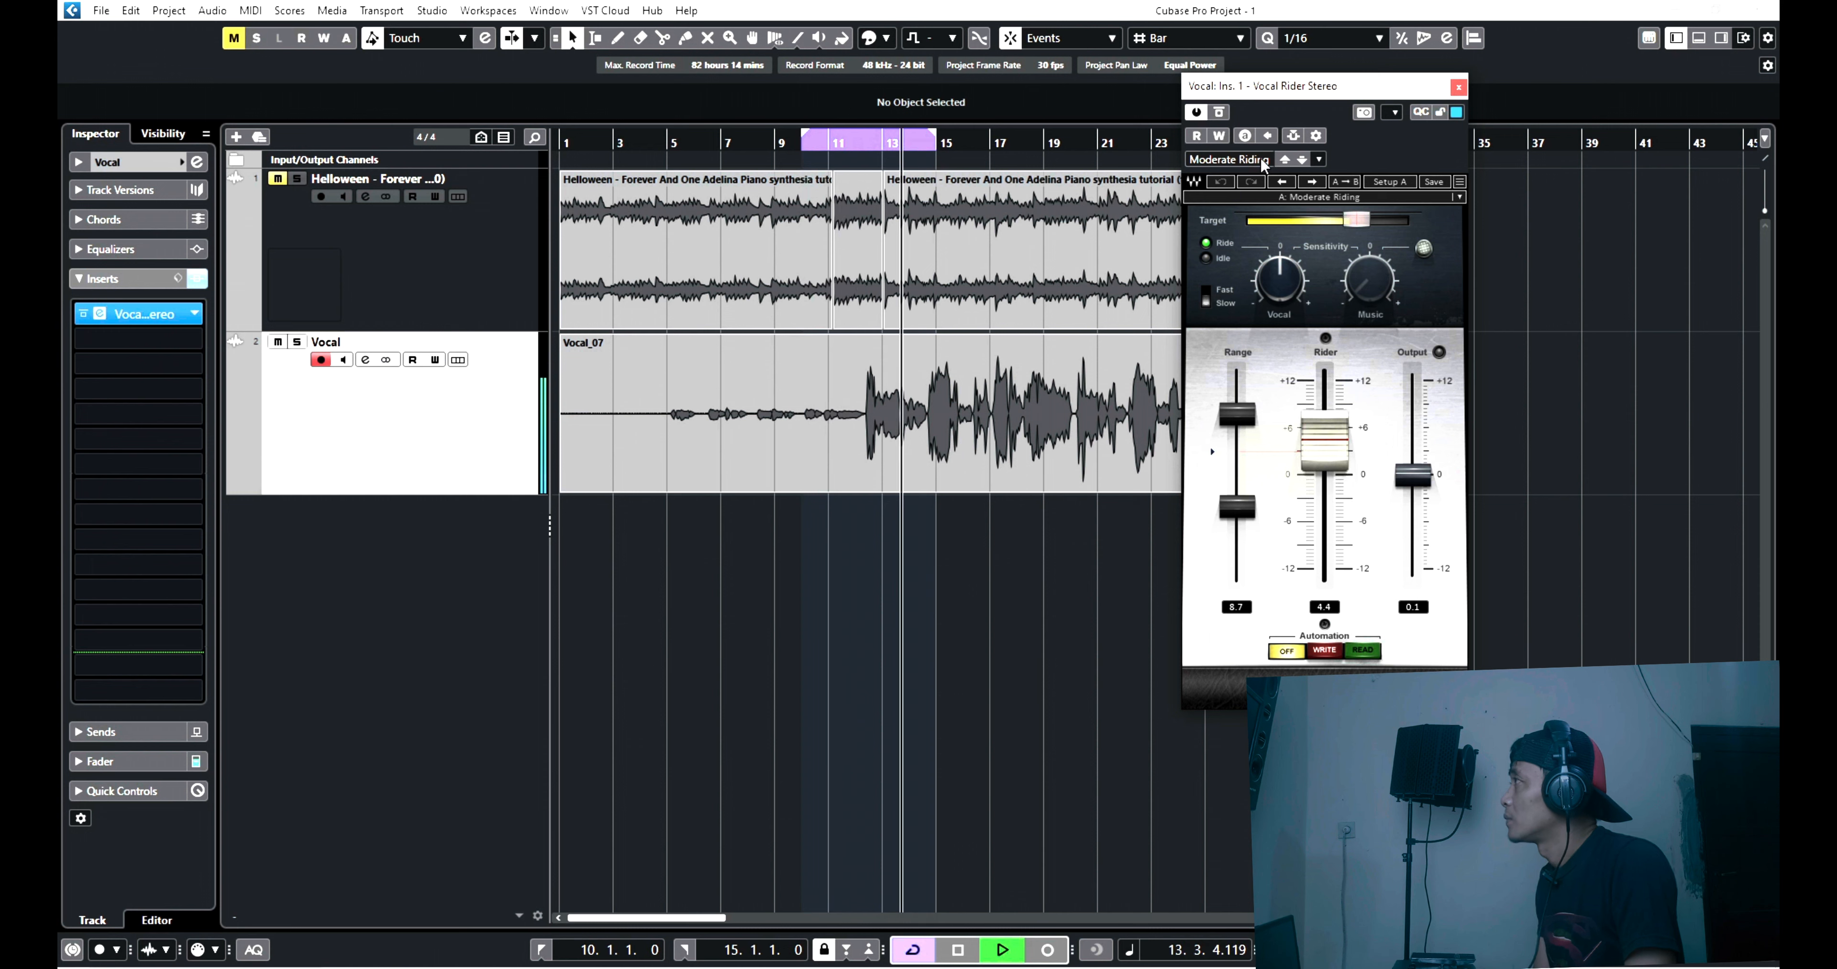
{"action": "left_click", "coordinate": [1323, 160]}
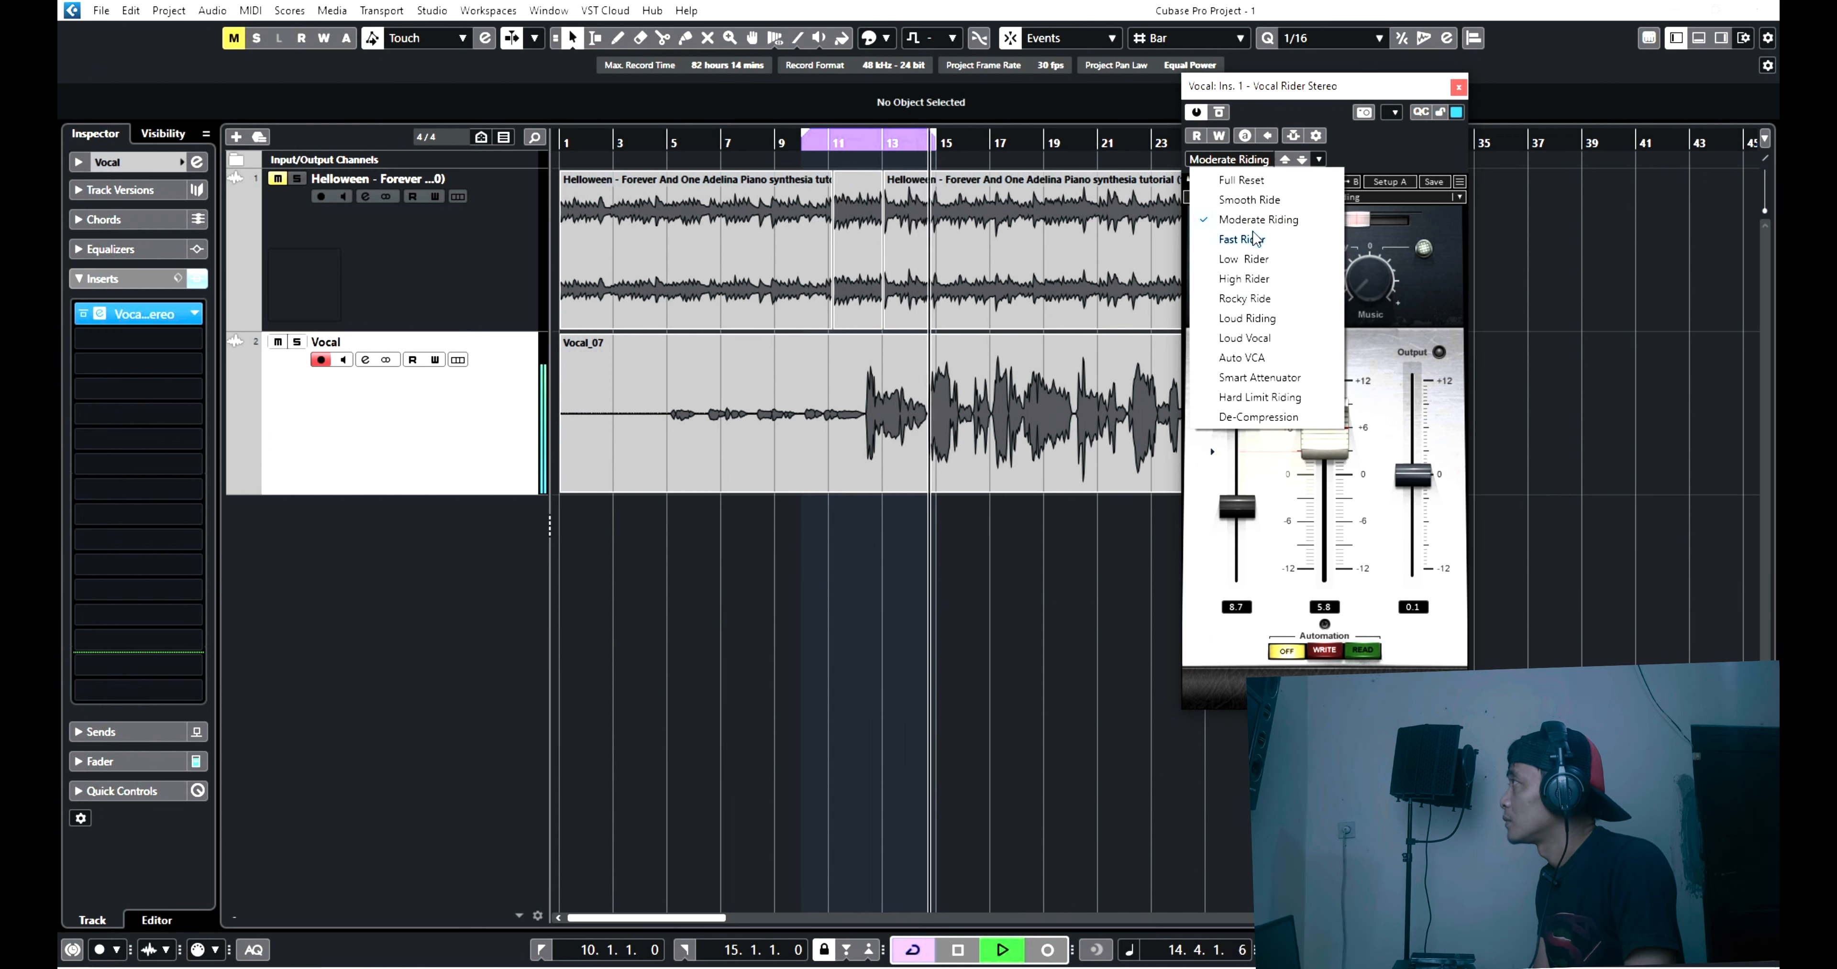
Audition Fast Rider and Low Rider, then step on to the High Rider preset.
{"action": "left_click", "coordinate": [1240, 239]}
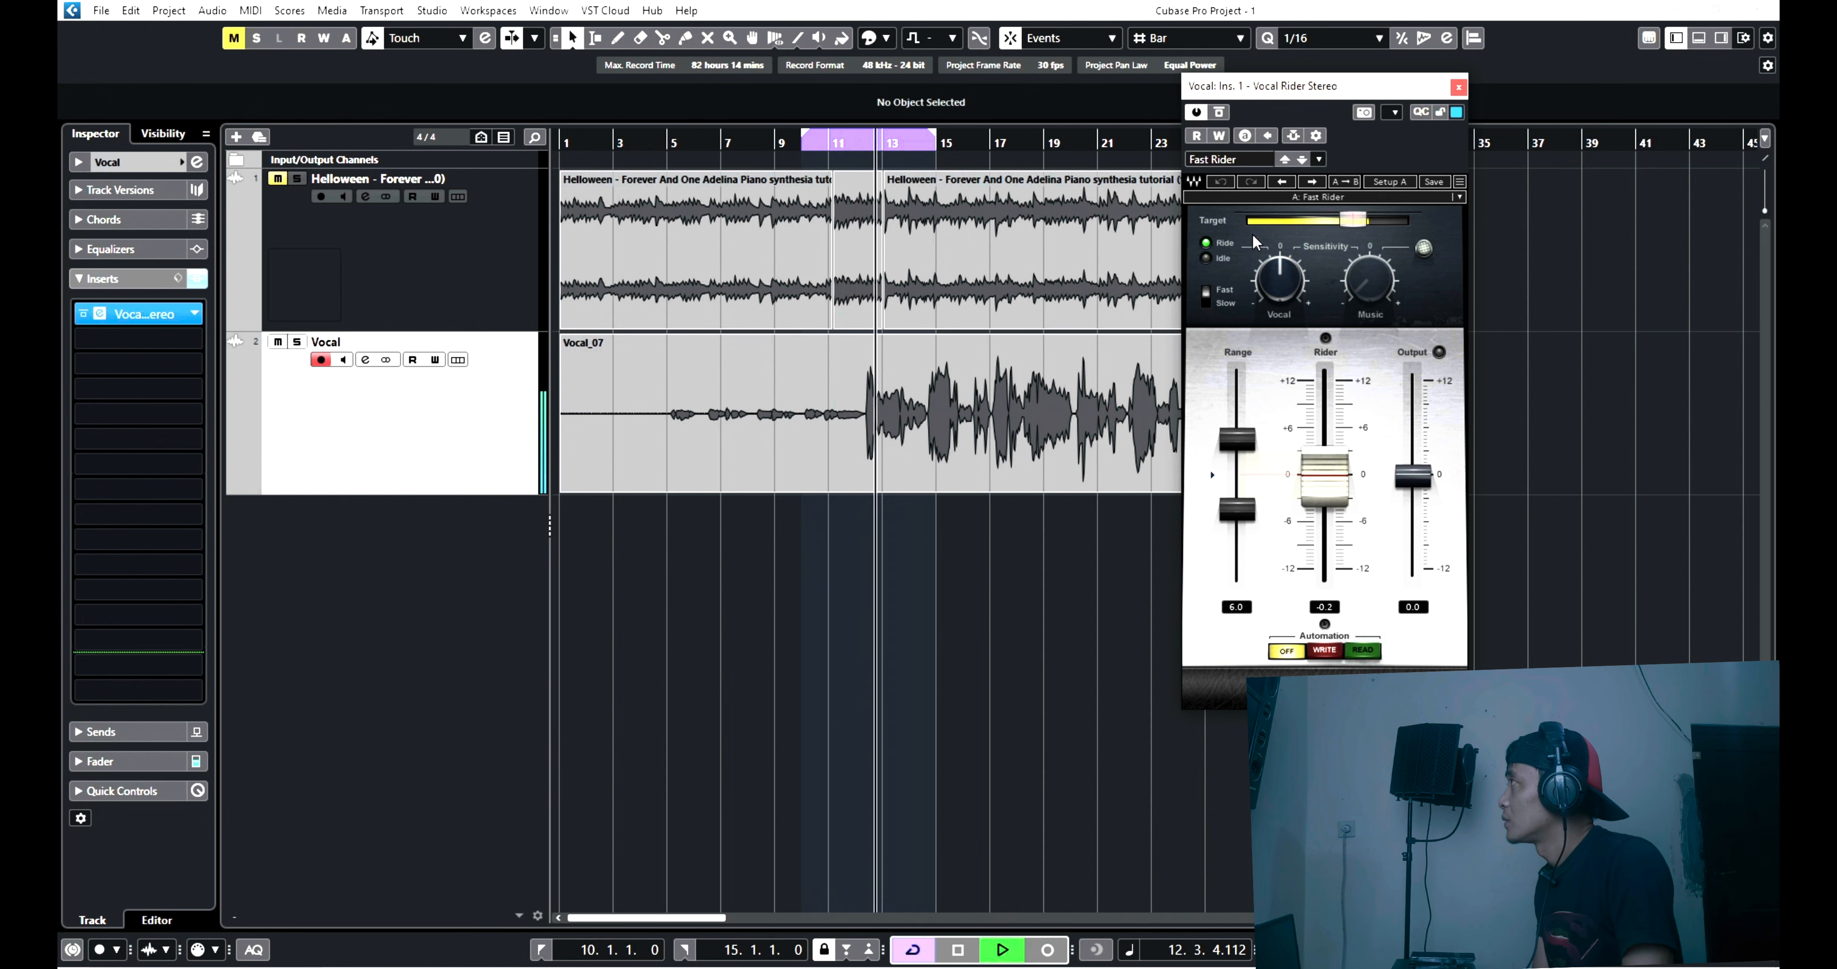
{"action": "left_click", "coordinate": [1318, 160]}
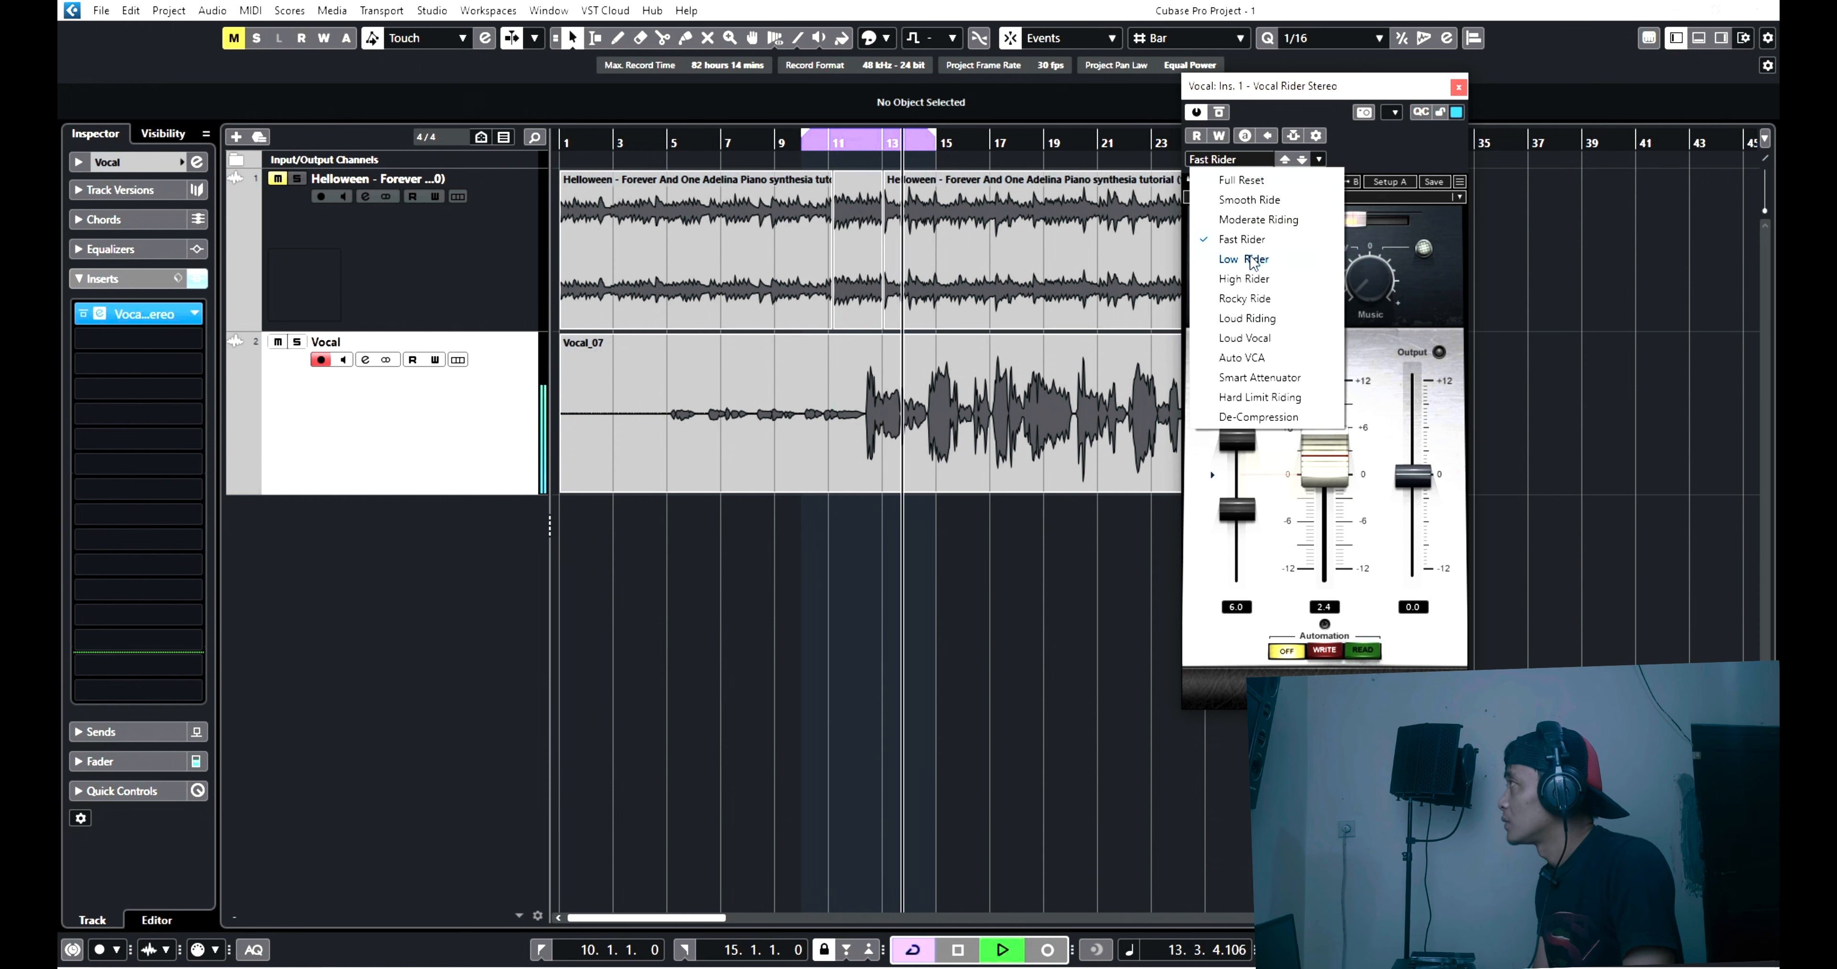
{"action": "left_click", "coordinate": [1244, 259]}
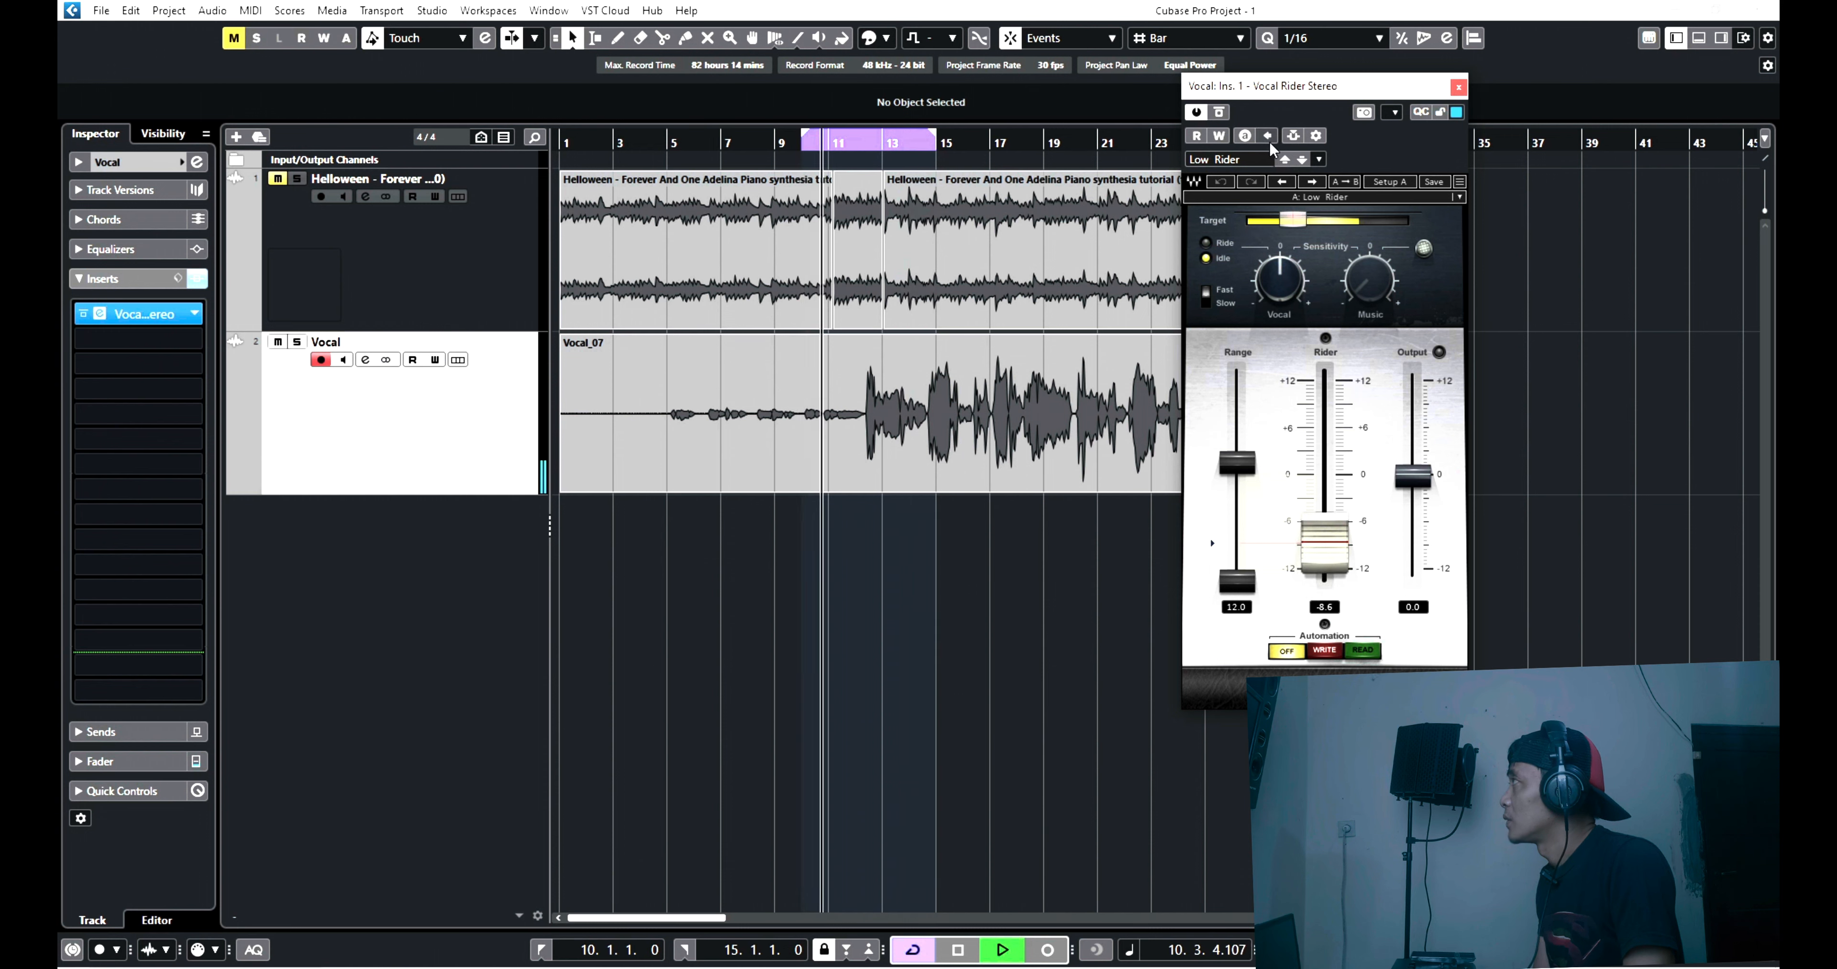
{"action": "left_click", "coordinate": [1244, 279]}
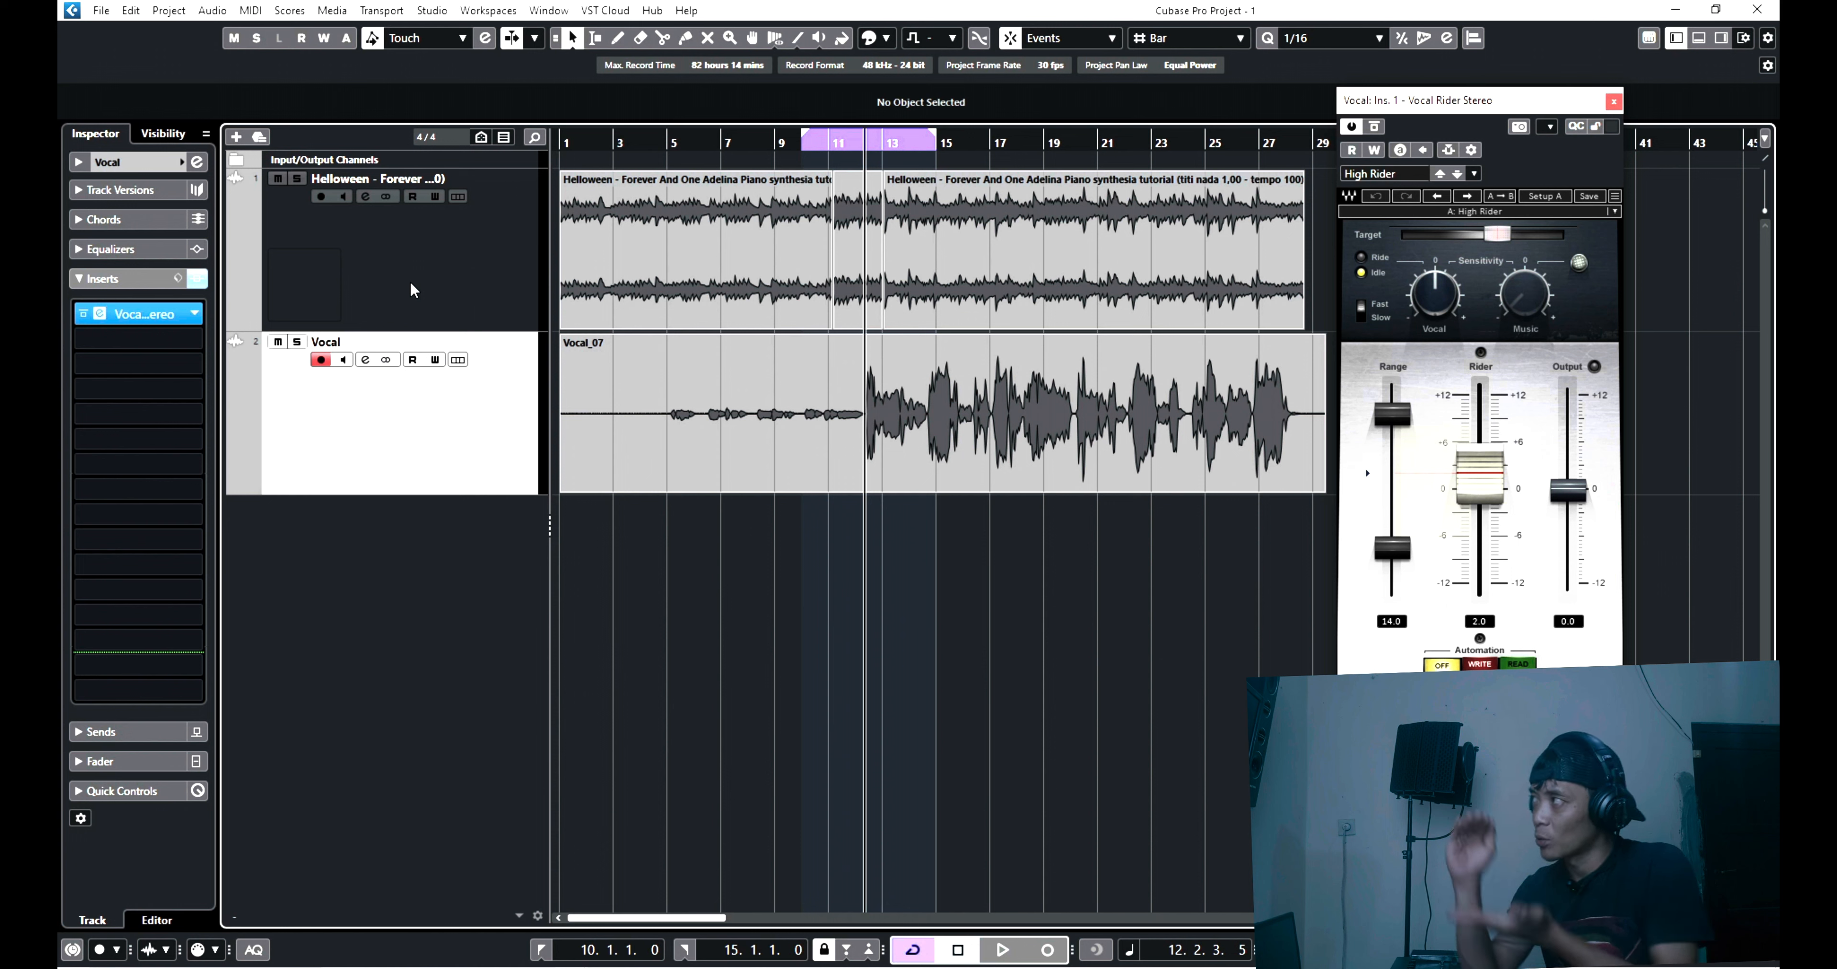
{"action": "mouse_move", "coordinate": [538, 439]}
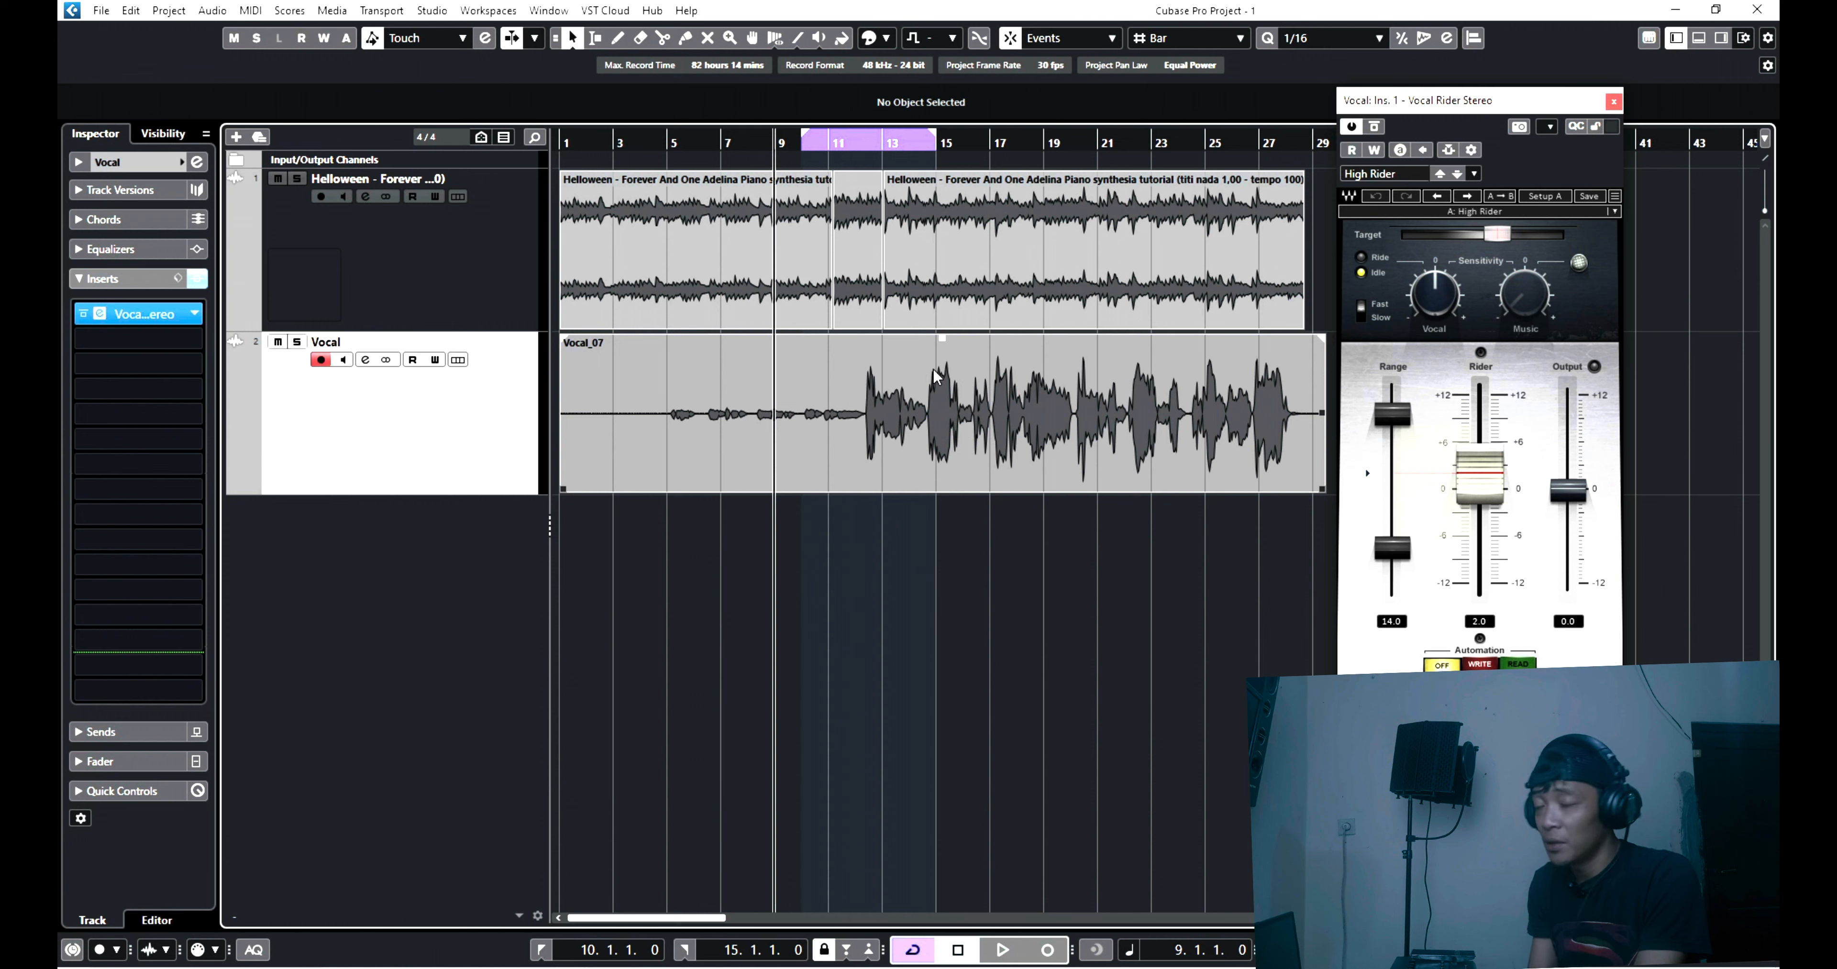
{"action": "mouse_move", "coordinate": [802, 429]}
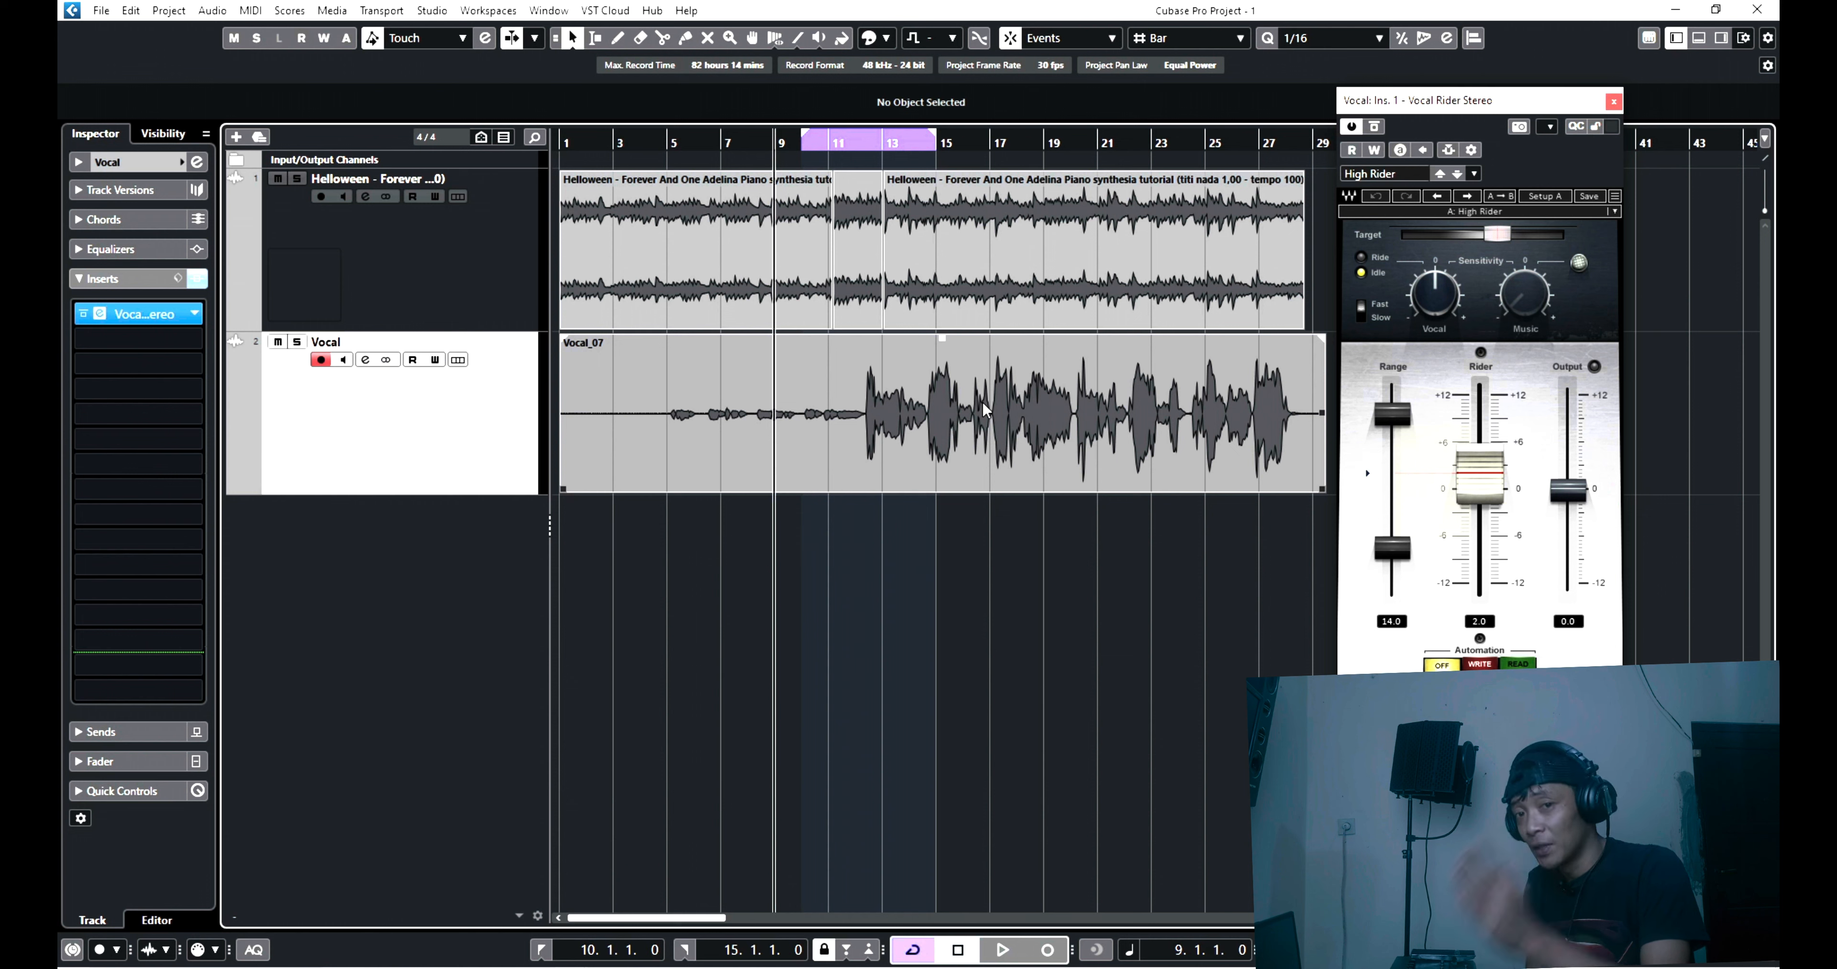
{"action": "mouse_move", "coordinate": [892, 402]}
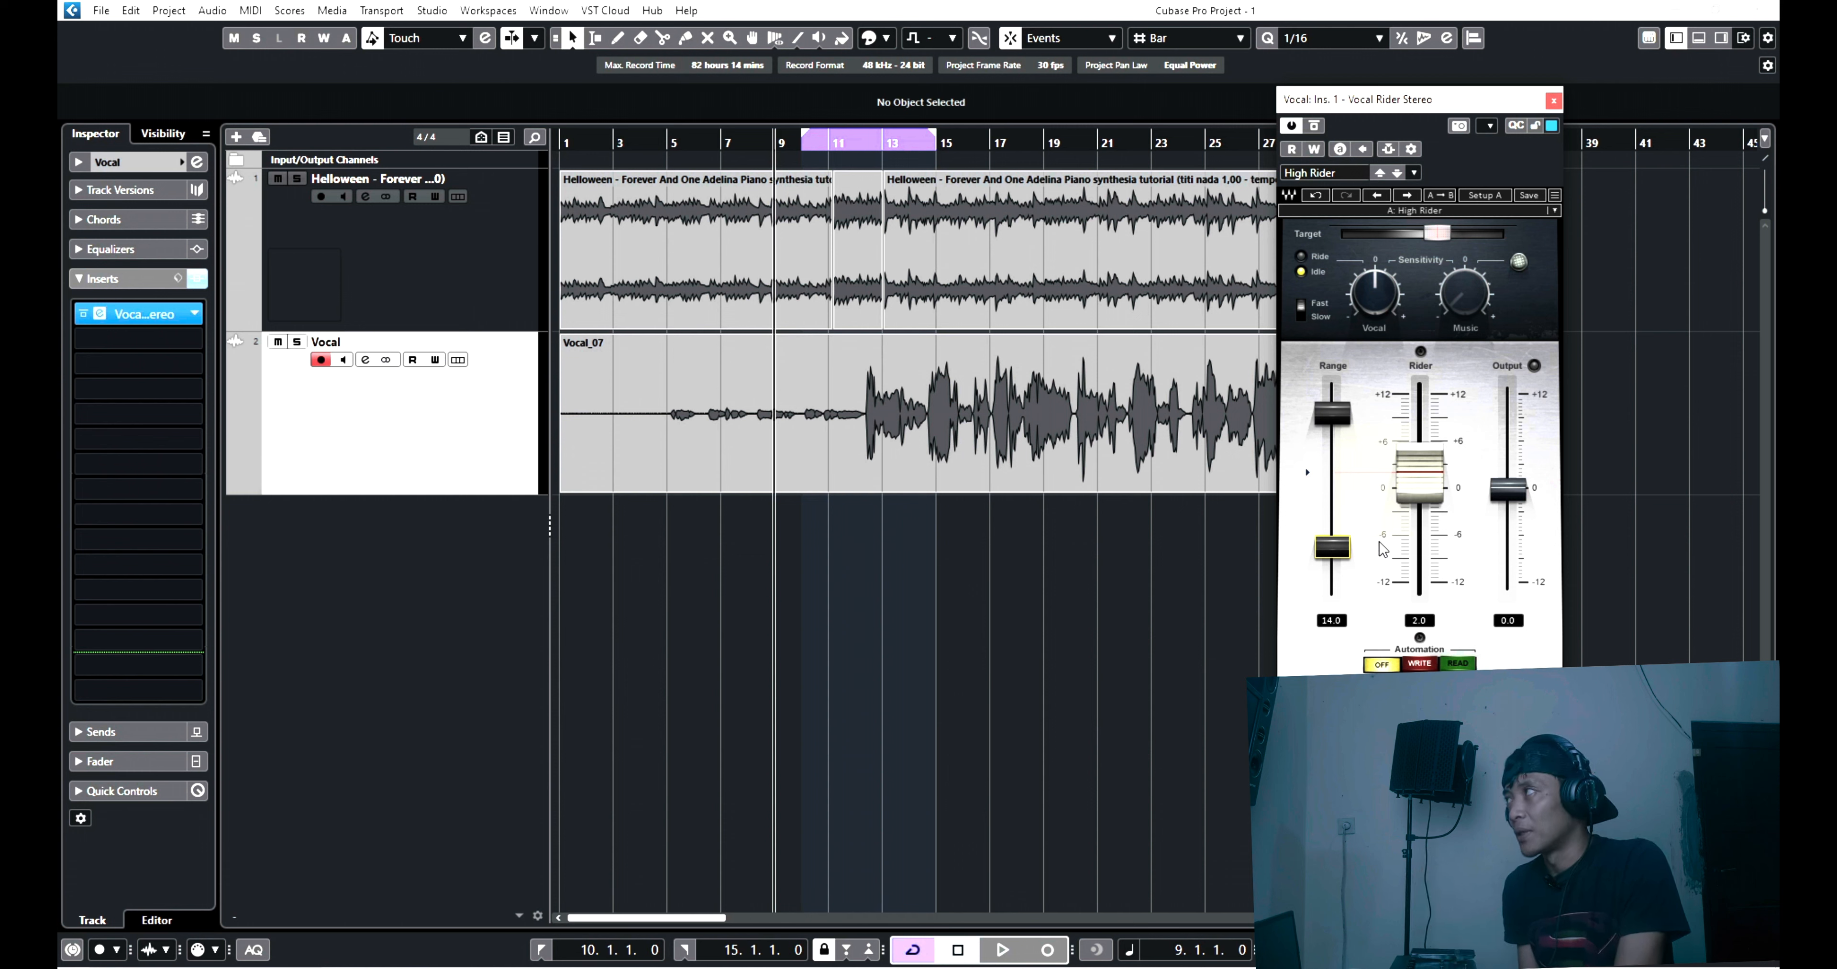
{"action": "mouse_move", "coordinate": [1445, 518]}
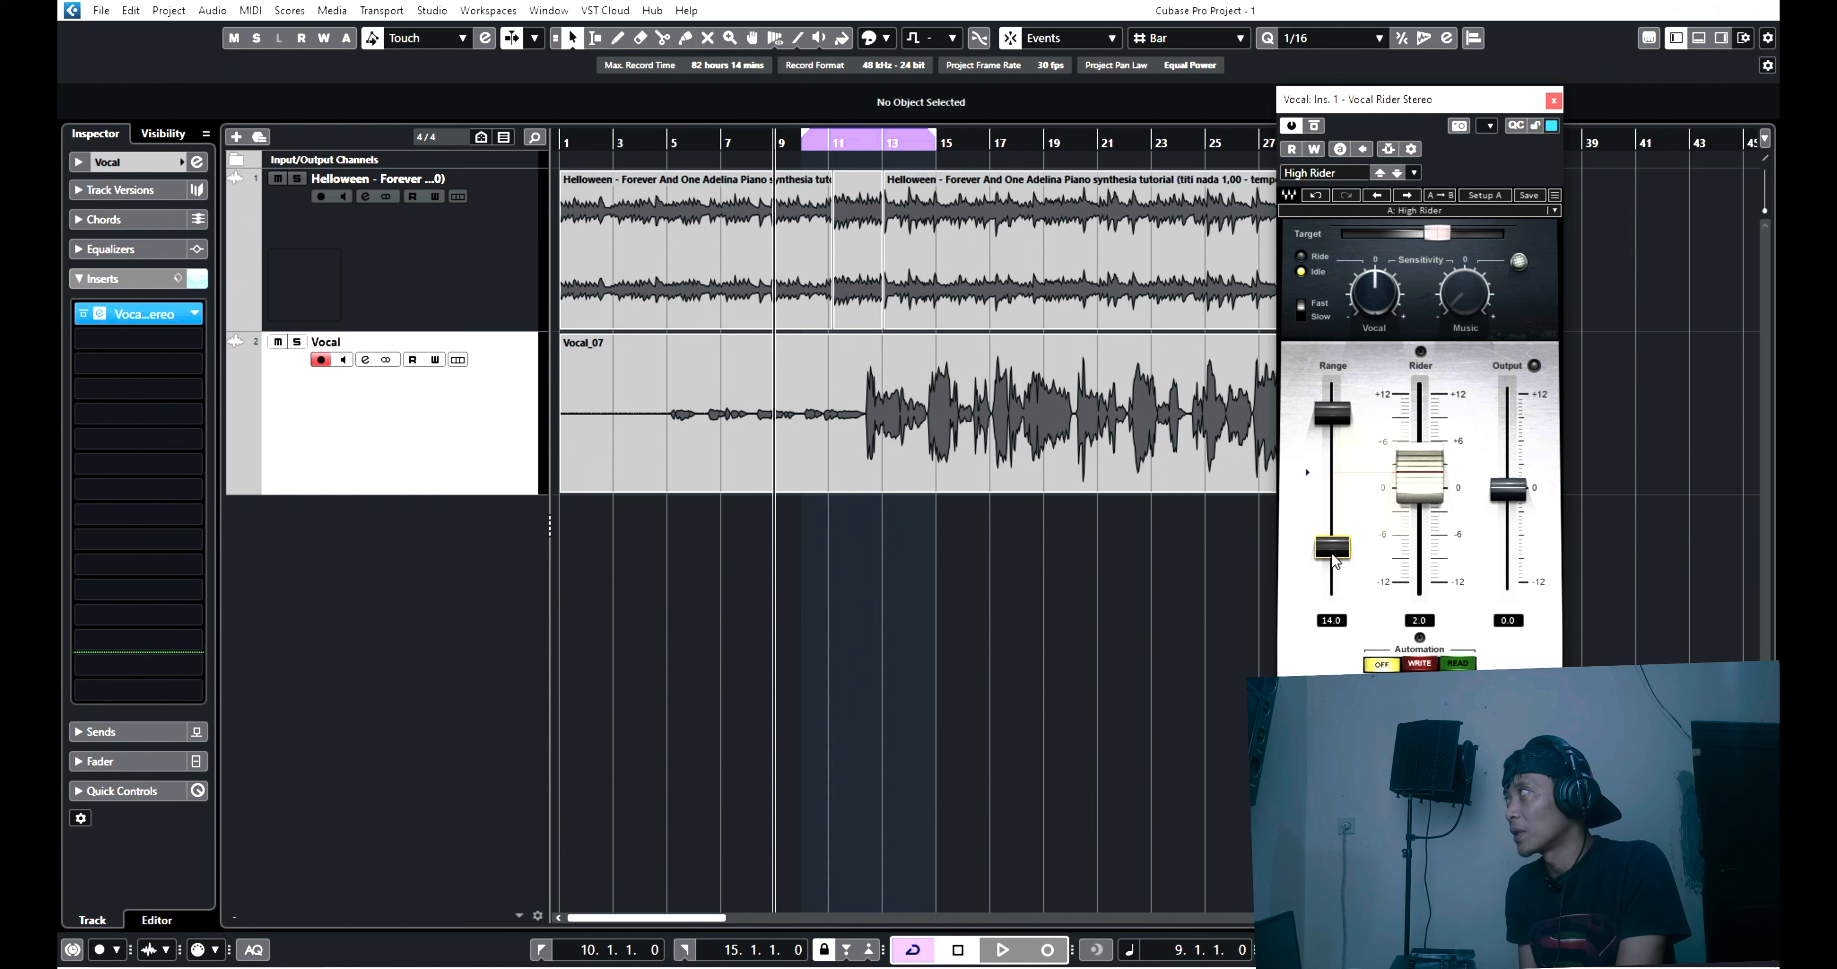
{"action": "mouse_move", "coordinate": [1485, 223]}
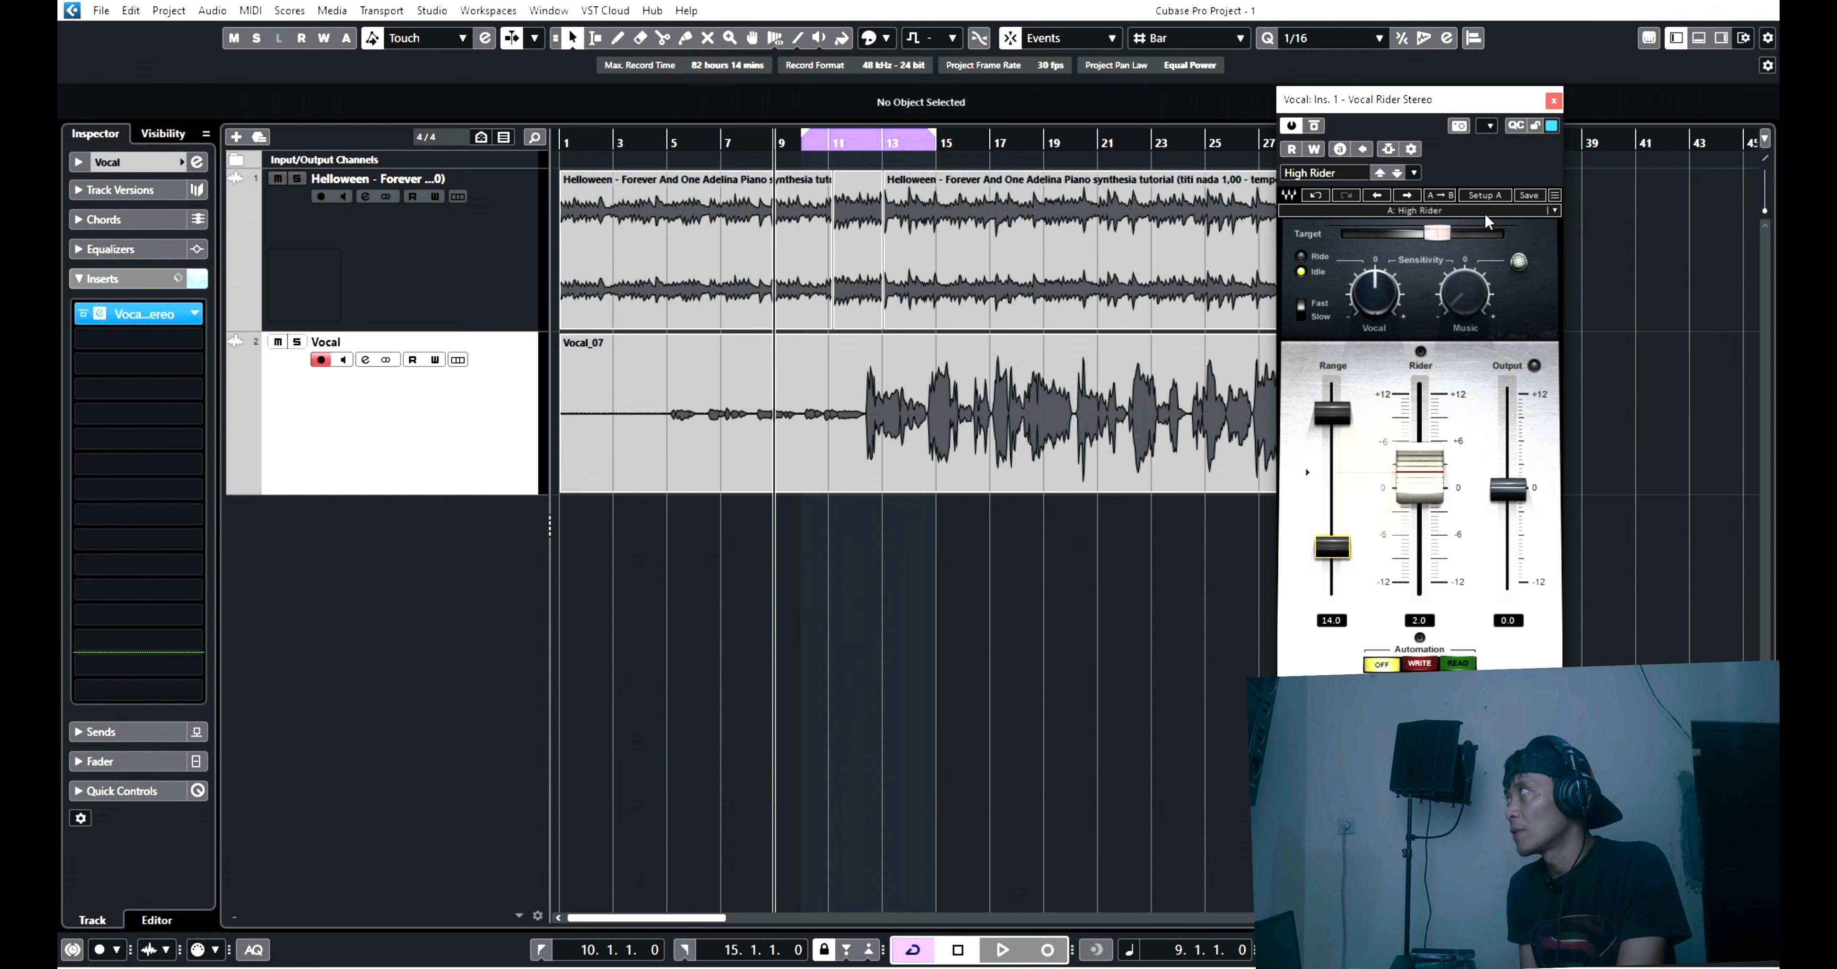
Nudge the High Rider preset's Target slider to a new vocal target level.
{"action": "left_click_drag", "start_coordinate": [1439, 233], "coordinate": [1431, 234]}
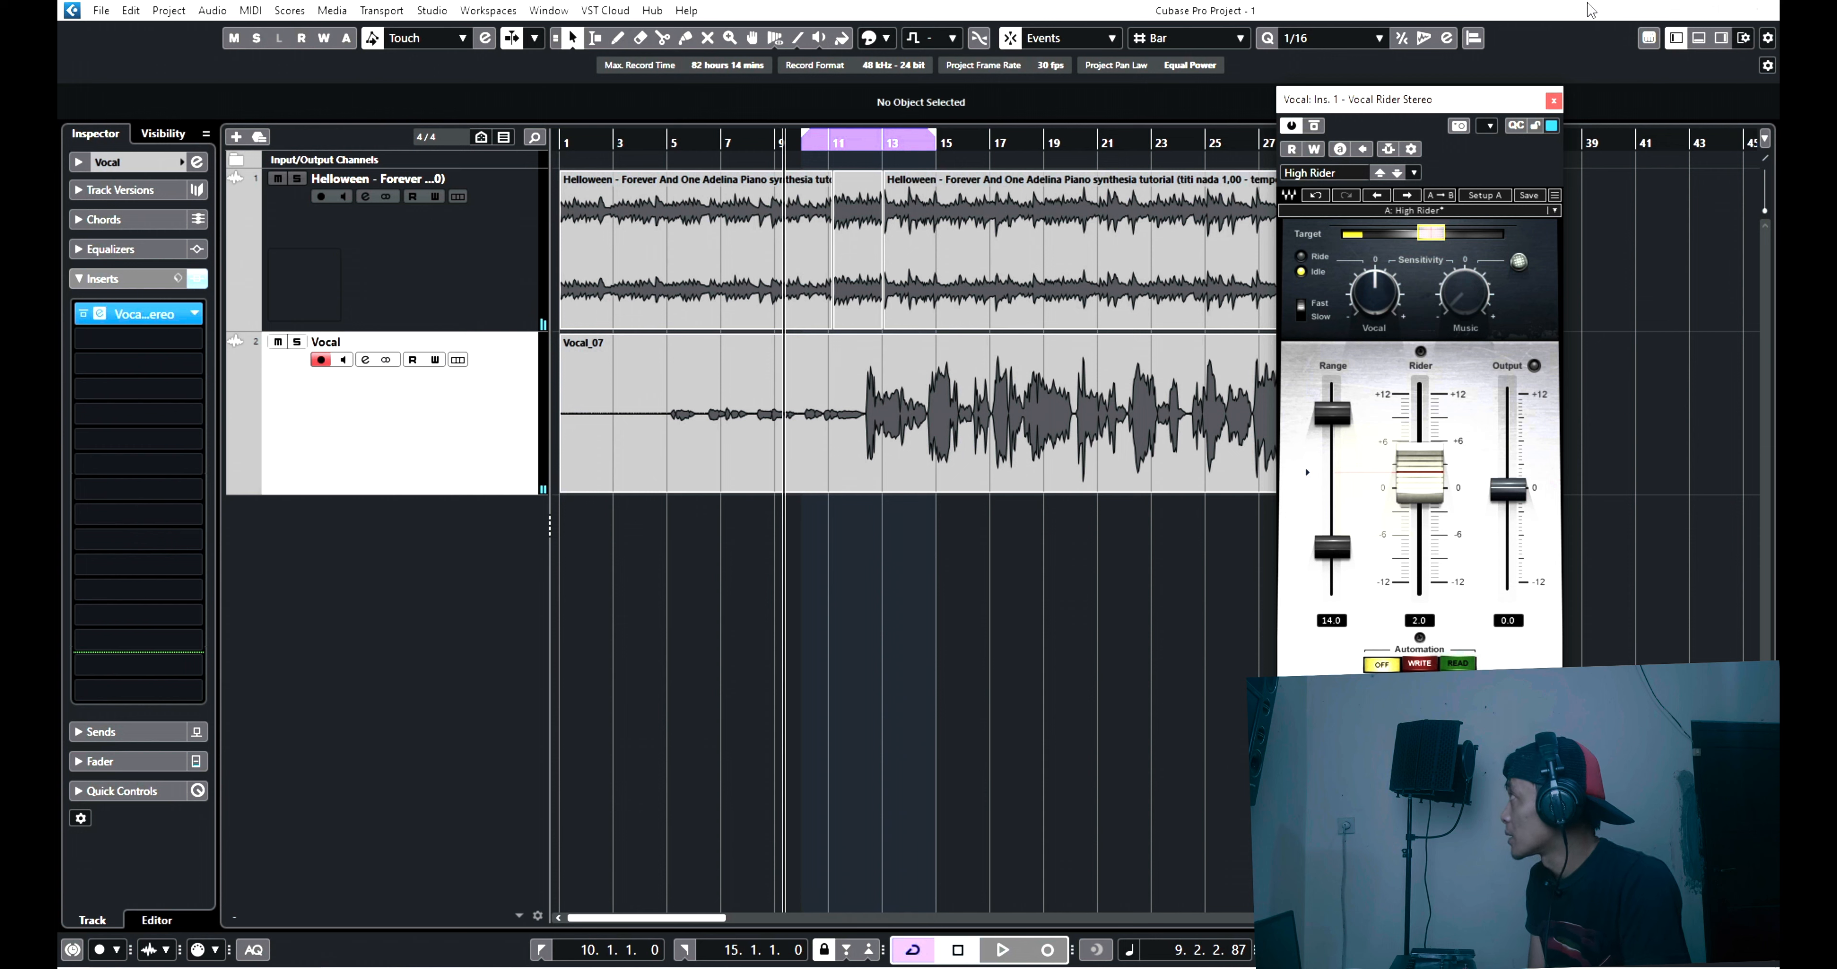
{"action": "left_click", "coordinate": [1554, 101]}
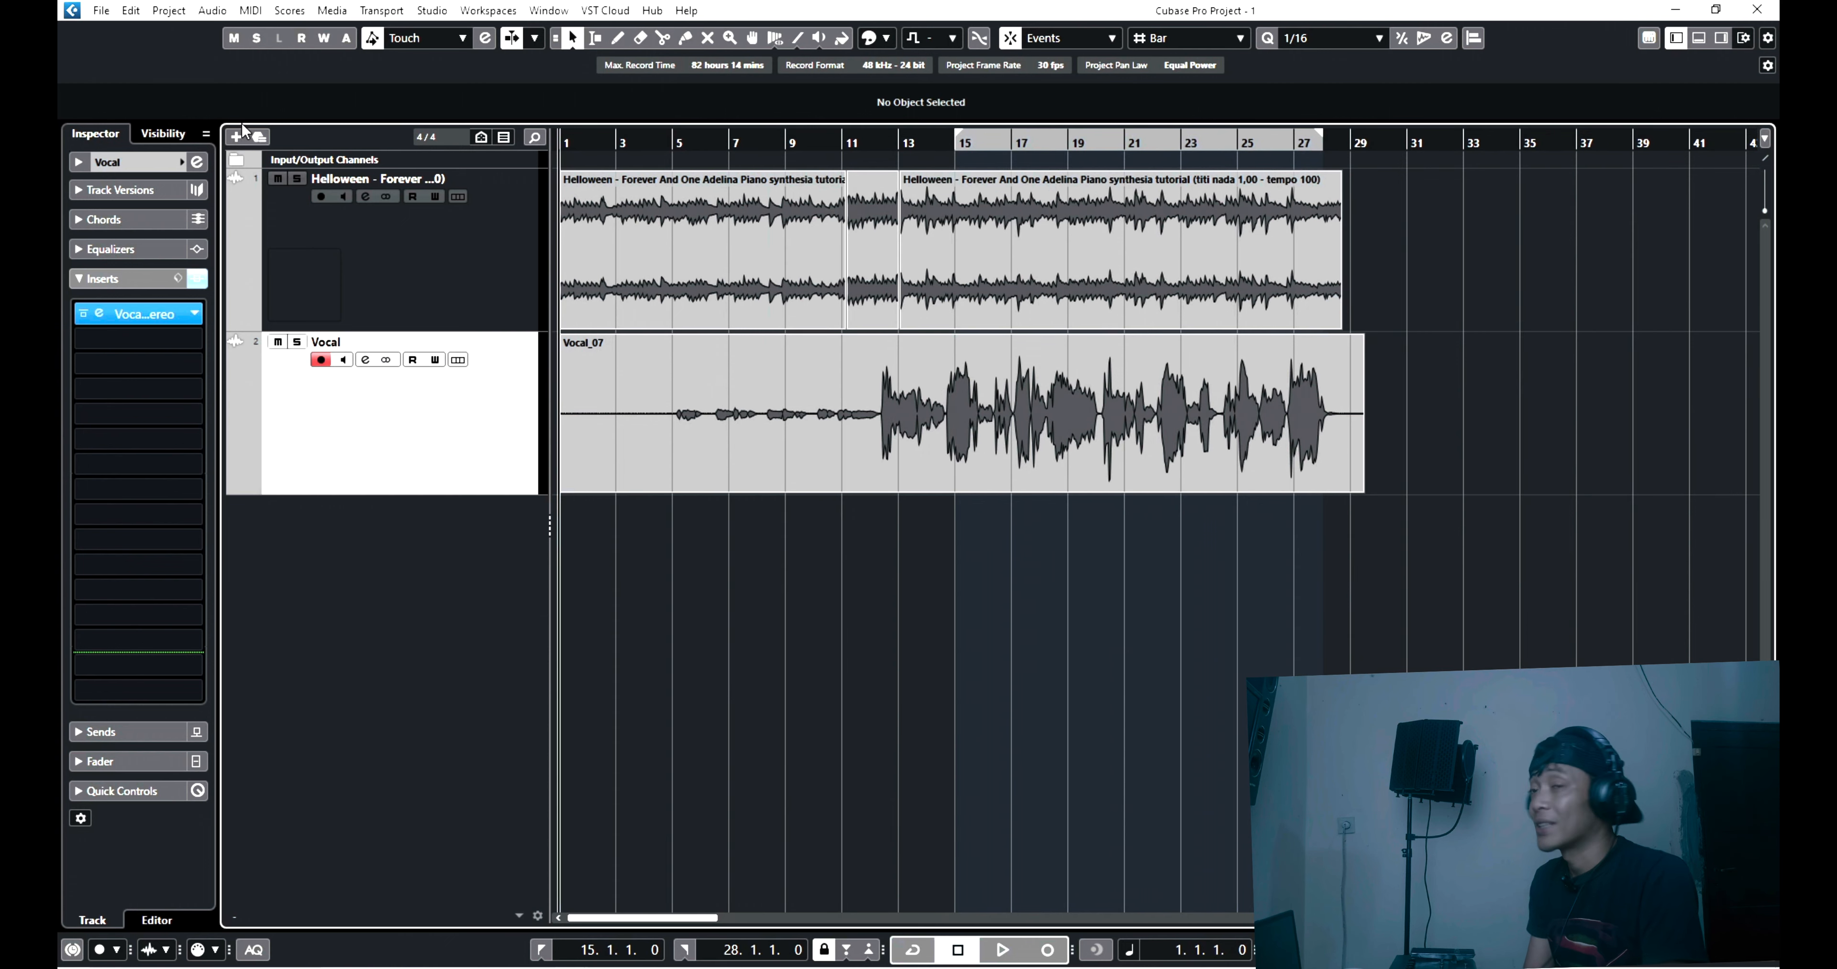
Load the Loud Vocal preset on Vocal Rider Stereo and narrow its riding range slightly.
{"action": "left_click", "coordinate": [1003, 963]}
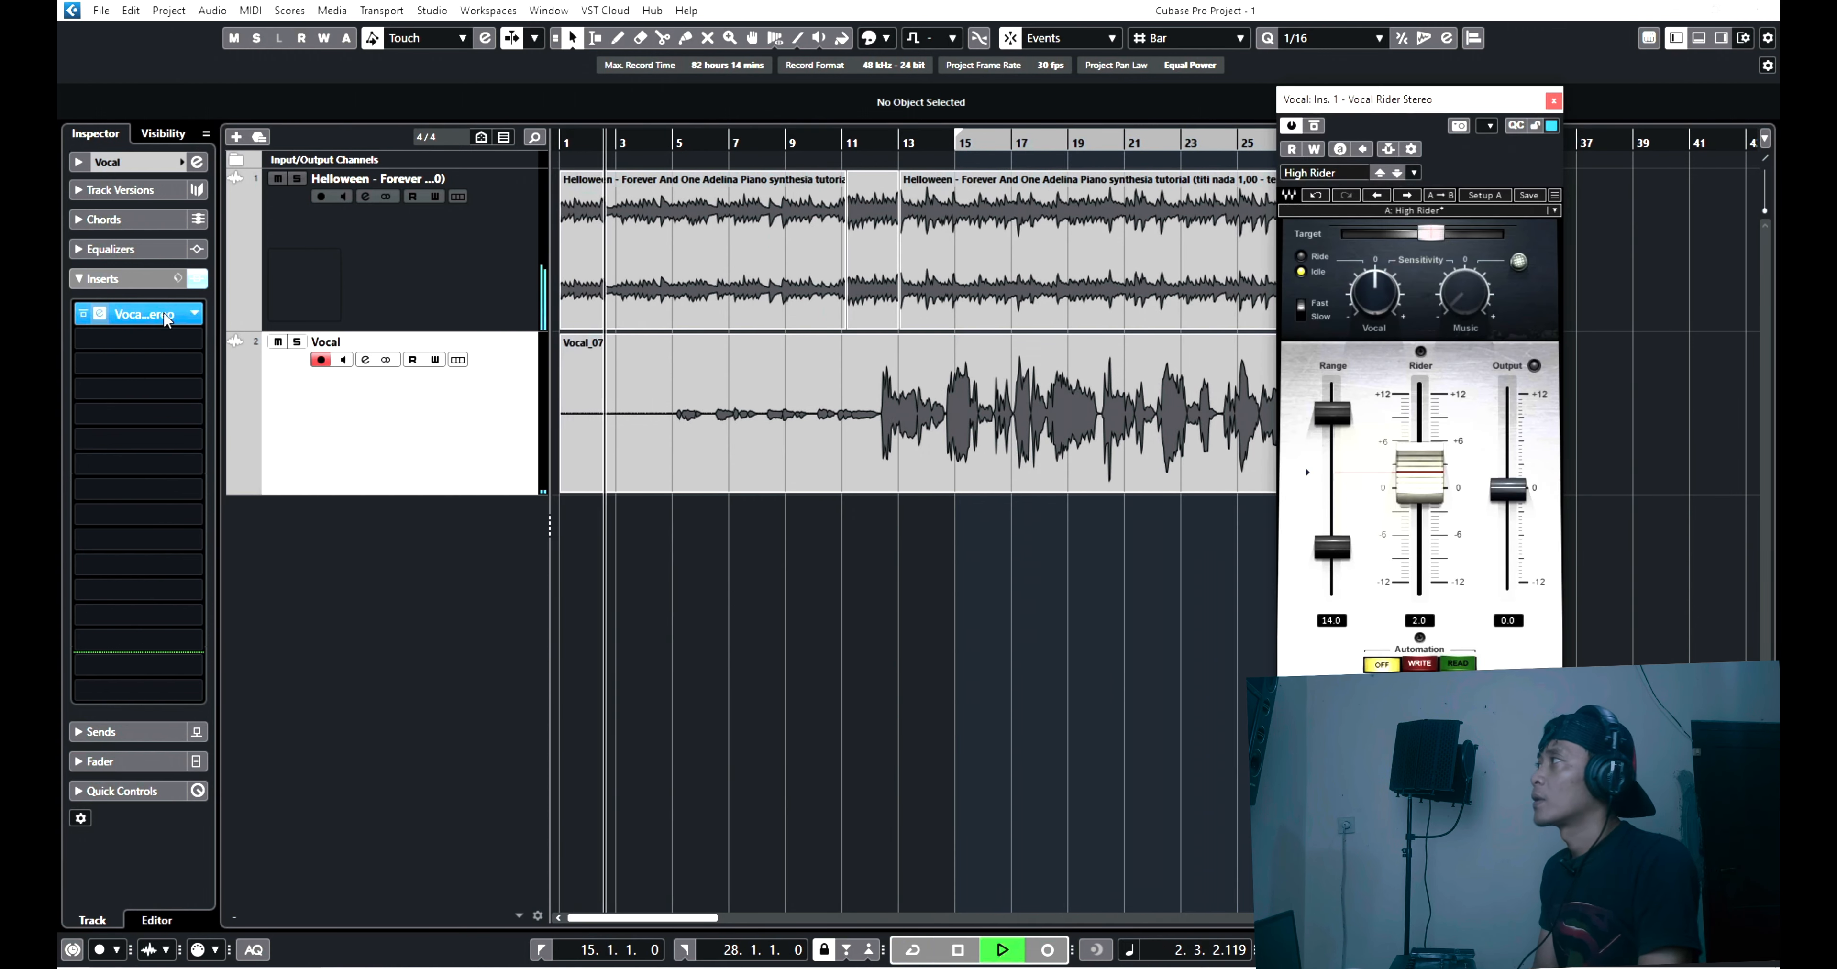
{"action": "left_click", "coordinate": [1323, 173]}
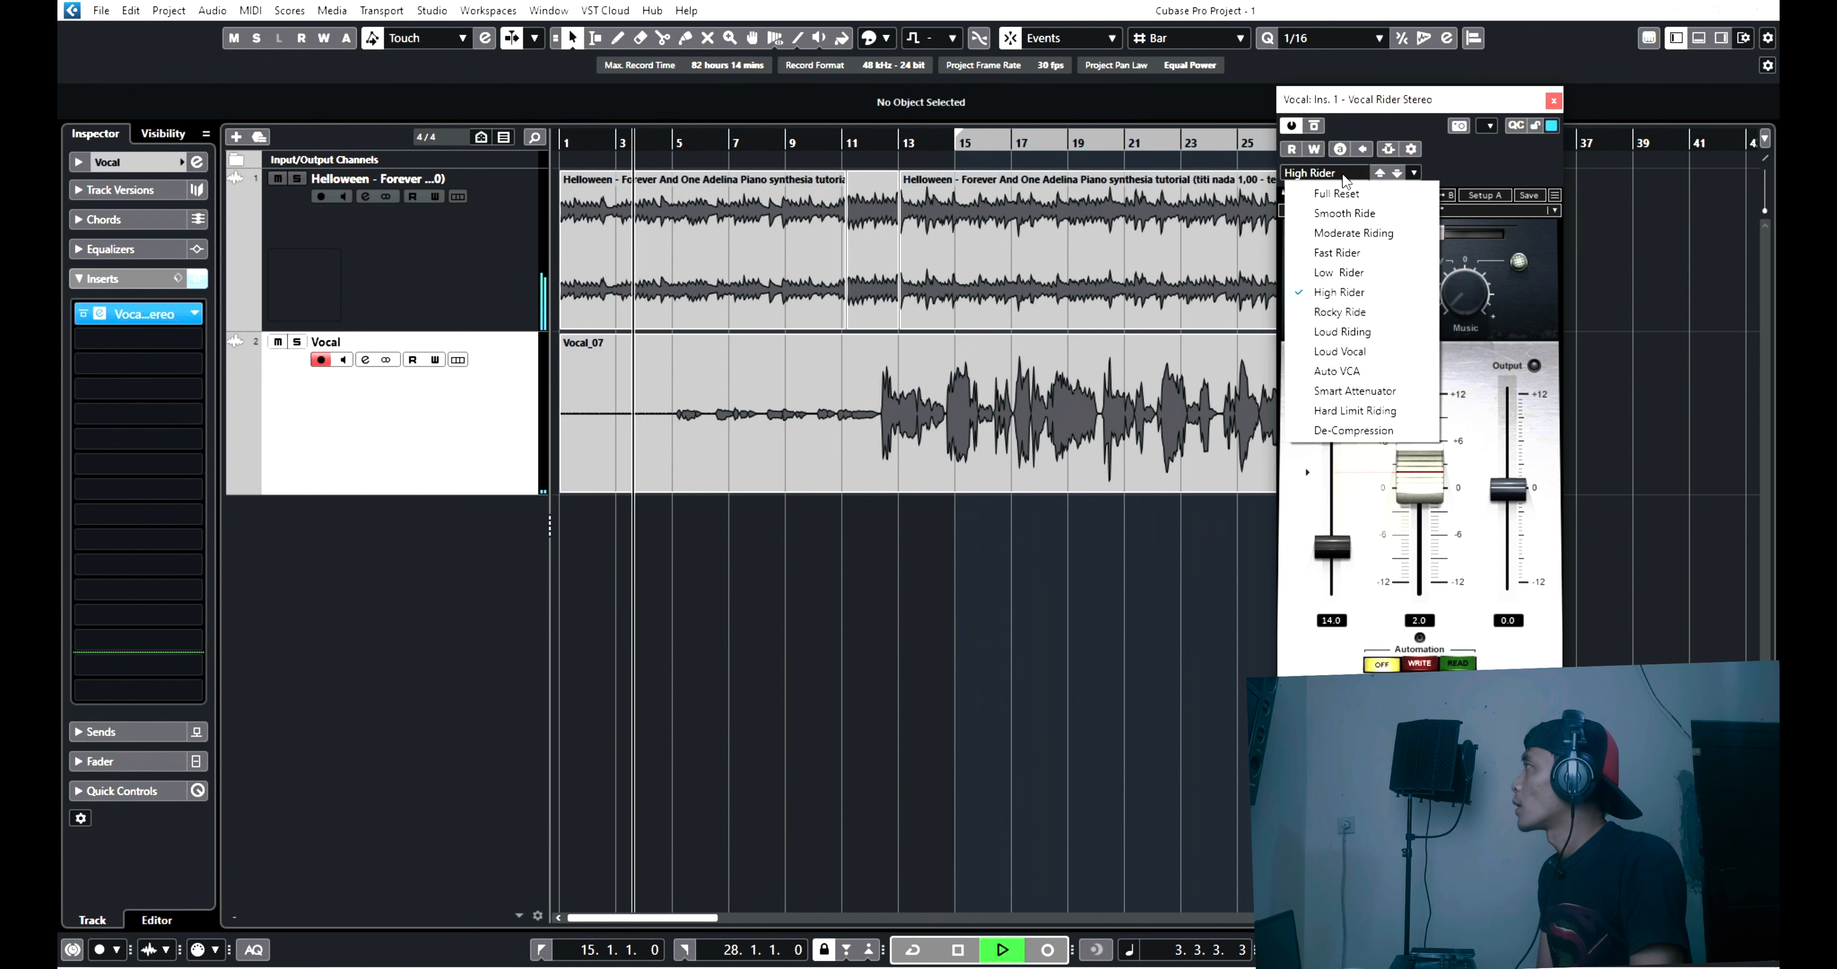
{"action": "left_click", "coordinate": [1339, 352]}
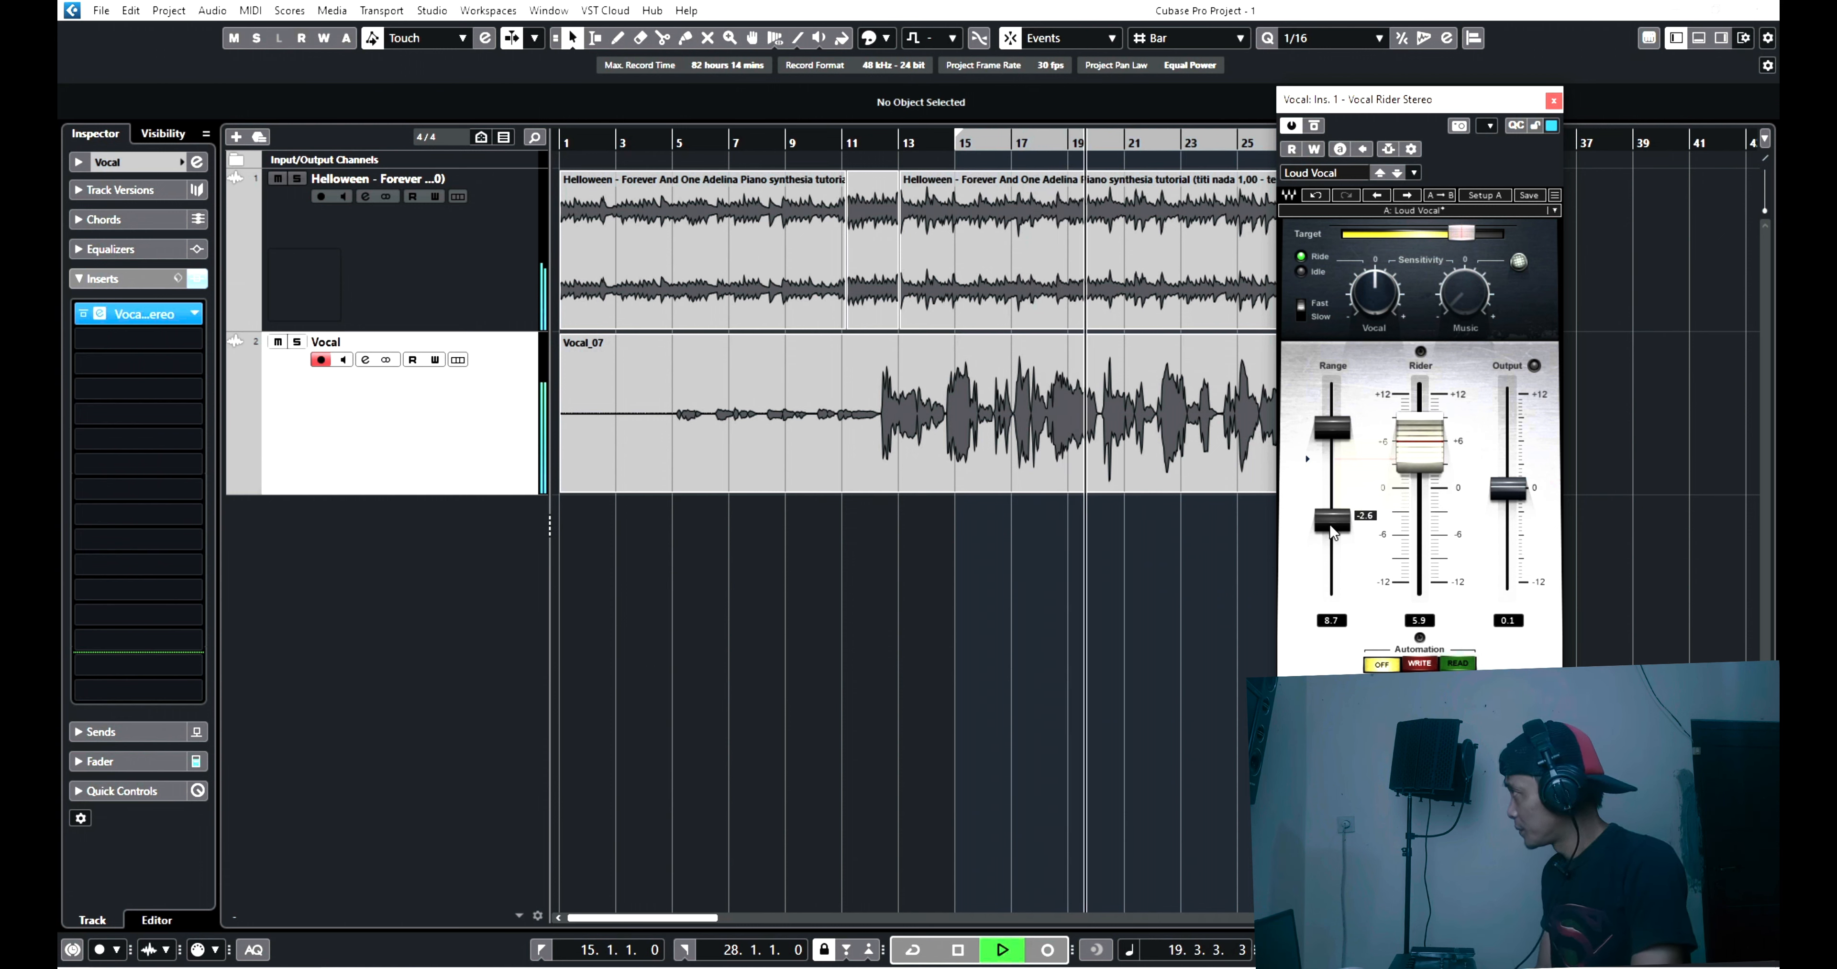
{"action": "left_click_drag", "start_coordinate": [1331, 516], "coordinate": [1330, 521]}
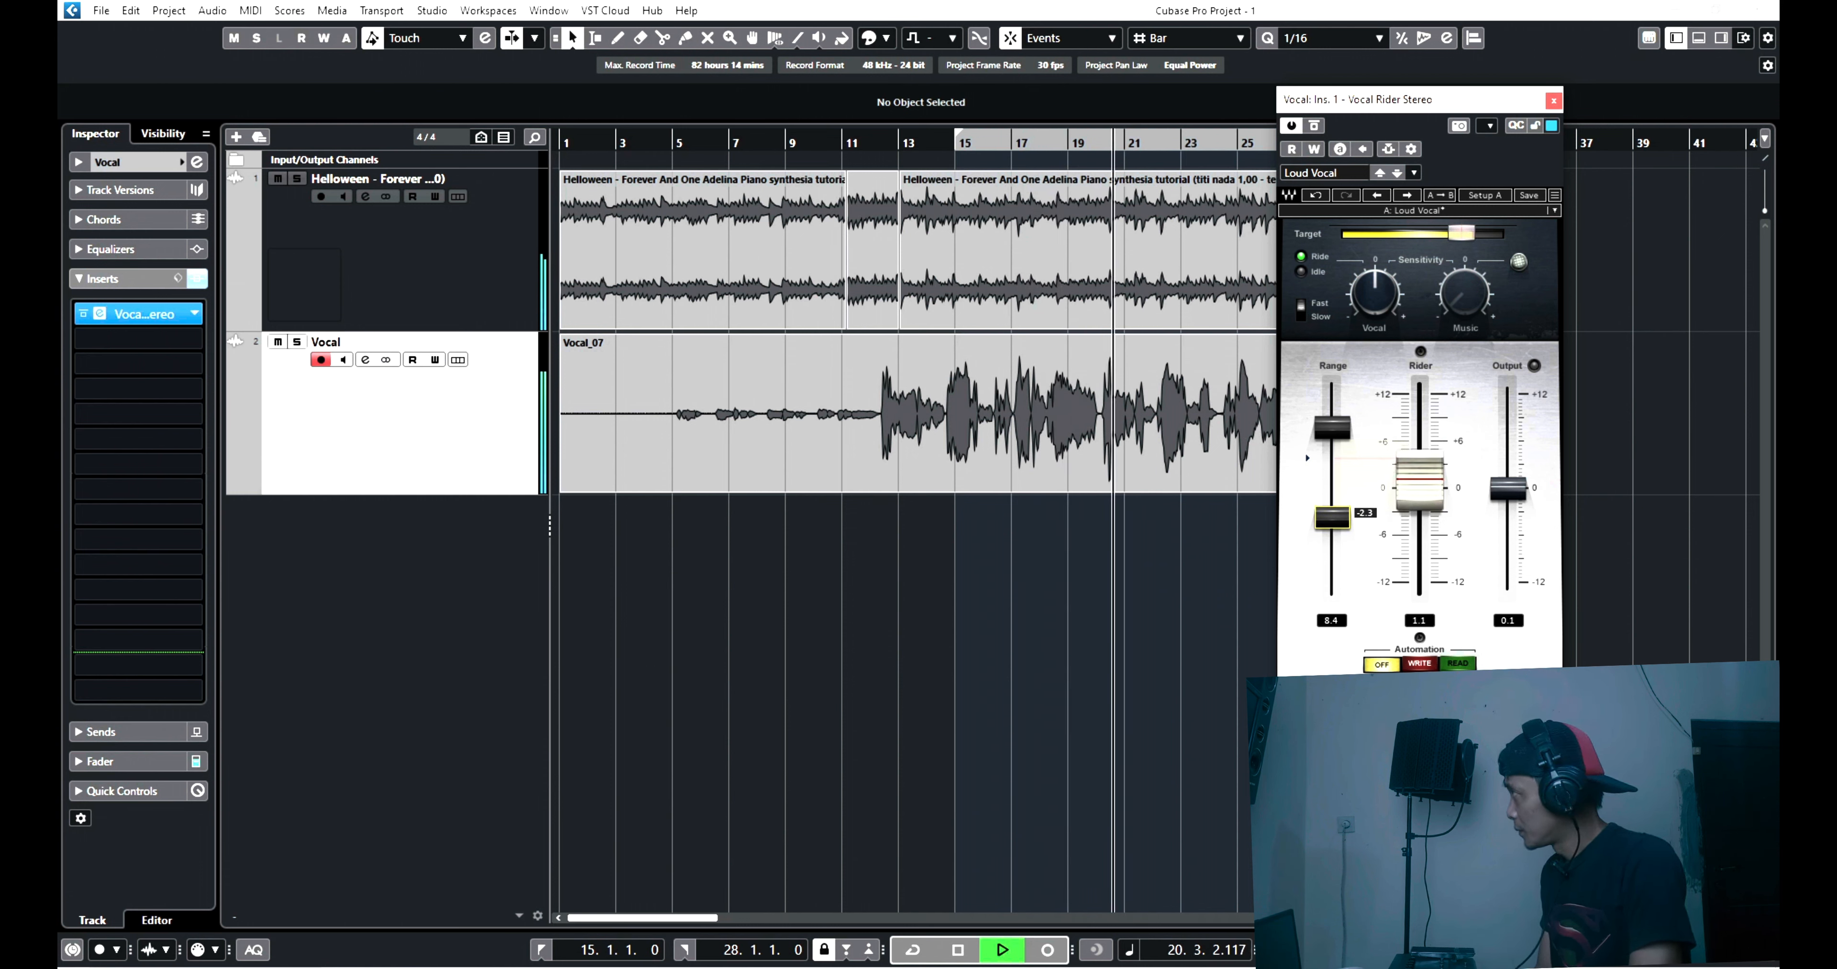